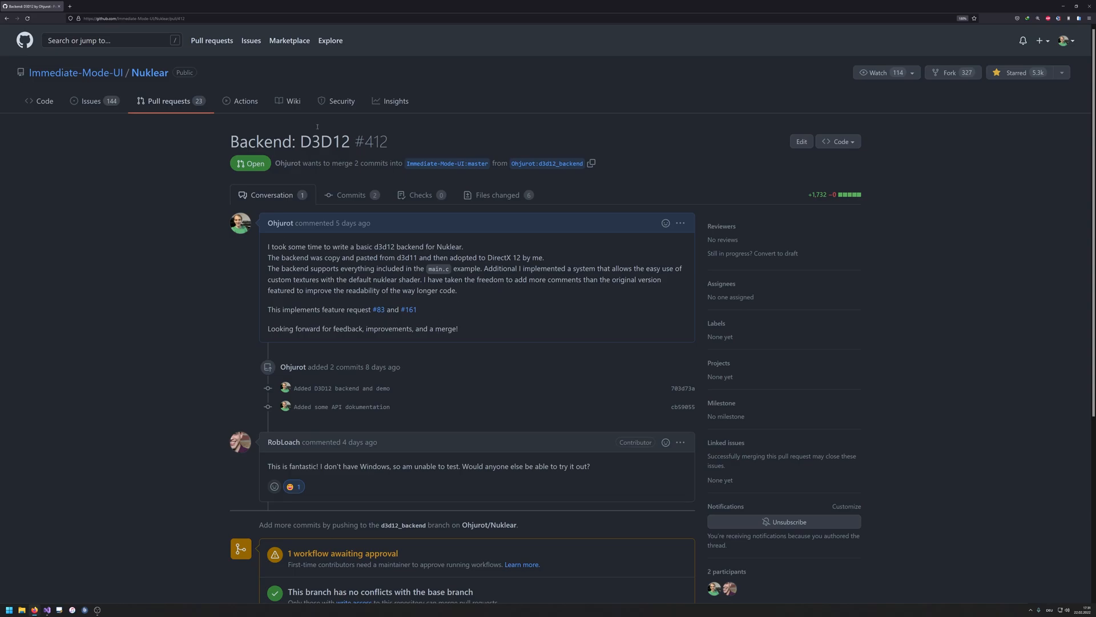
Step: Read through the Nuklear README's features, building notes and screenshot gallery in a new tab
double_click(325, 141)
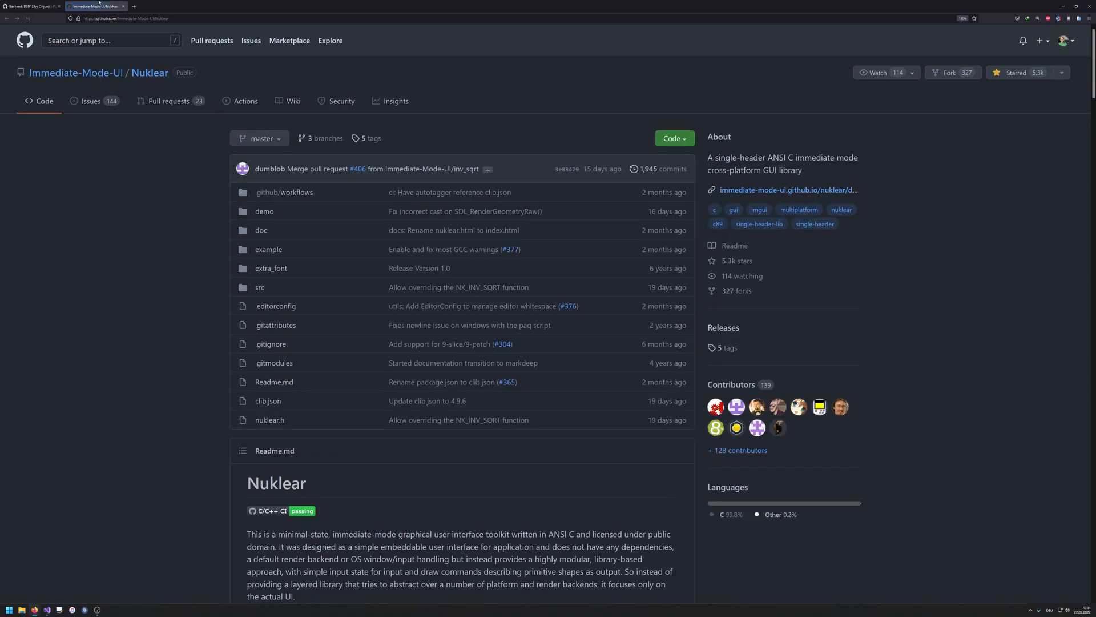
scroll(down, 3)
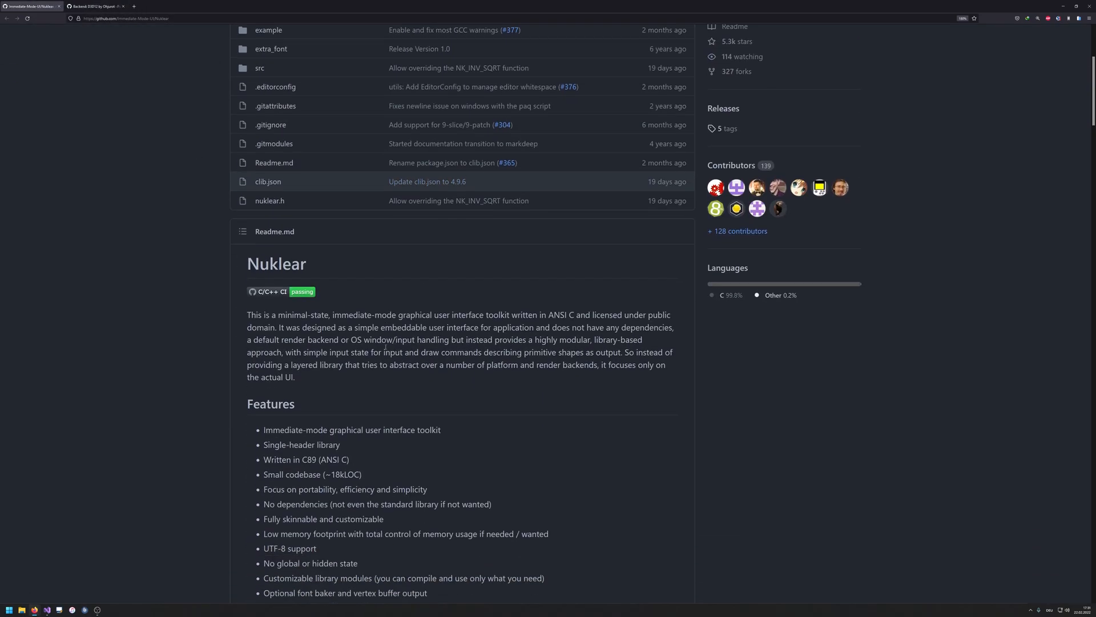
scroll(down, 3)
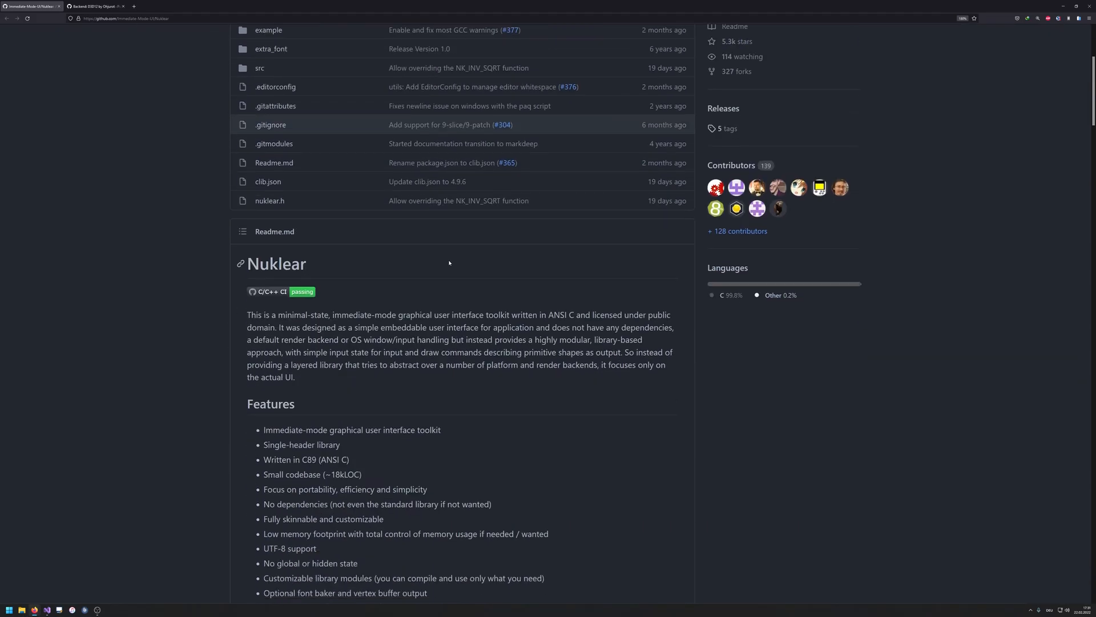
scroll(up, 3)
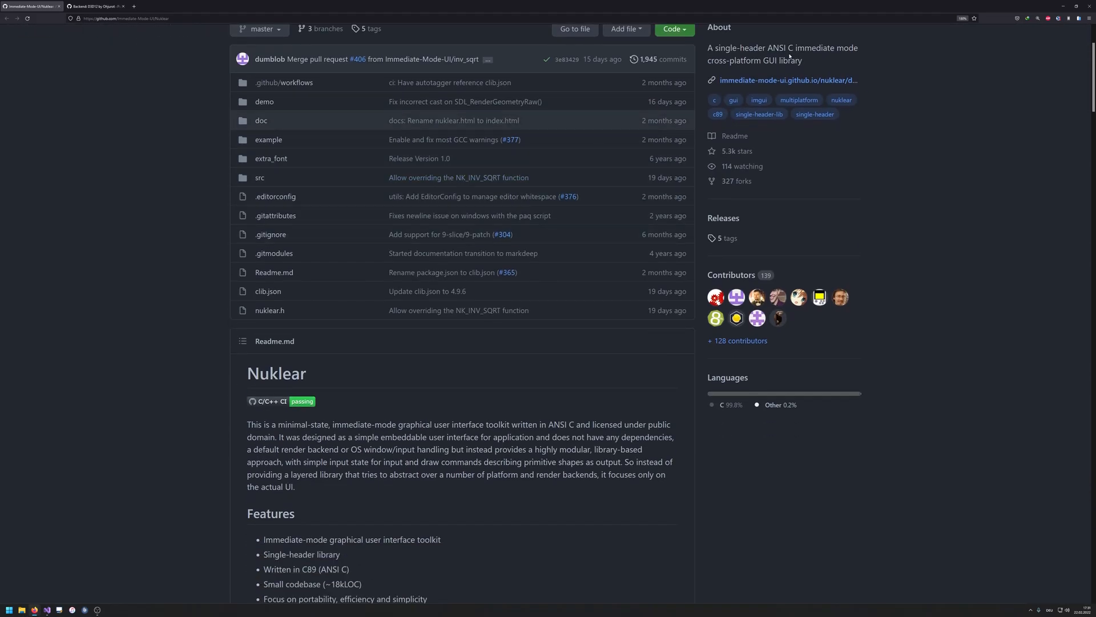
scroll(down, 3)
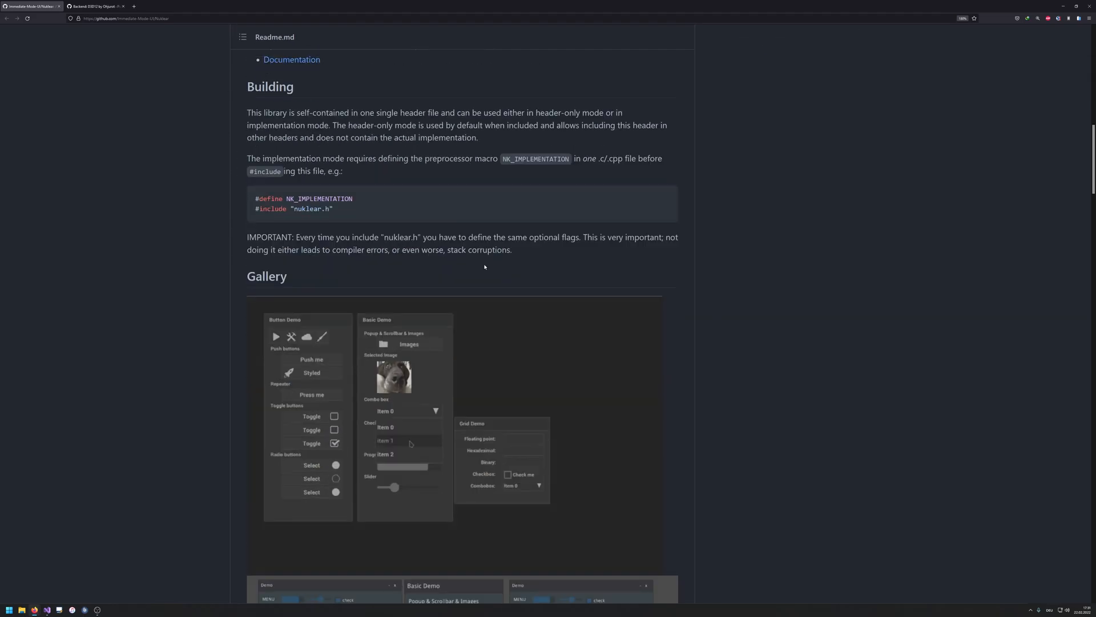
scroll(down, 3)
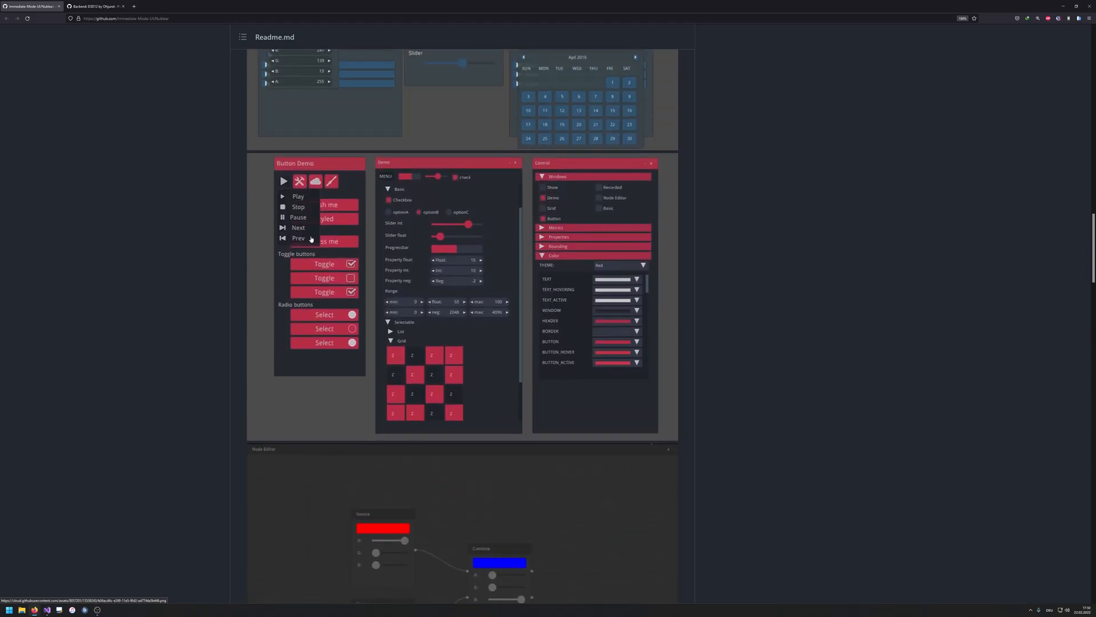
scroll(down, 3)
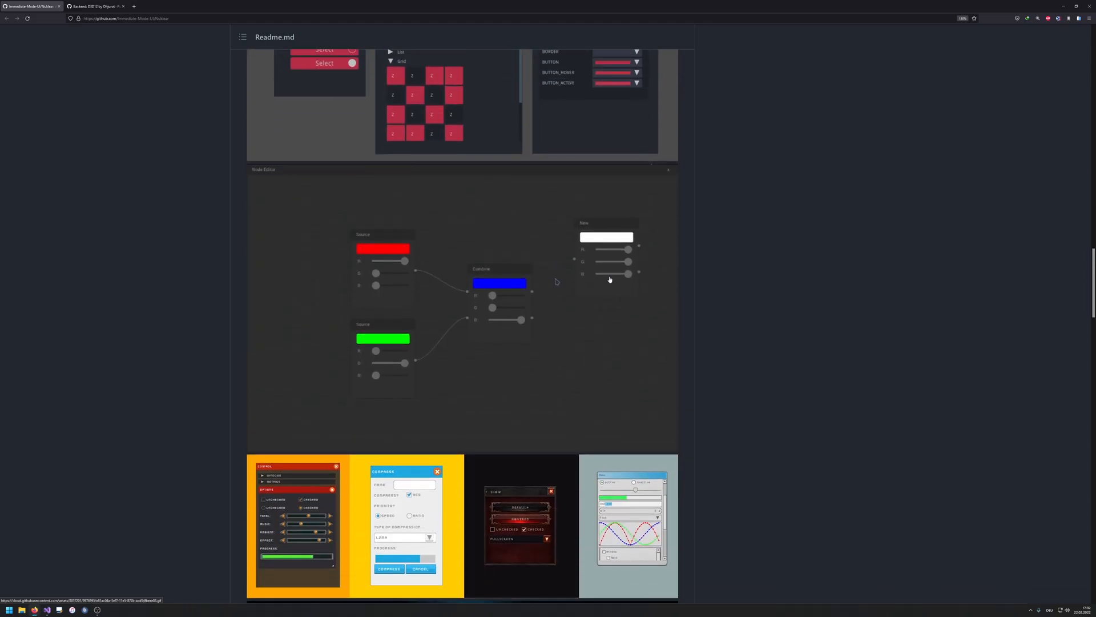
scroll(down, 3)
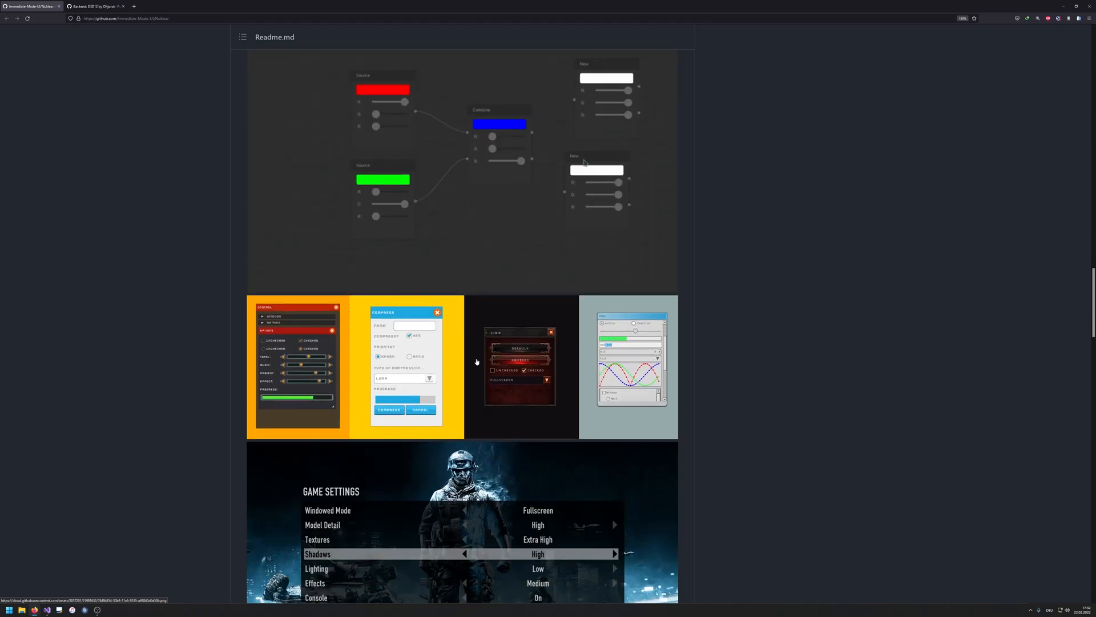
scroll(down, 3)
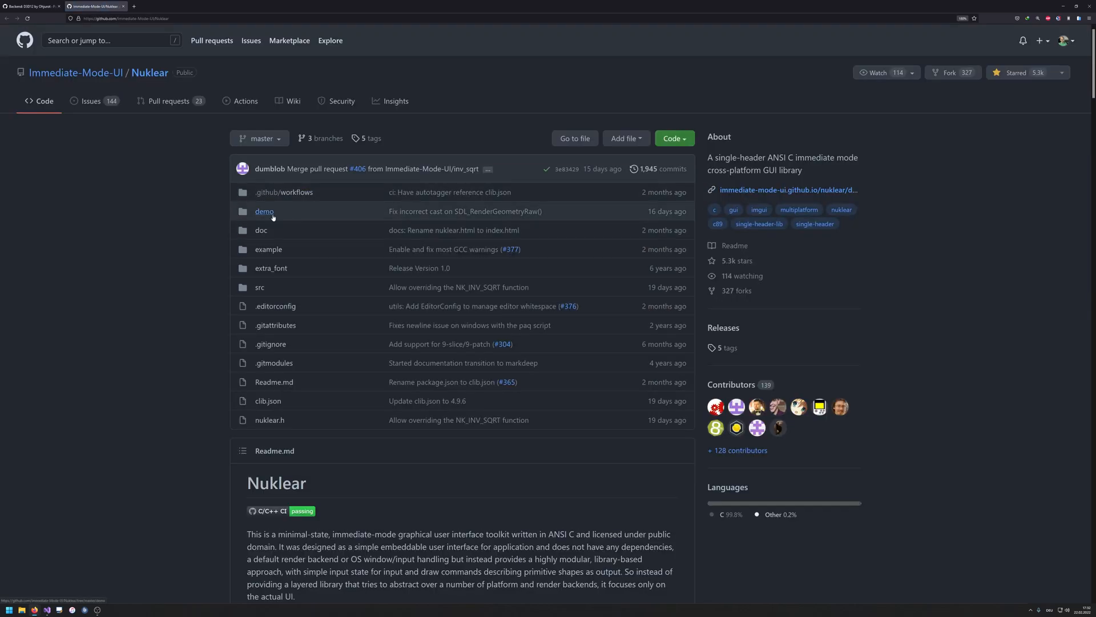
Step: Browse the demo folder's backend subfolders and demo source files
click(264, 212)
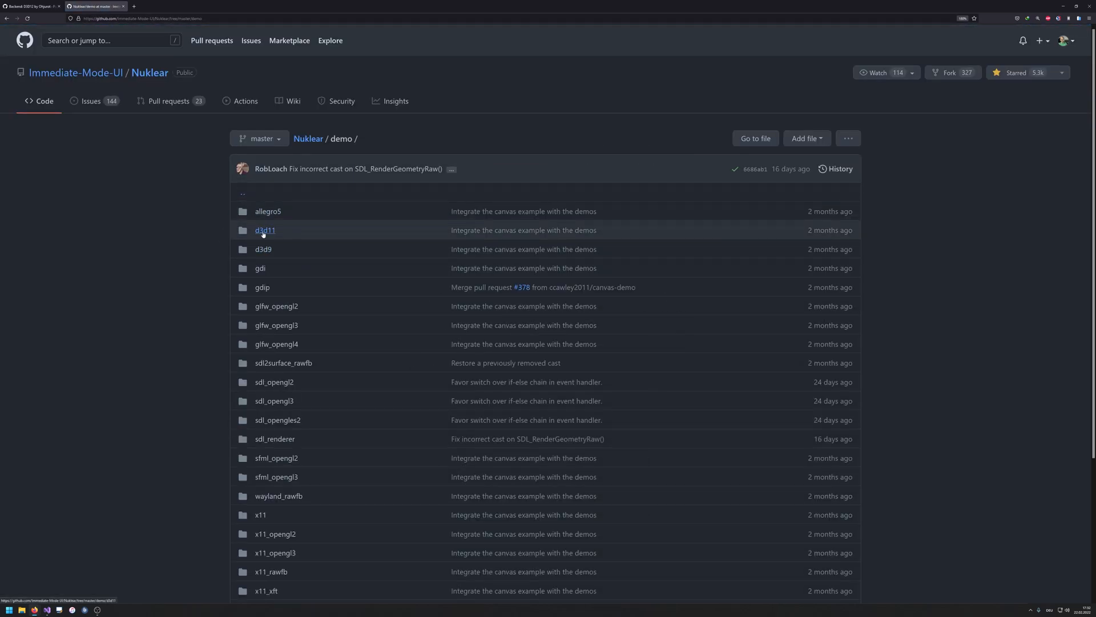
mouse_move(264, 249)
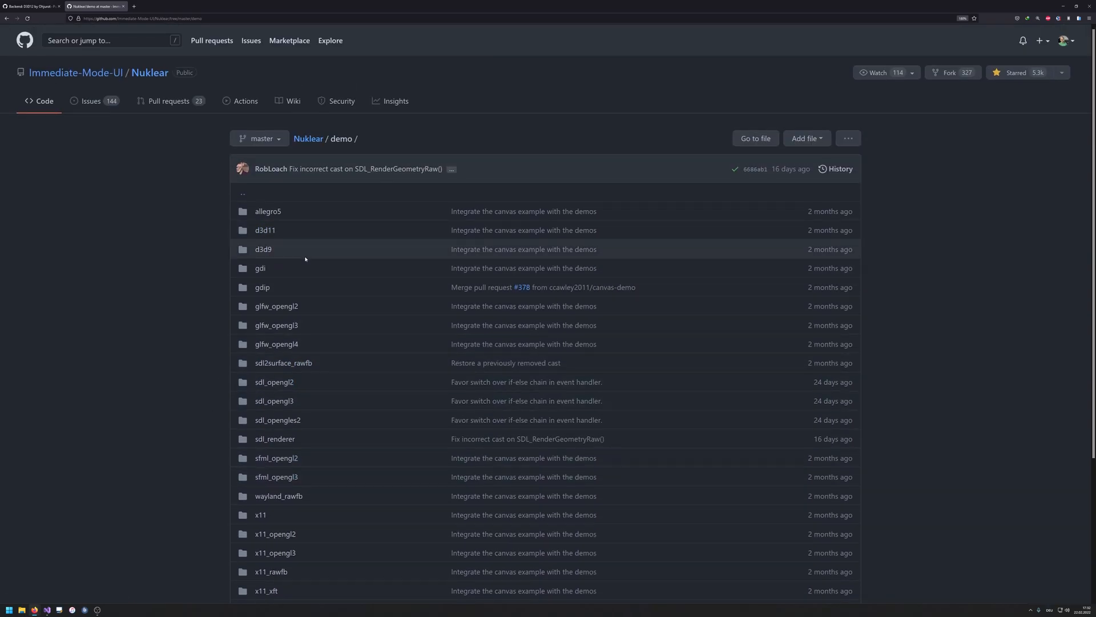
mouse_move(321, 351)
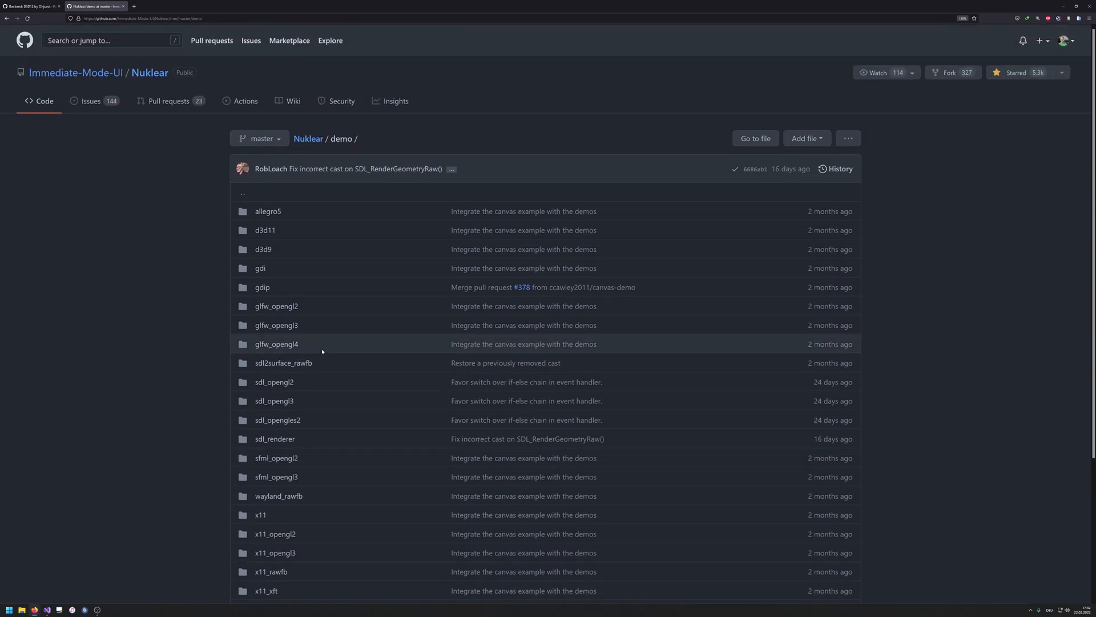
scroll(down, 3)
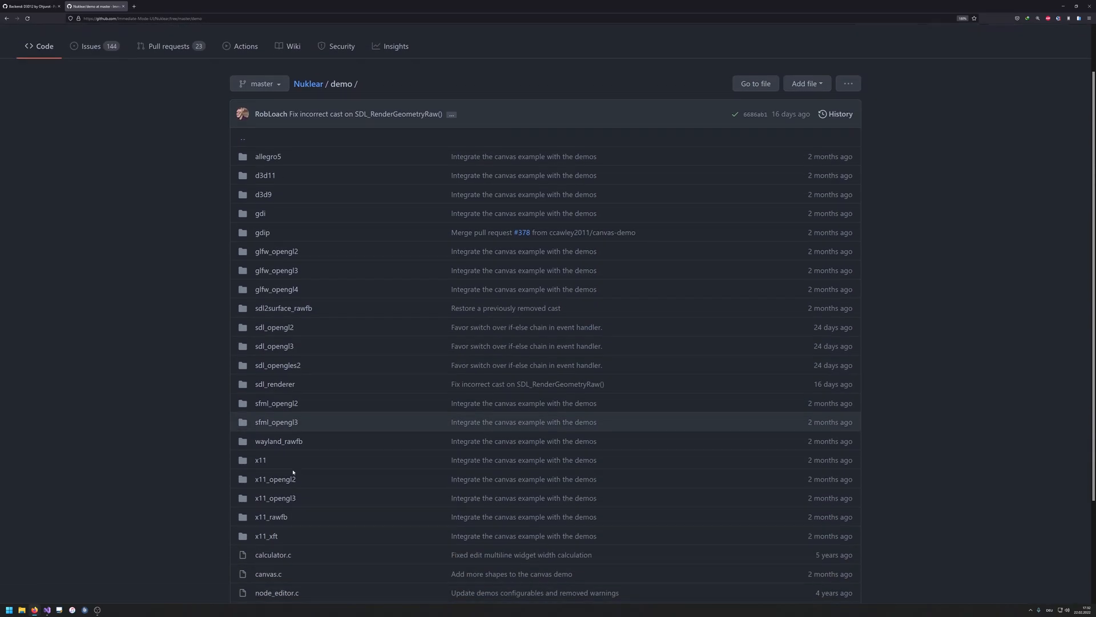
scroll(down, 3)
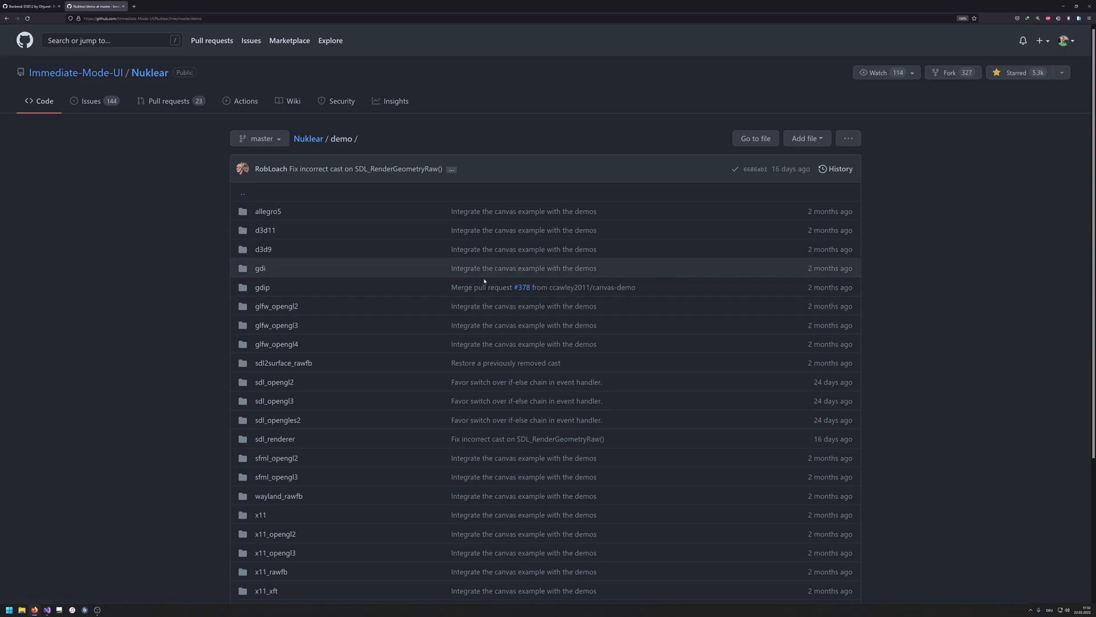
mouse_move(637, 313)
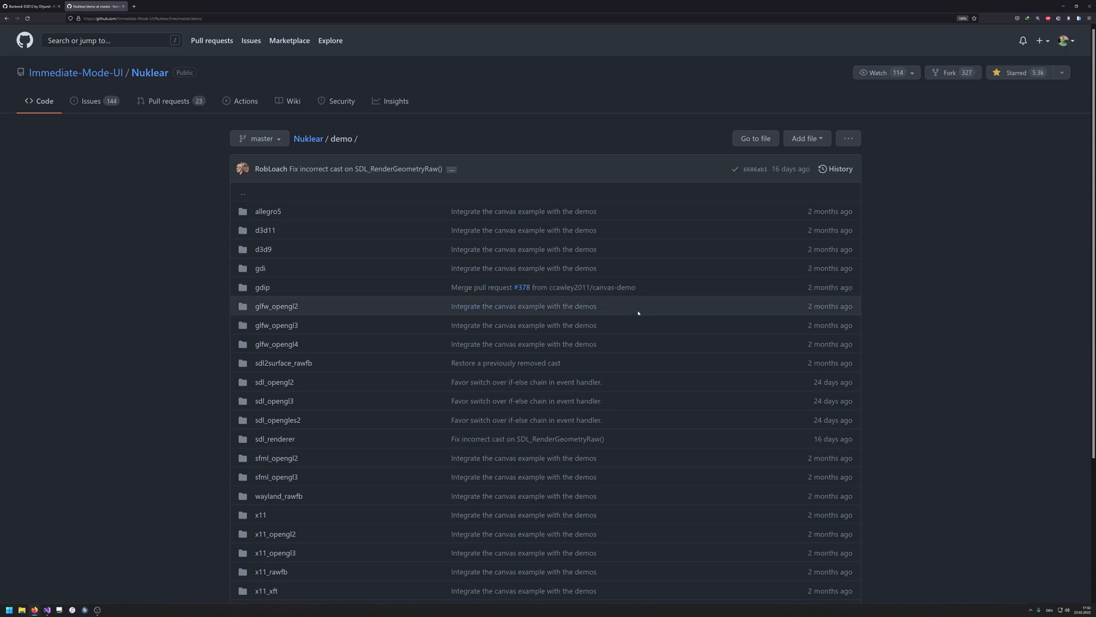
mouse_move(418, 320)
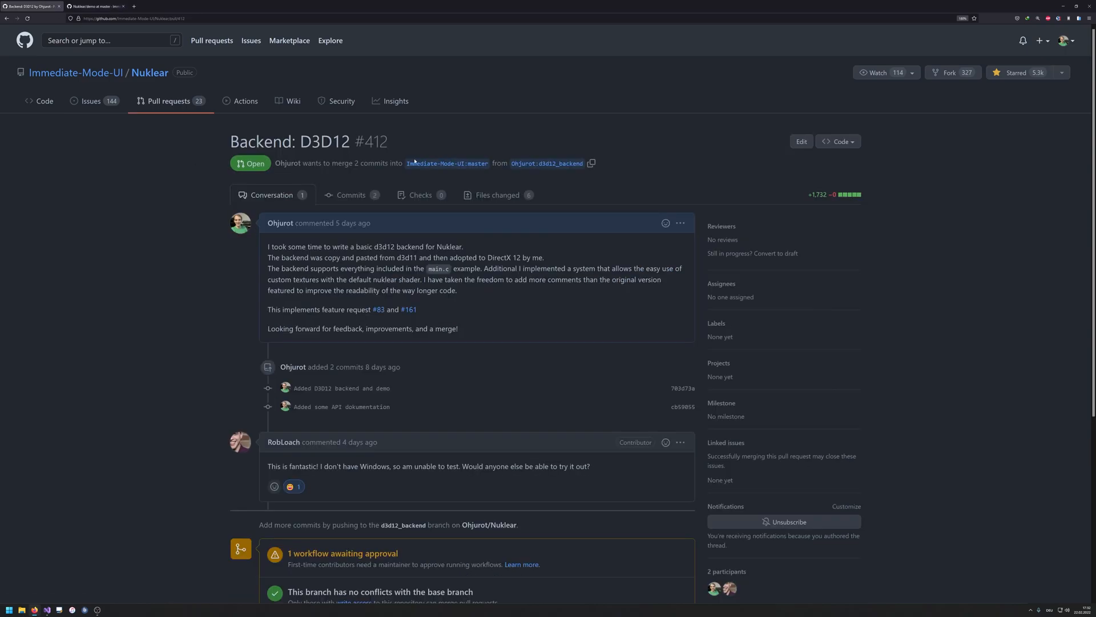
mouse_move(811, 214)
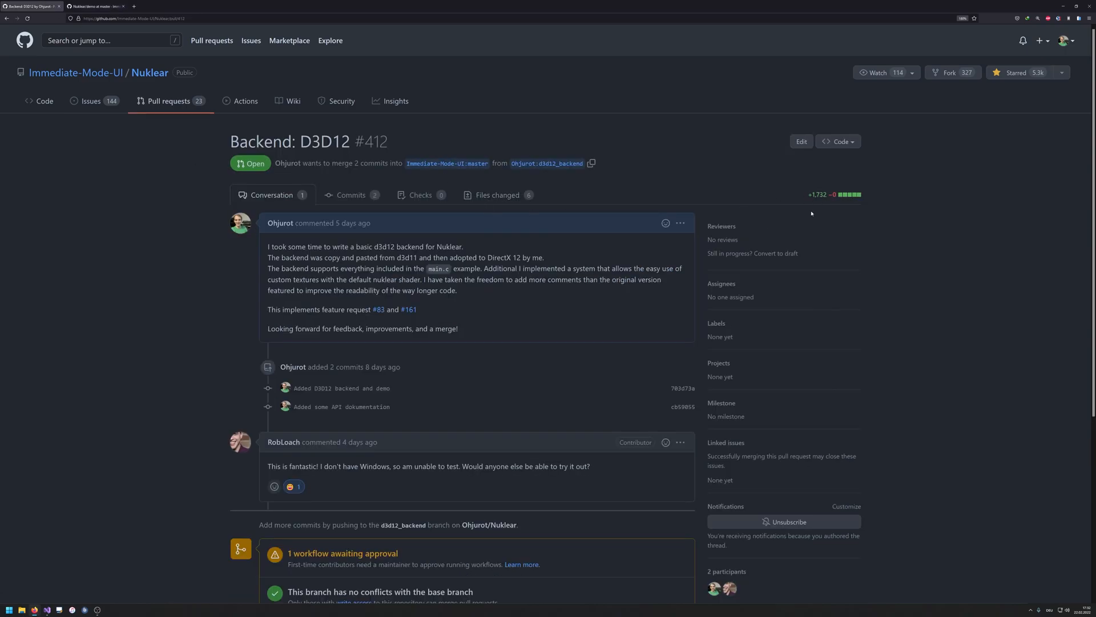
scroll(down, 3)
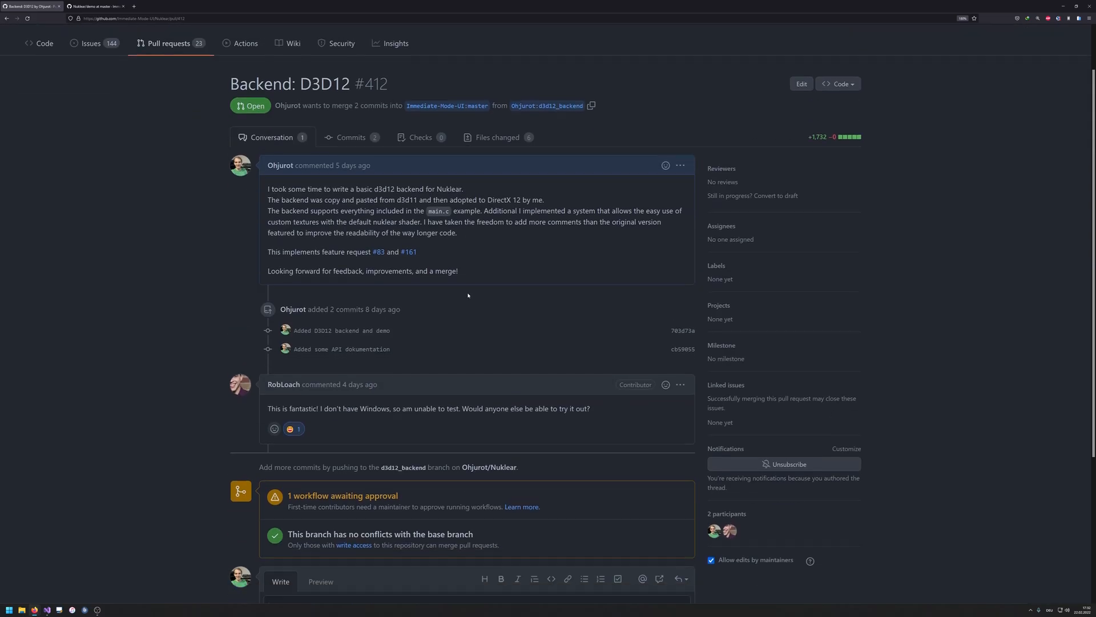
scroll(down, 3)
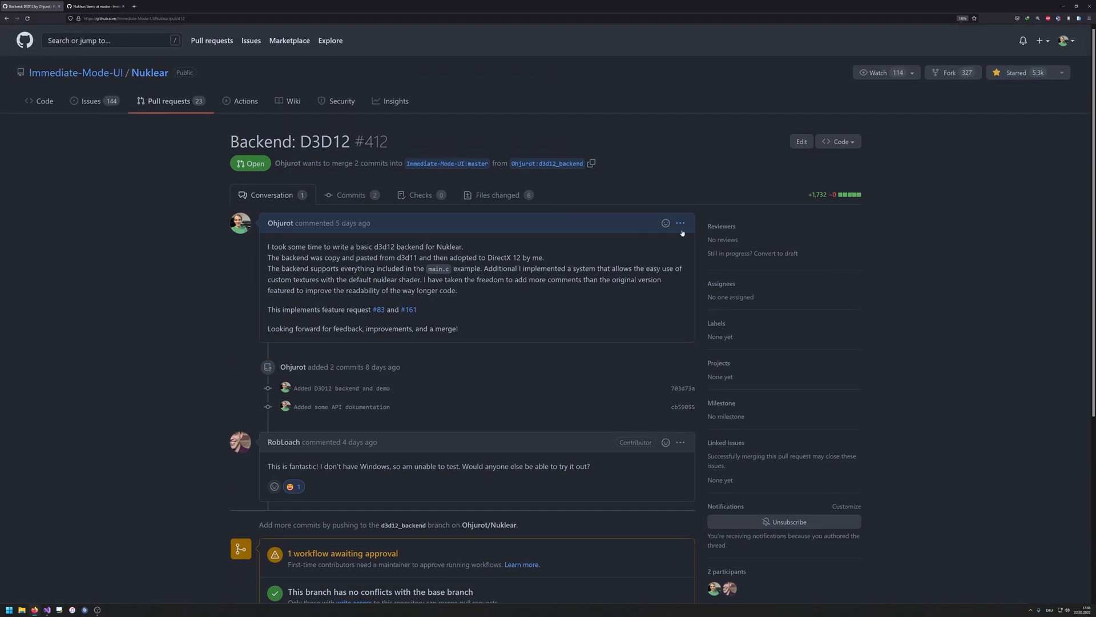
mouse_move(512, 244)
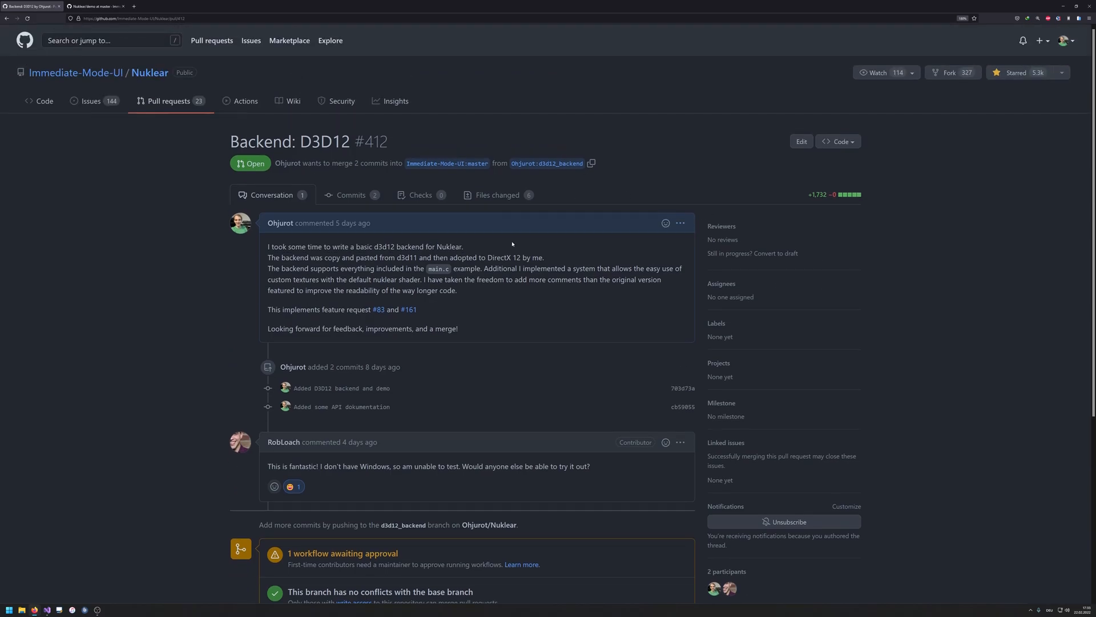
drag(344, 267, 457, 290)
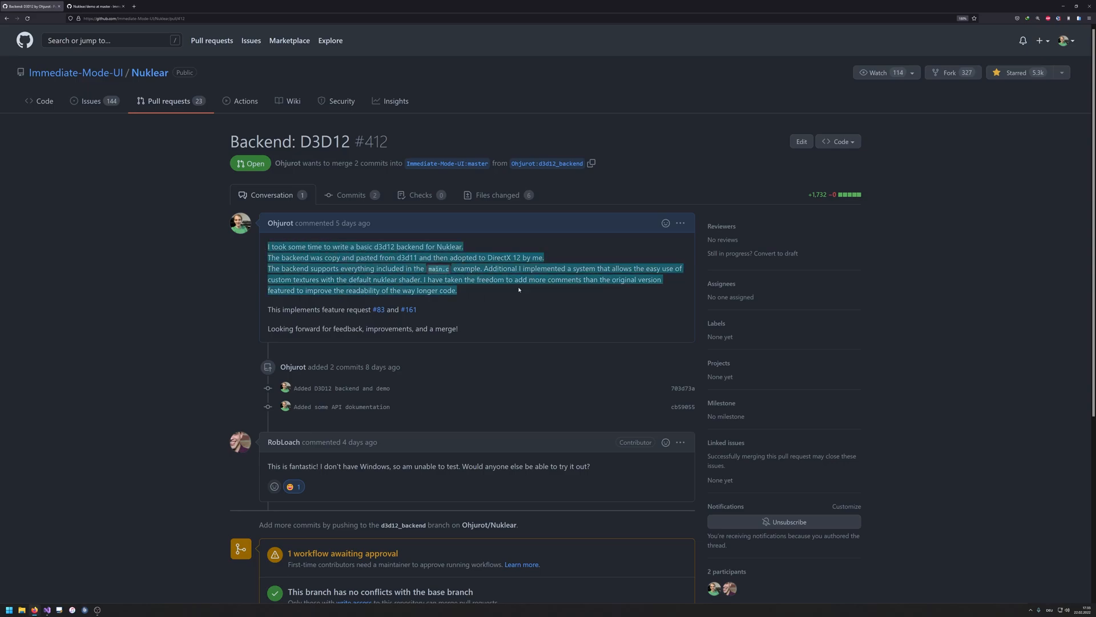
scroll(down, 3)
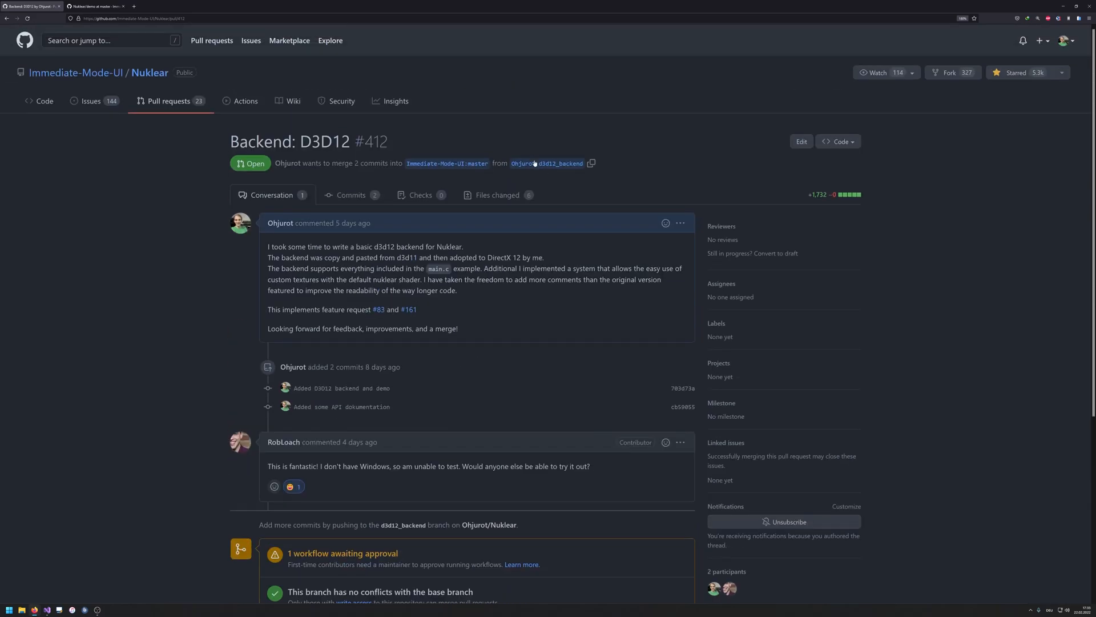
scroll(down, 3)
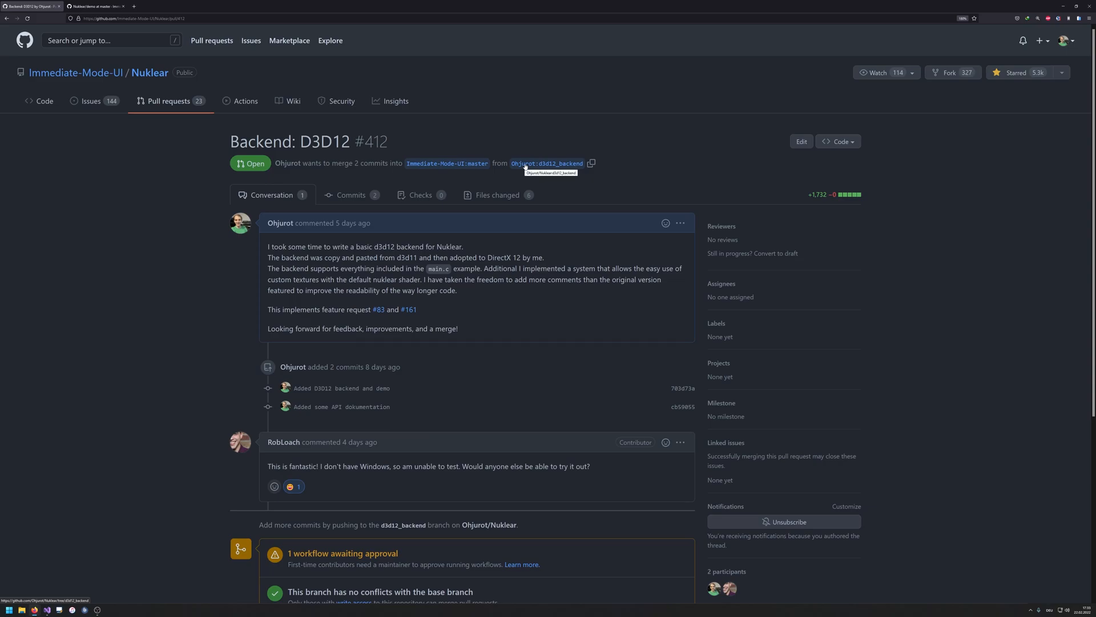
mouse_move(555, 169)
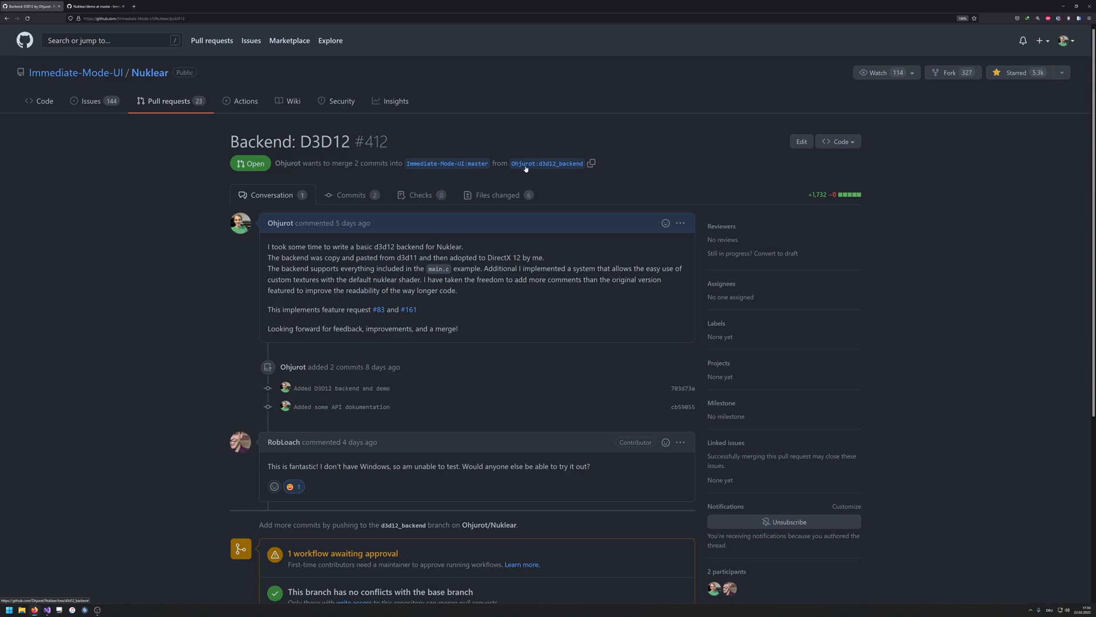
Step: Copy the HTTPS clone address of the Ohjurot fork's d3d12_backend branch
click(547, 163)
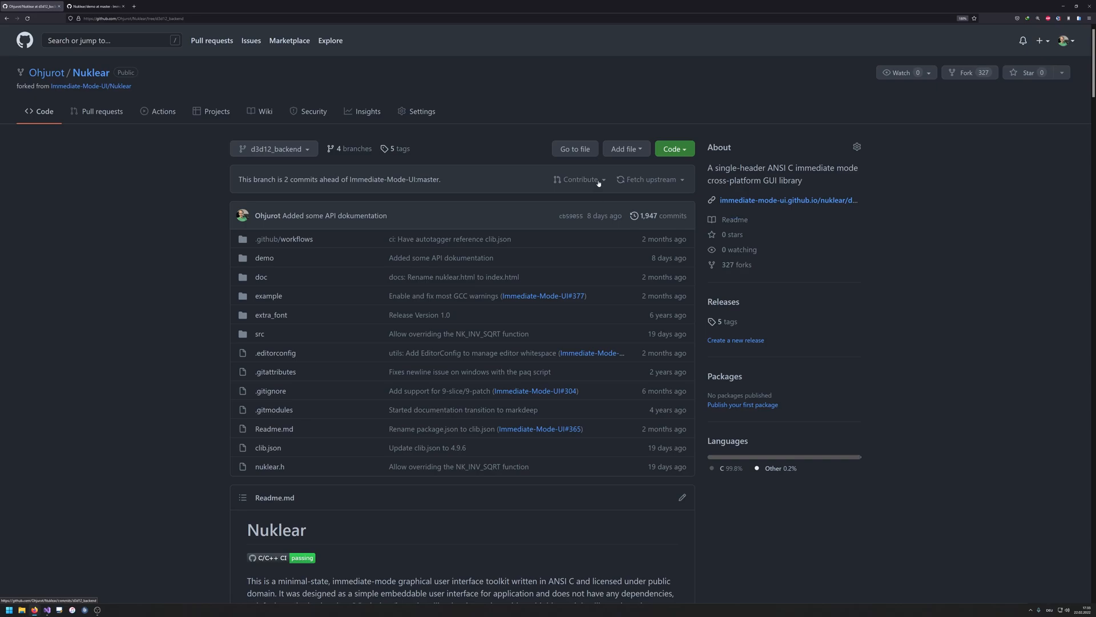
mouse_move(634, 161)
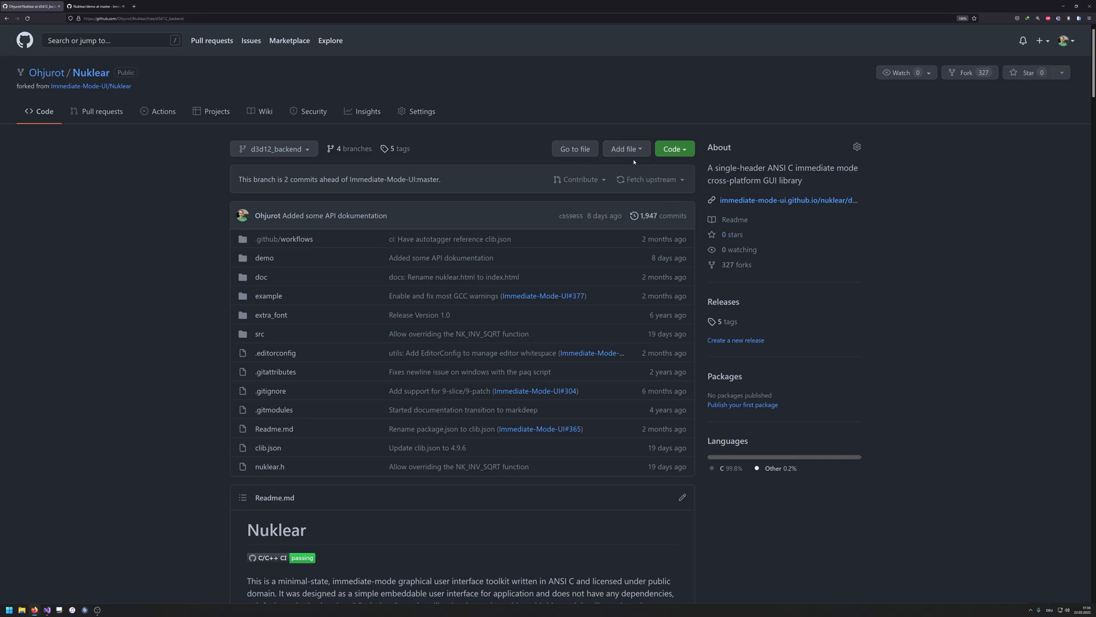
click(673, 148)
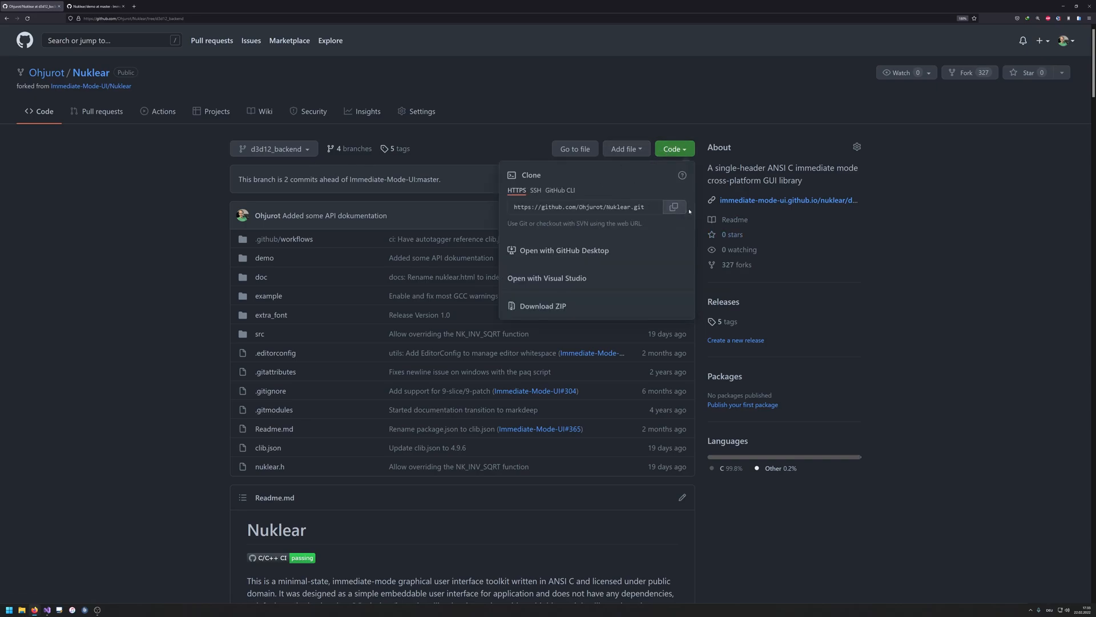
click(673, 206)
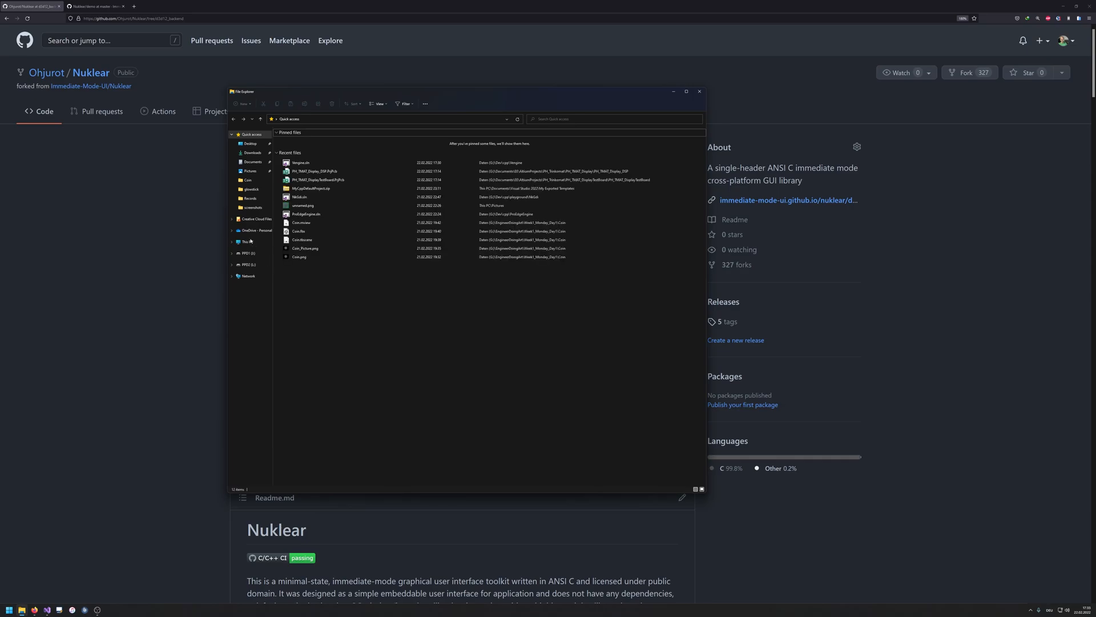
Step: Browse from This PC into the G:\TEMP folder on the data drive
click(246, 241)
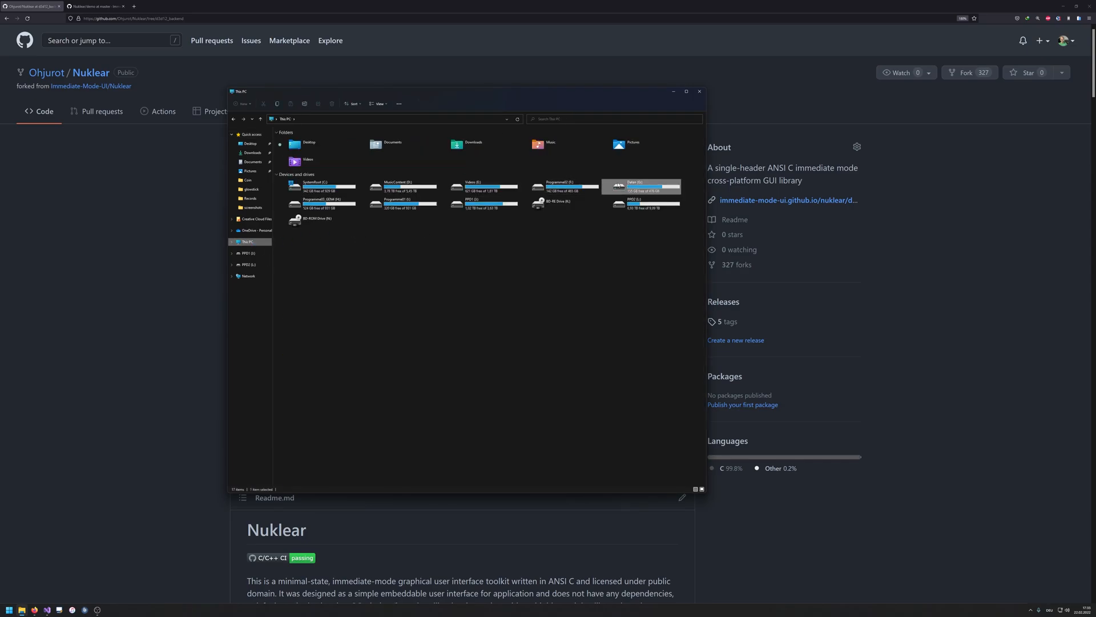
double_click(640, 185)
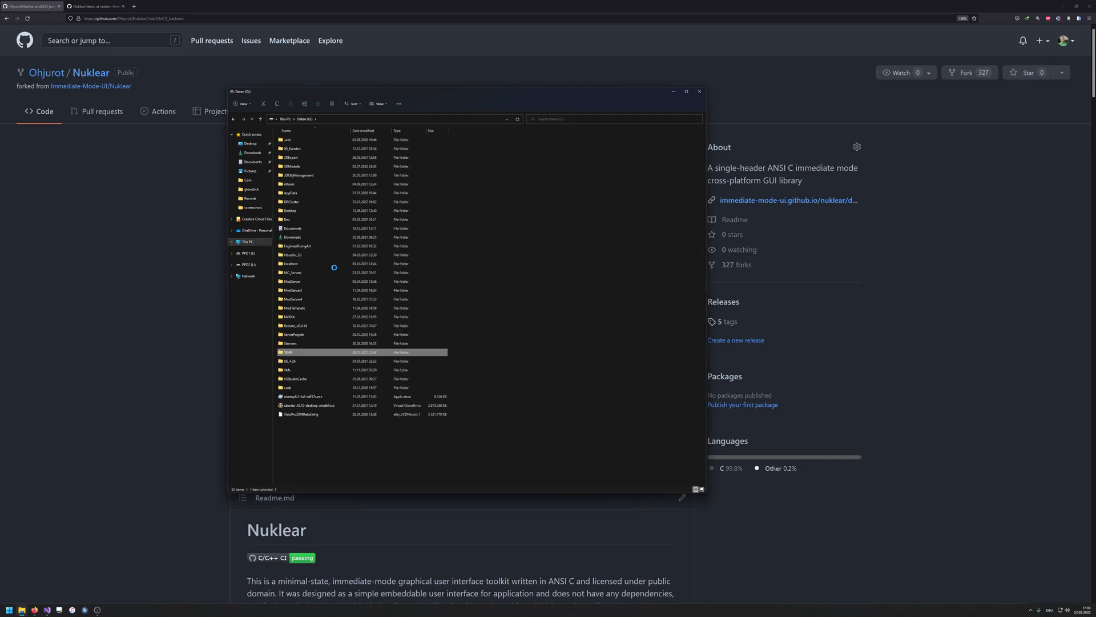
double_click(288, 352)
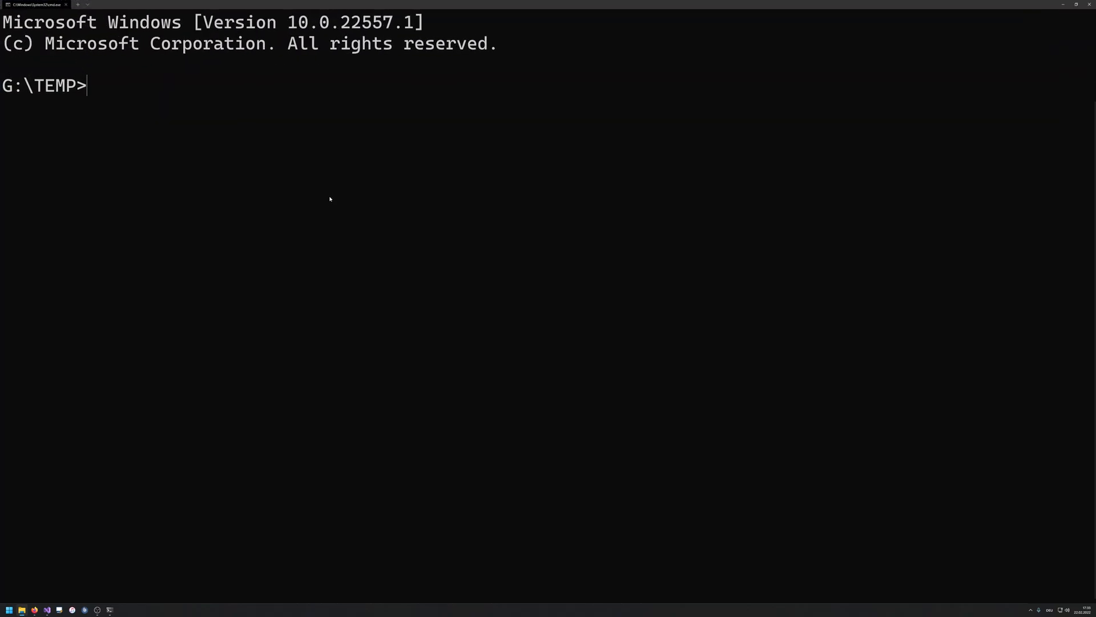
text(git clone)
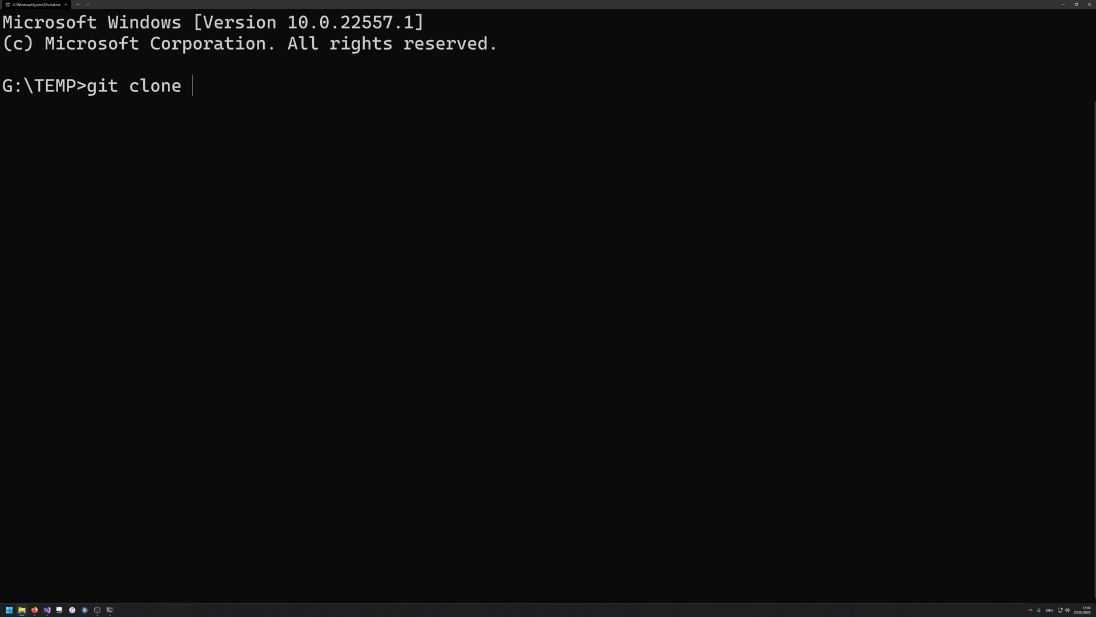
text(https://github.com/Ohjurot/Nuklear.git -)
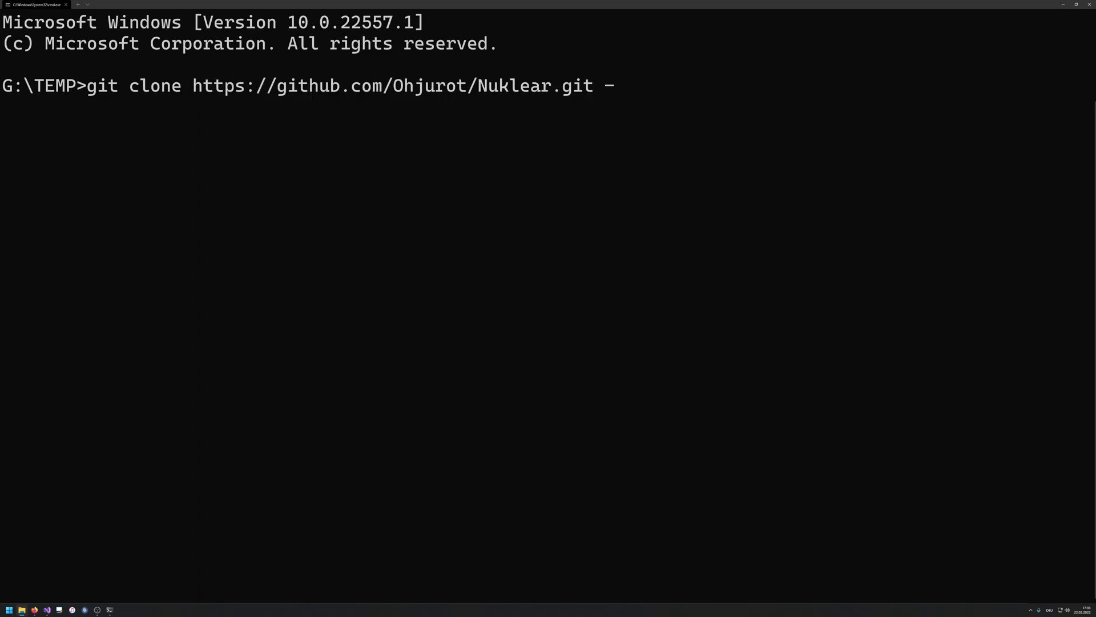
text(b)
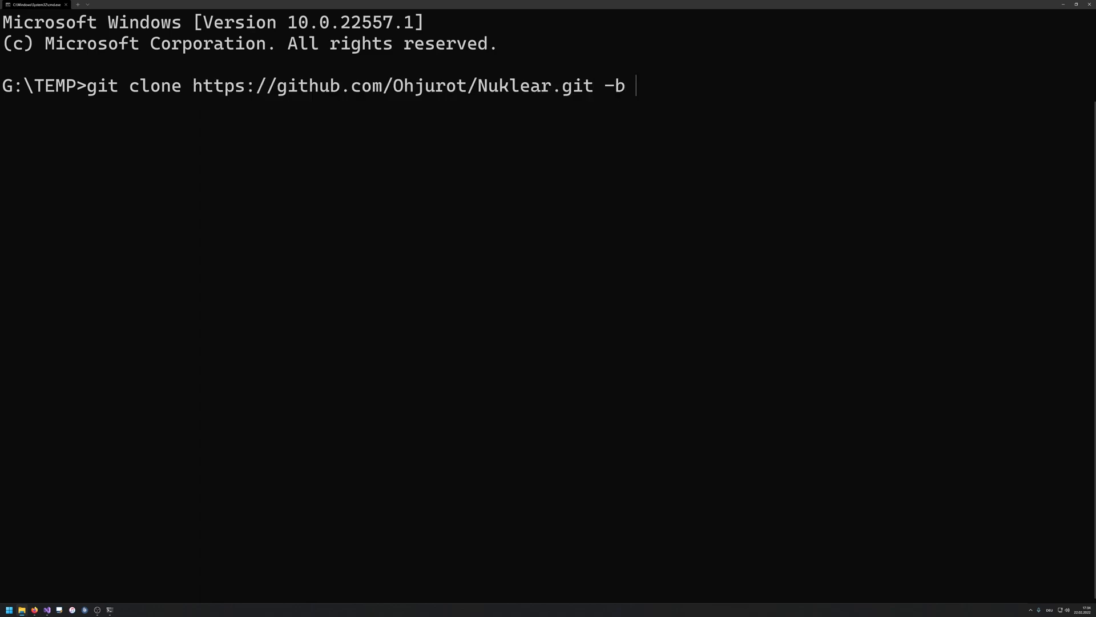
text(d3d12_backend)
text(cd)
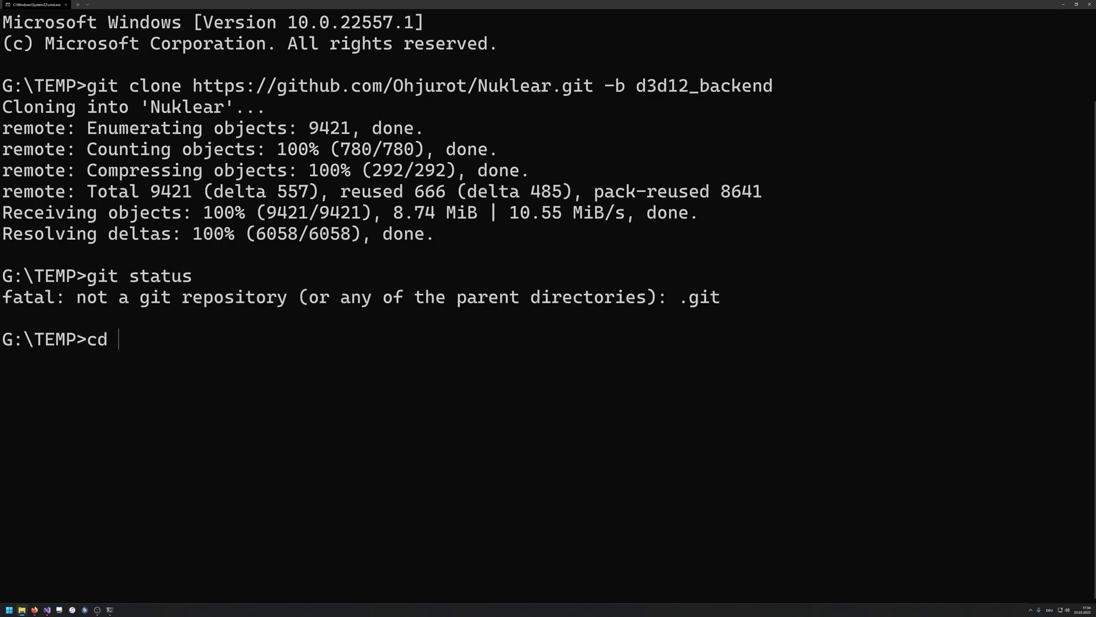
Step: Move into Nuklear\demo\d3d12, checking git status and listing build.bat and main.c
text(Nuklear)
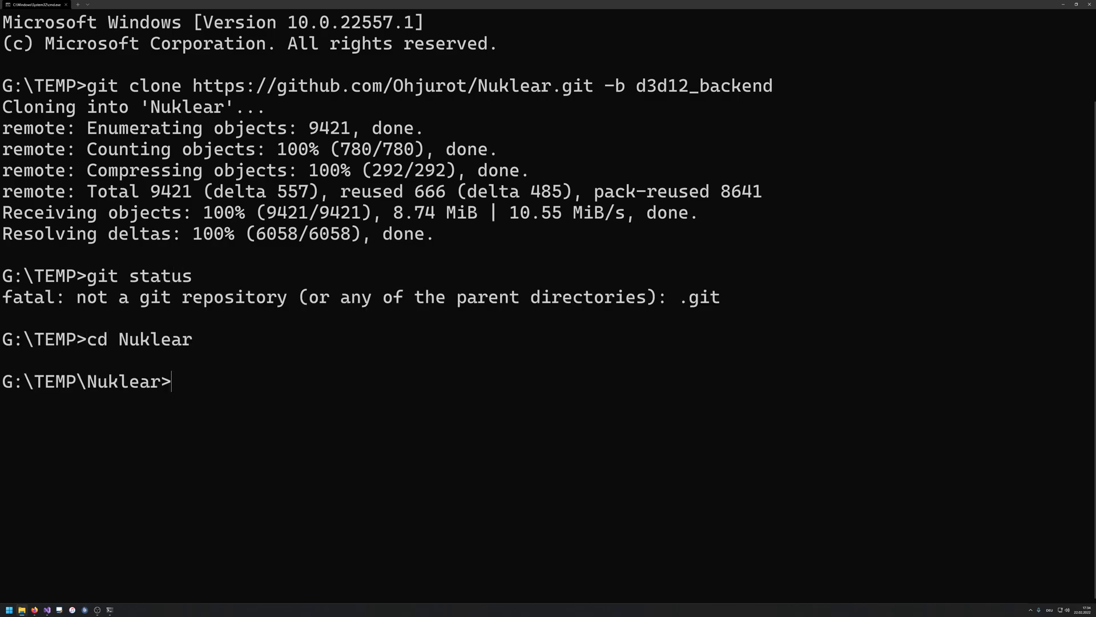
text(git status)
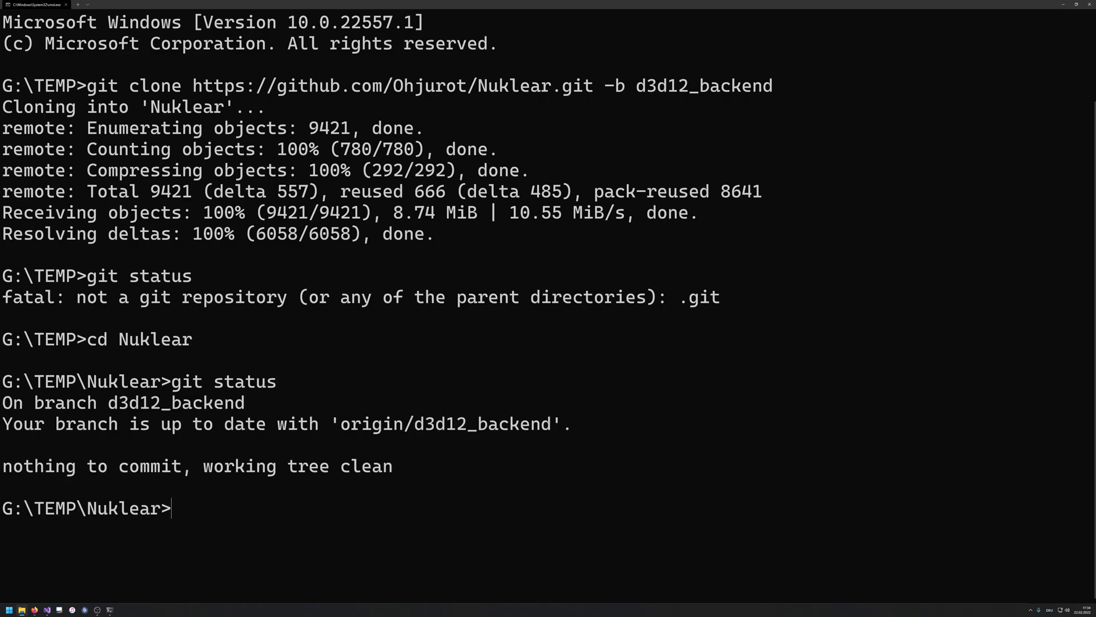
mouse_move(494, 315)
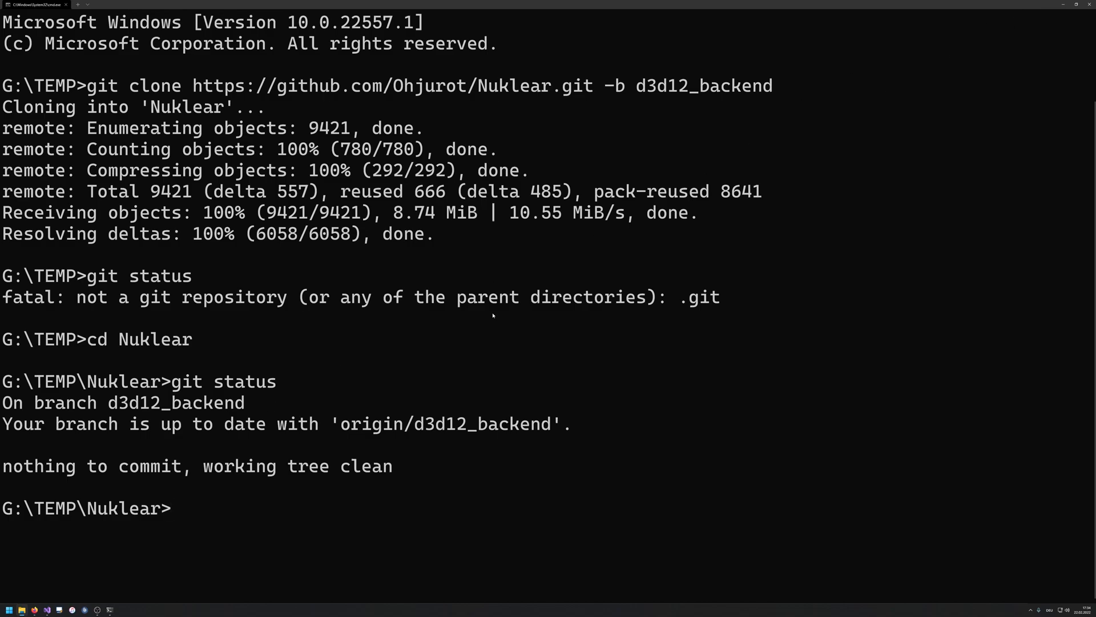
text(dir)
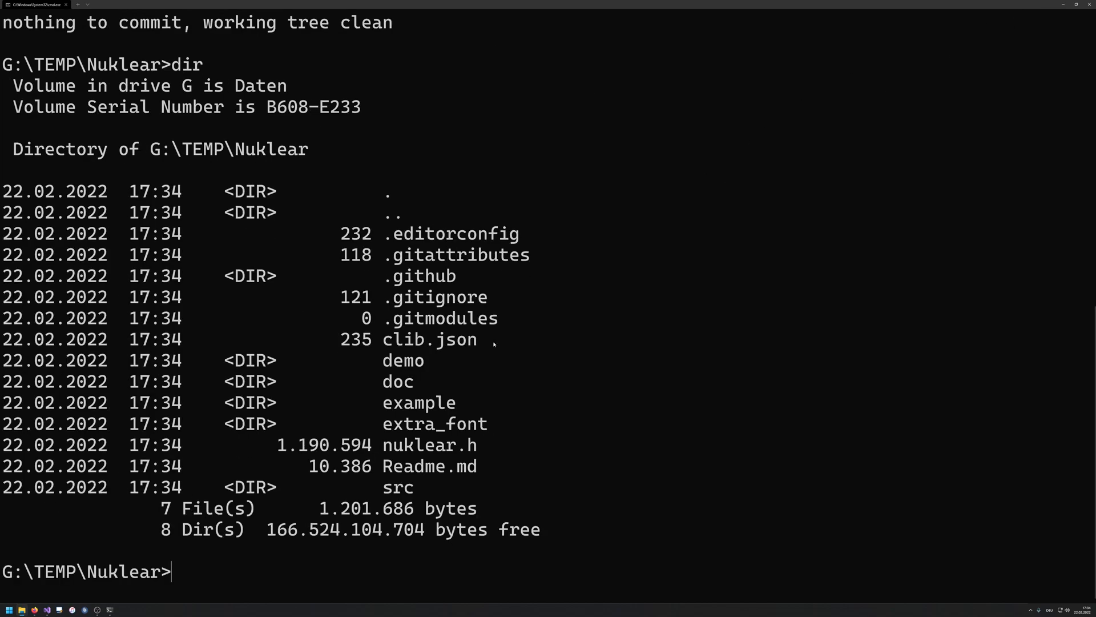
text(cd demo)
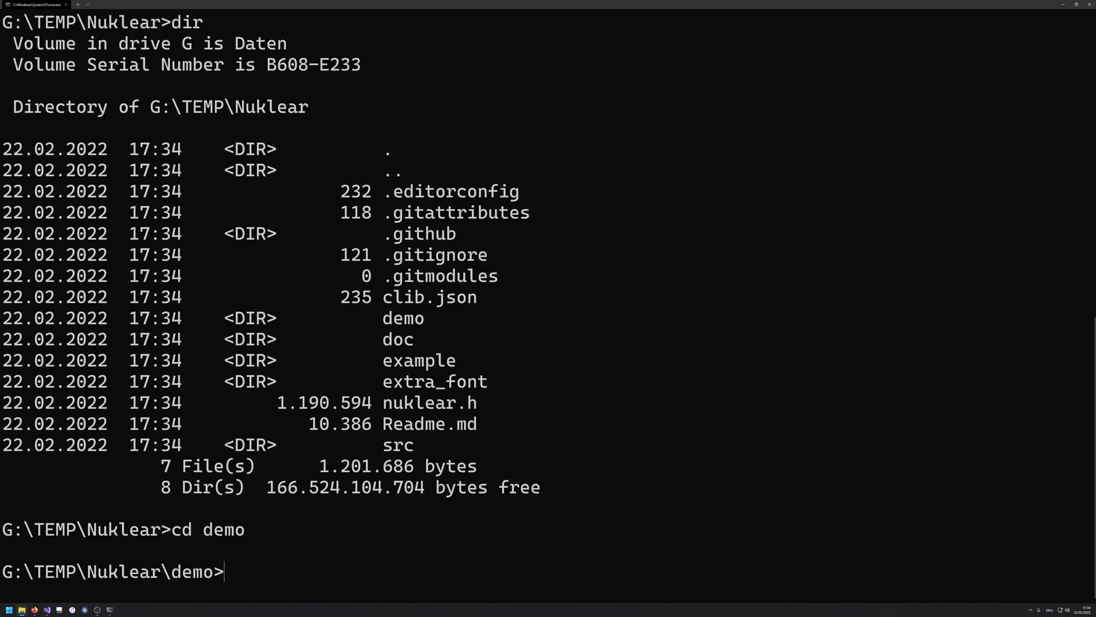
text(ls)
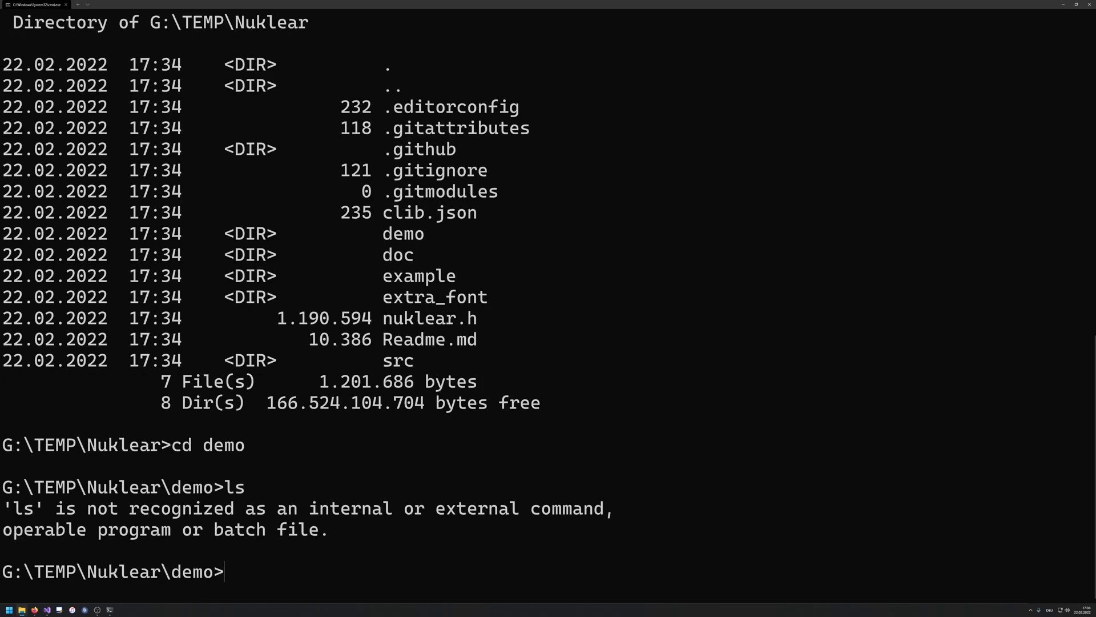
text(dir)
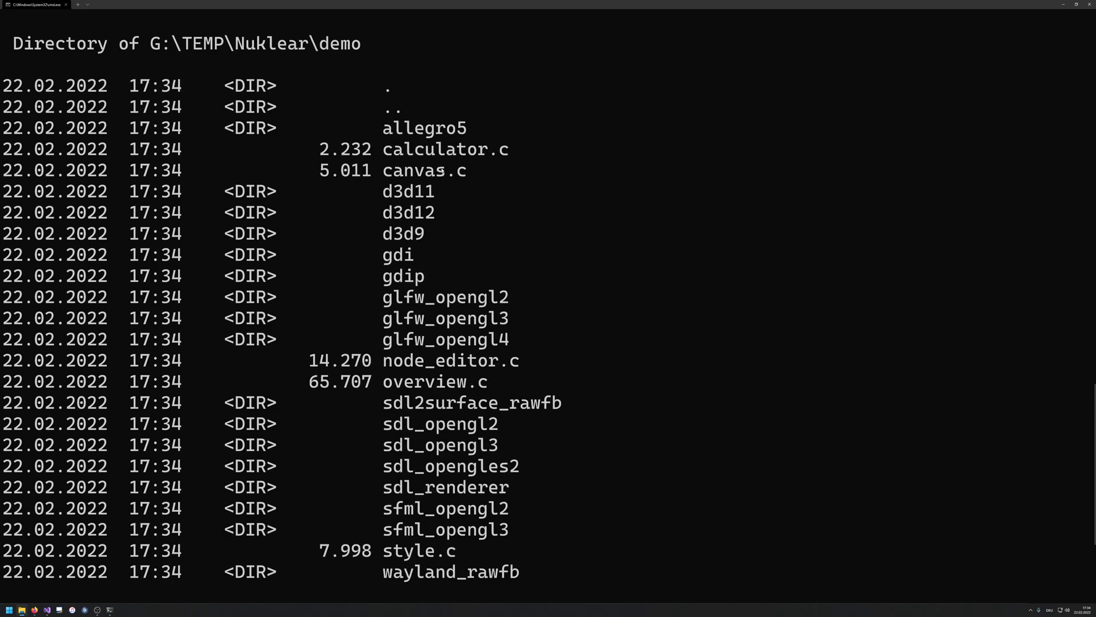
double_click(409, 212)
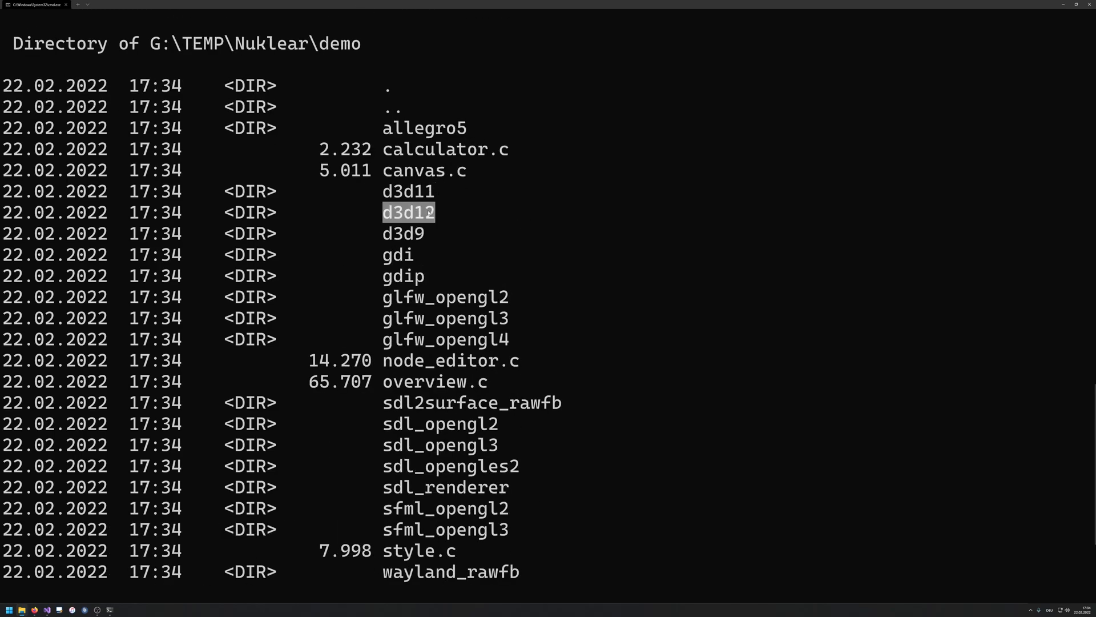
scroll(down, 3)
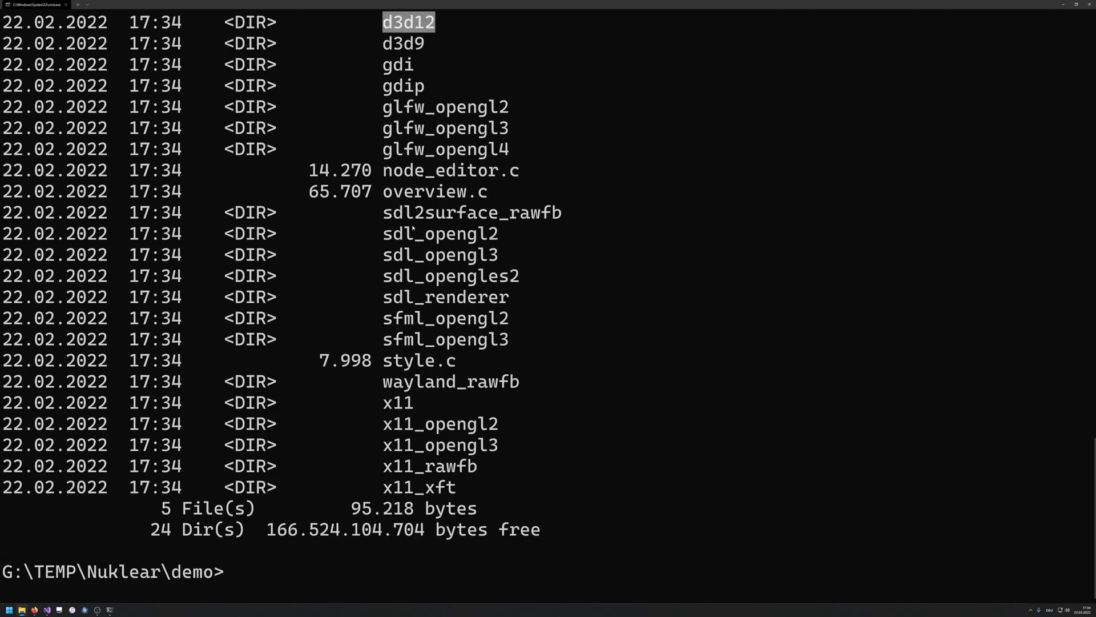
text(cd d3d12)
text(dir)
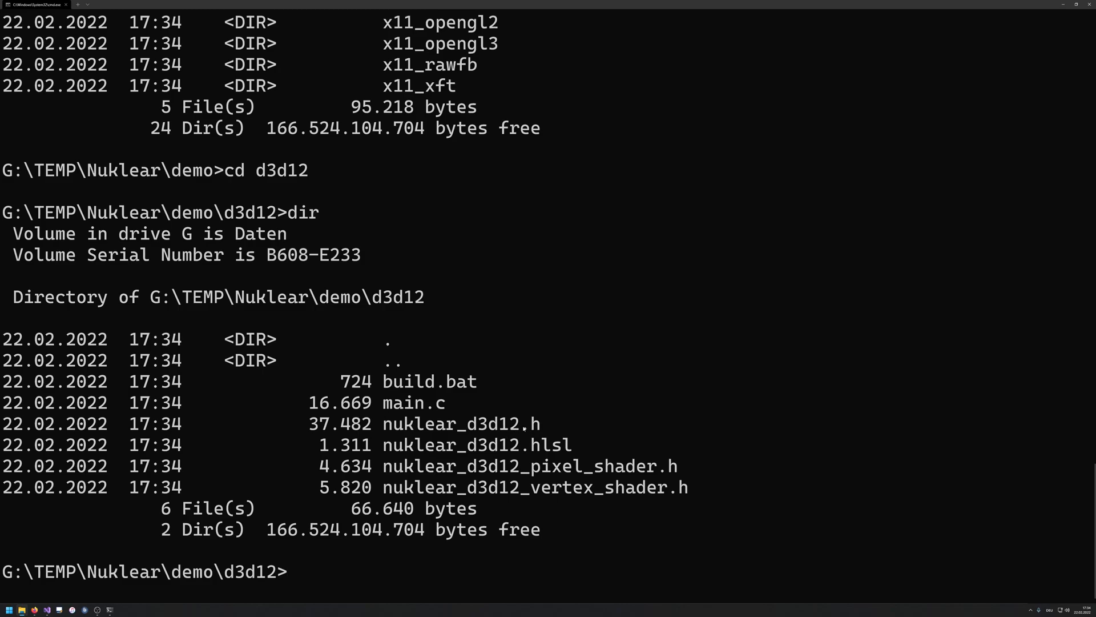
mouse_move(590, 533)
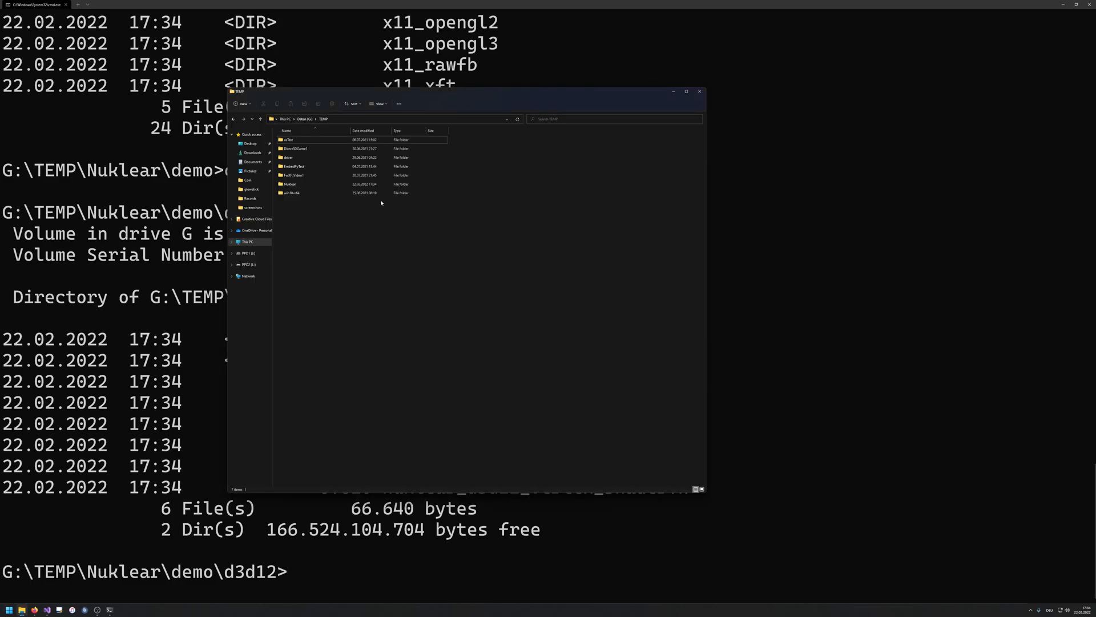
Step: Browse into the cloned Nuklear demo\d3d12 folder showing build.bat, main.c and the headers
click(300, 184)
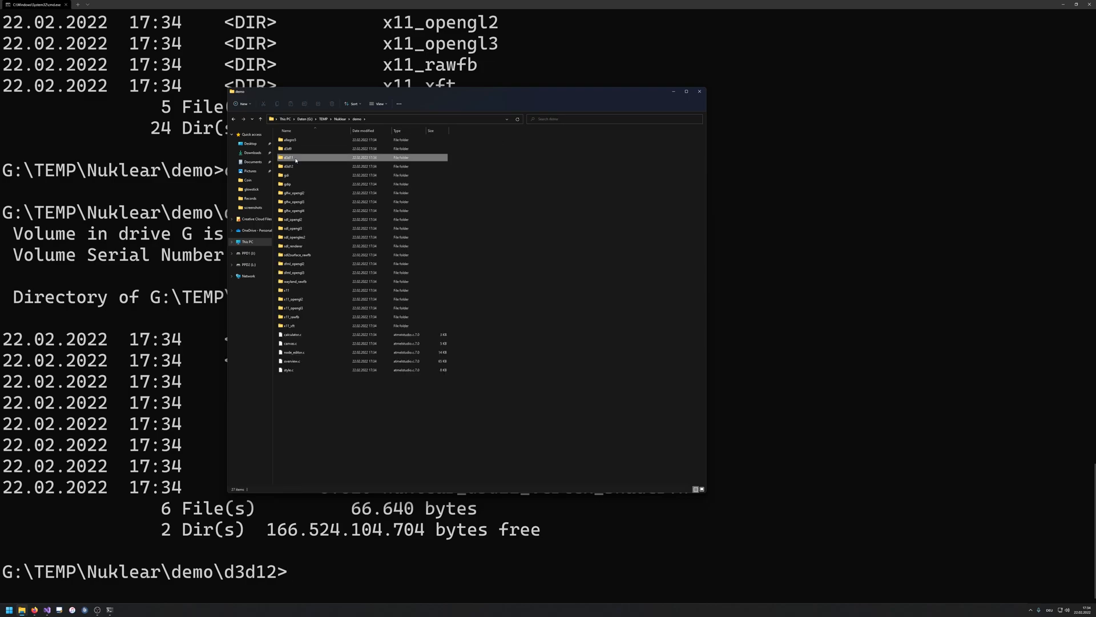
double_click(294, 158)
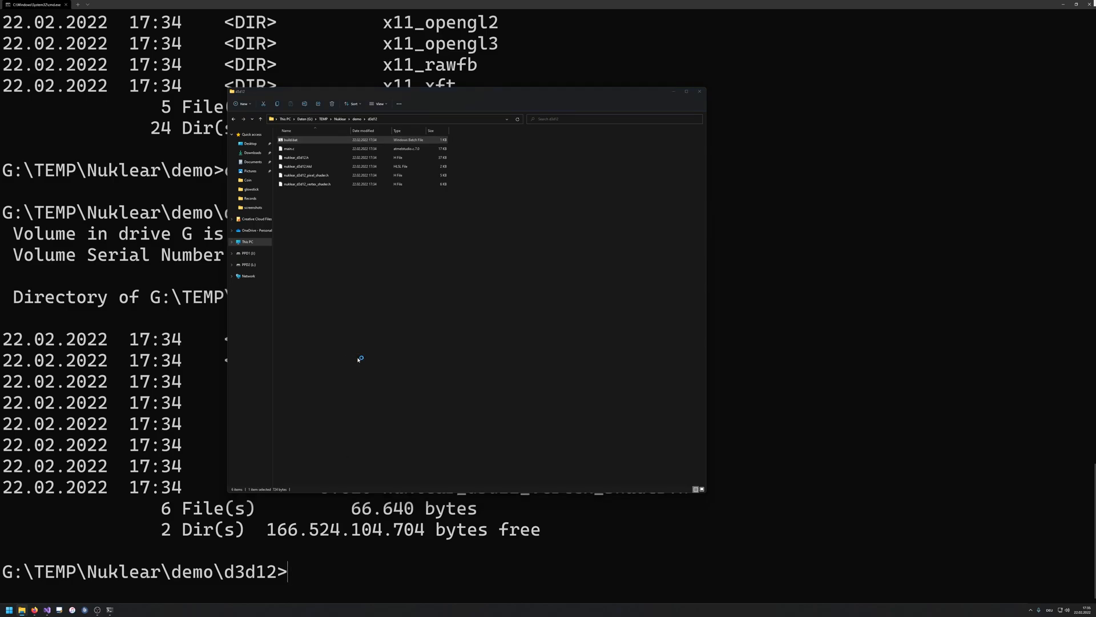
double_click(290, 140)
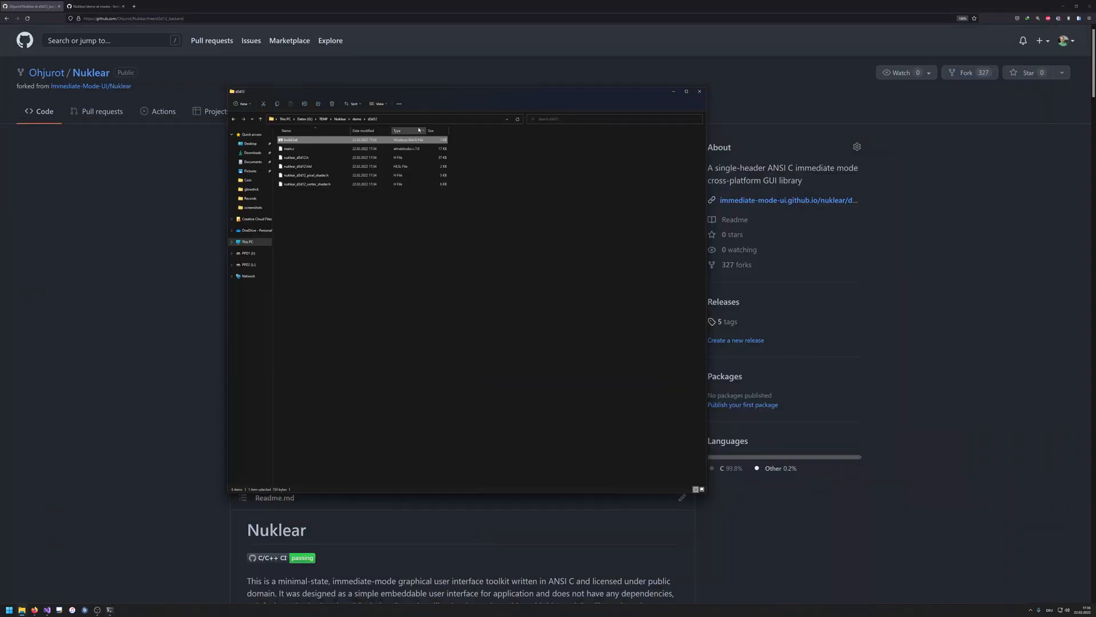
Step: Search the Start menu for the x64 Native Tools Command Prompt for VS 2022
click(384, 118)
text(x64)
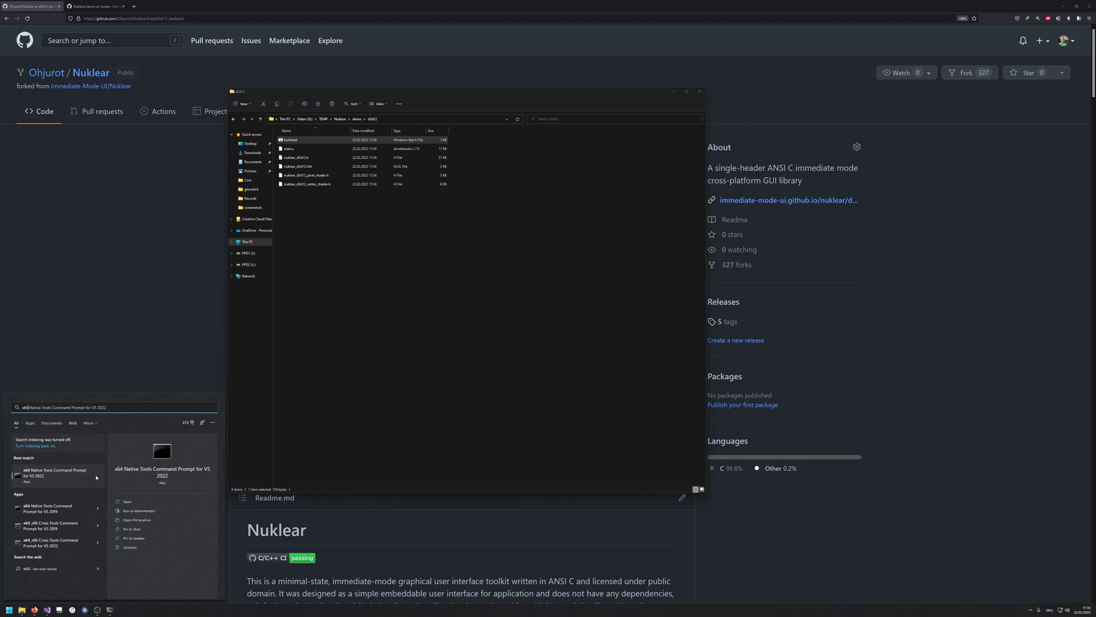
mouse_move(56, 479)
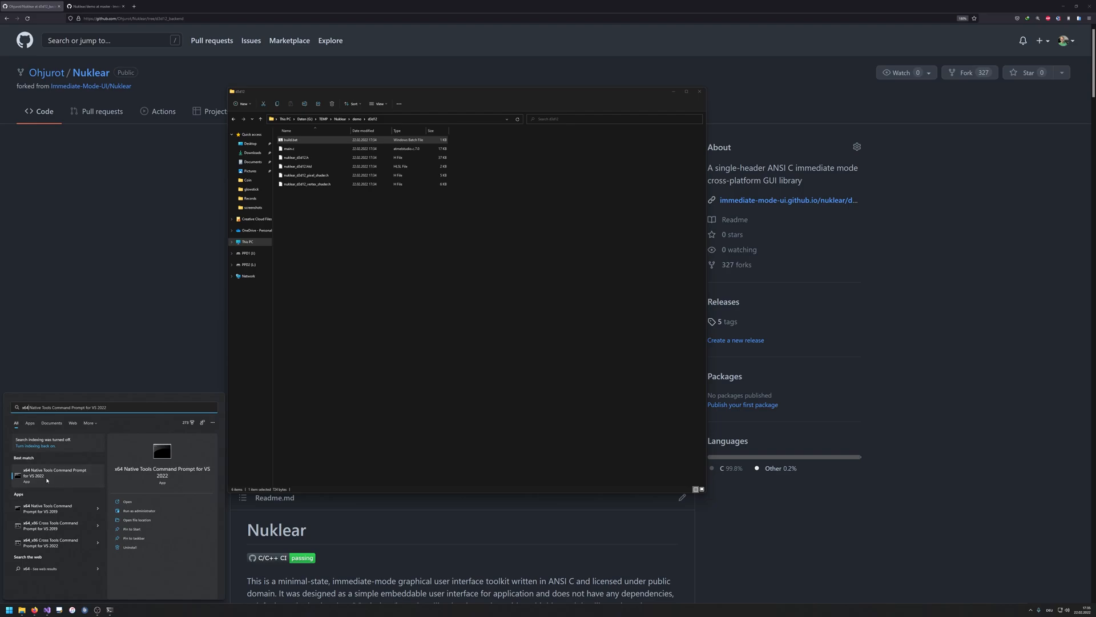
mouse_move(29, 487)
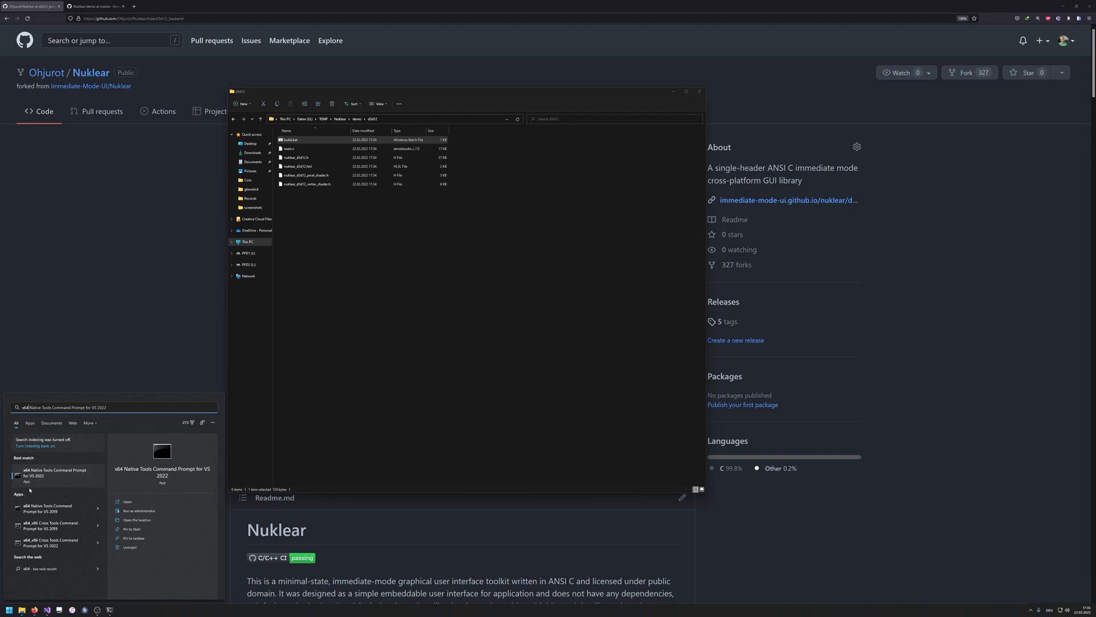
mouse_move(64, 484)
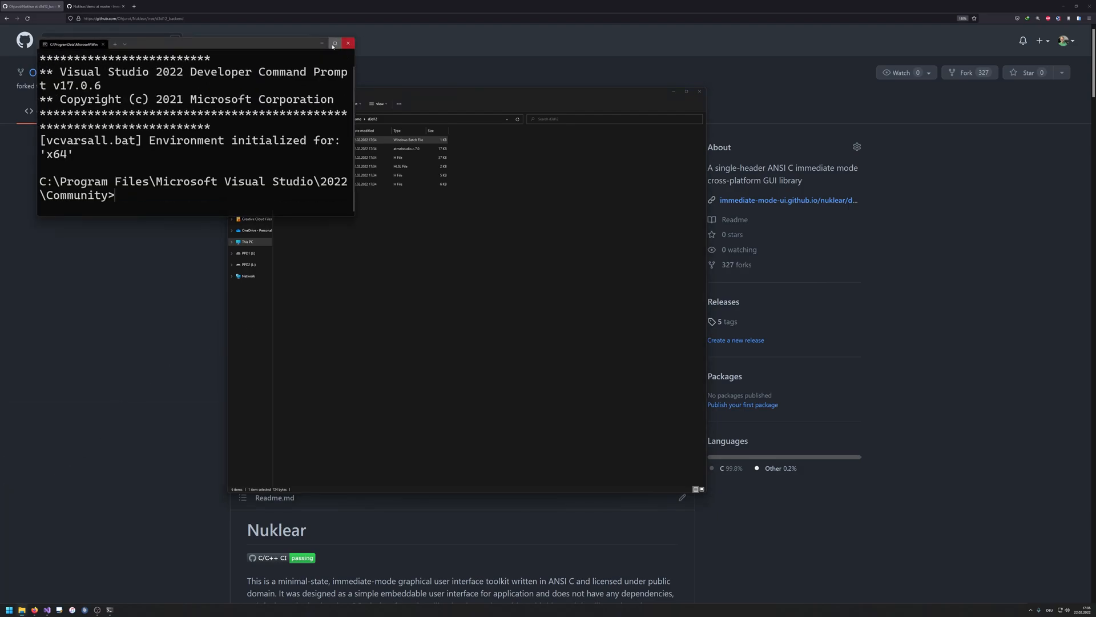
Step: Maximize the developer prompt, switch to G:\TEMP\Nuklear\demo\d3d12, list its files and run build.bat
click(334, 42)
text(g:)
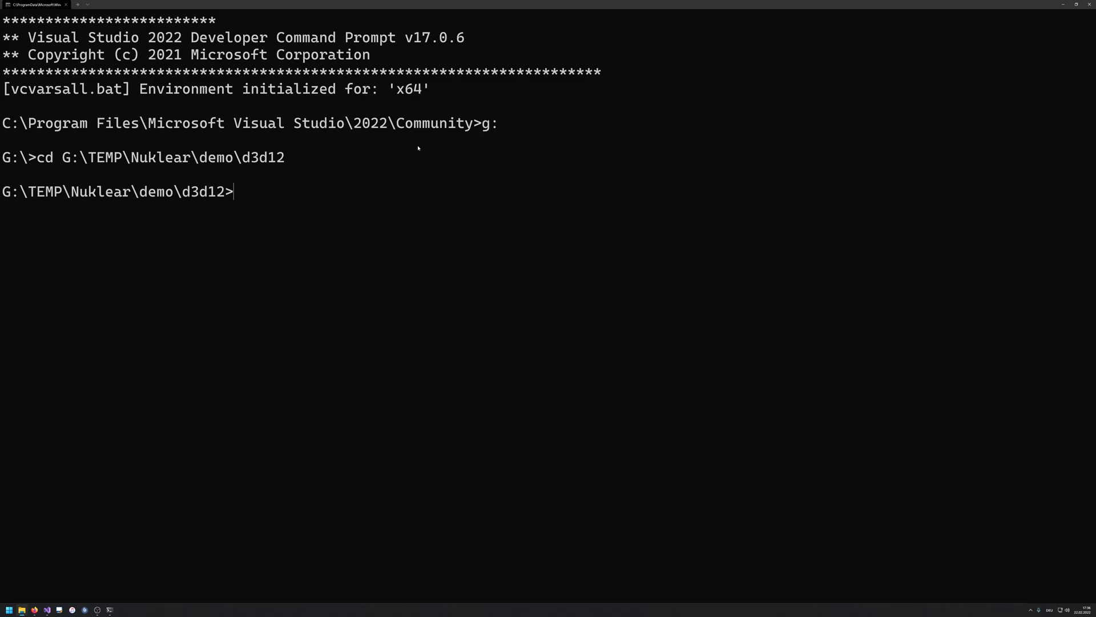
mouse_move(315, 180)
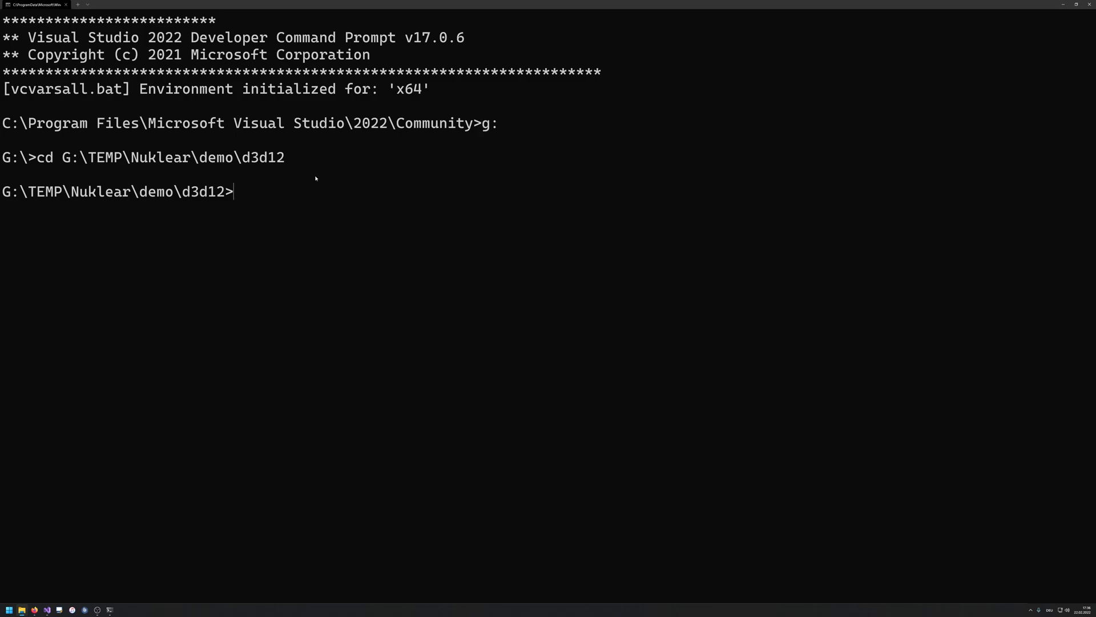
double_click(488, 123)
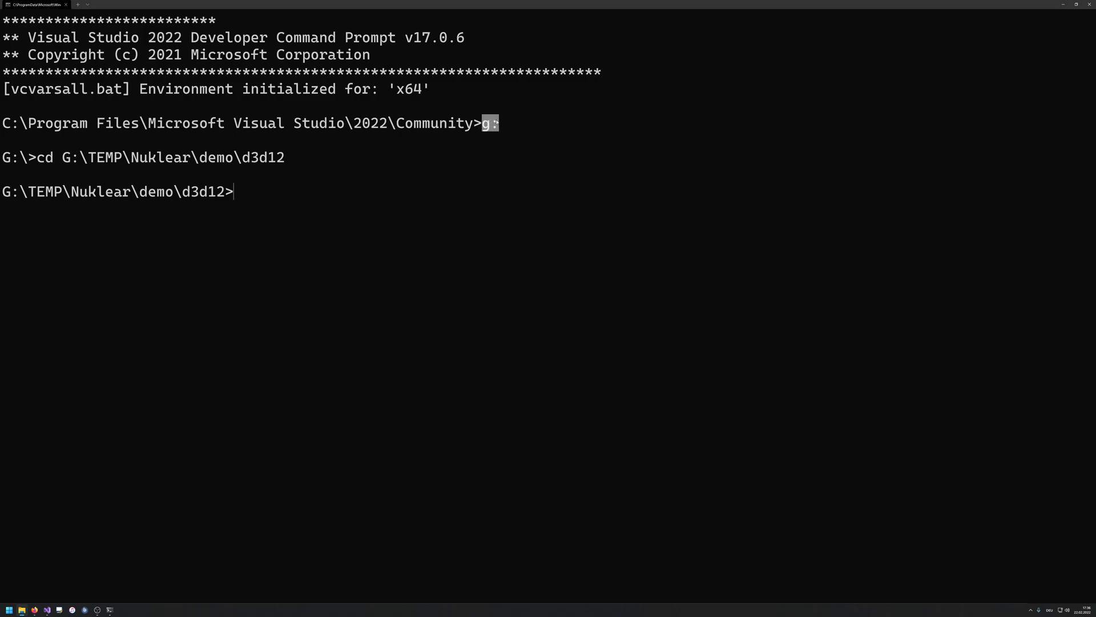
text(dir)
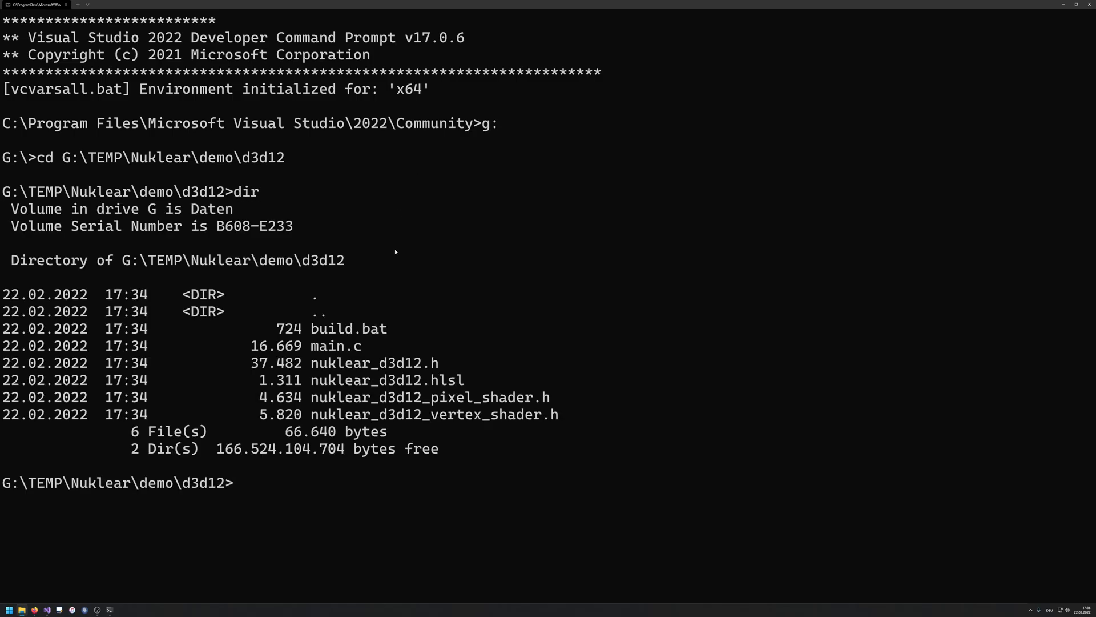
drag(61, 158, 118, 158)
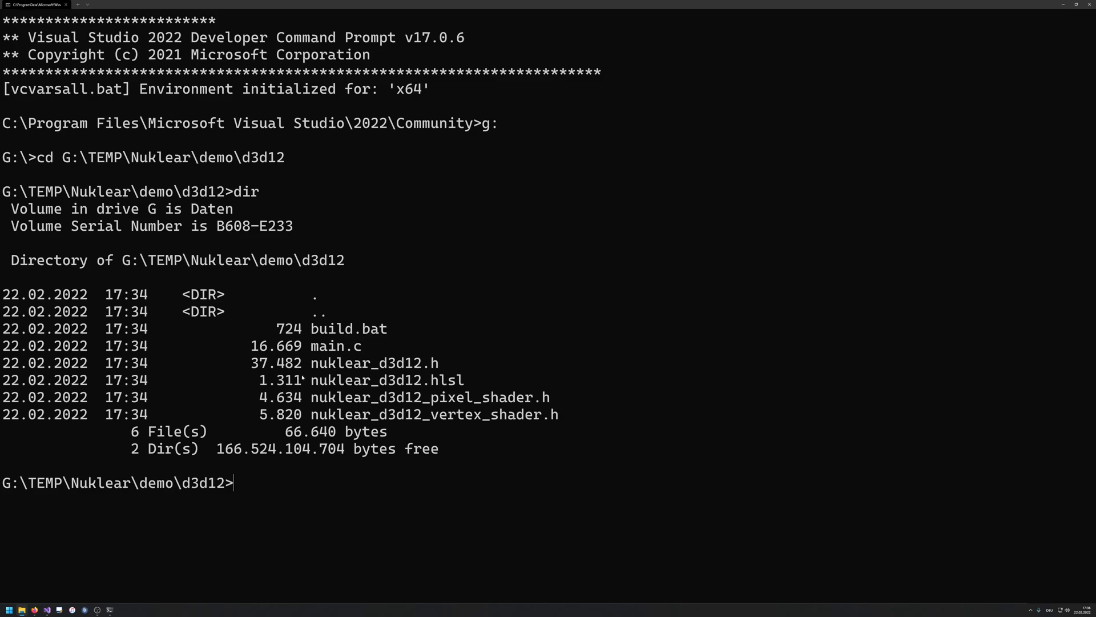
text(build.bat)
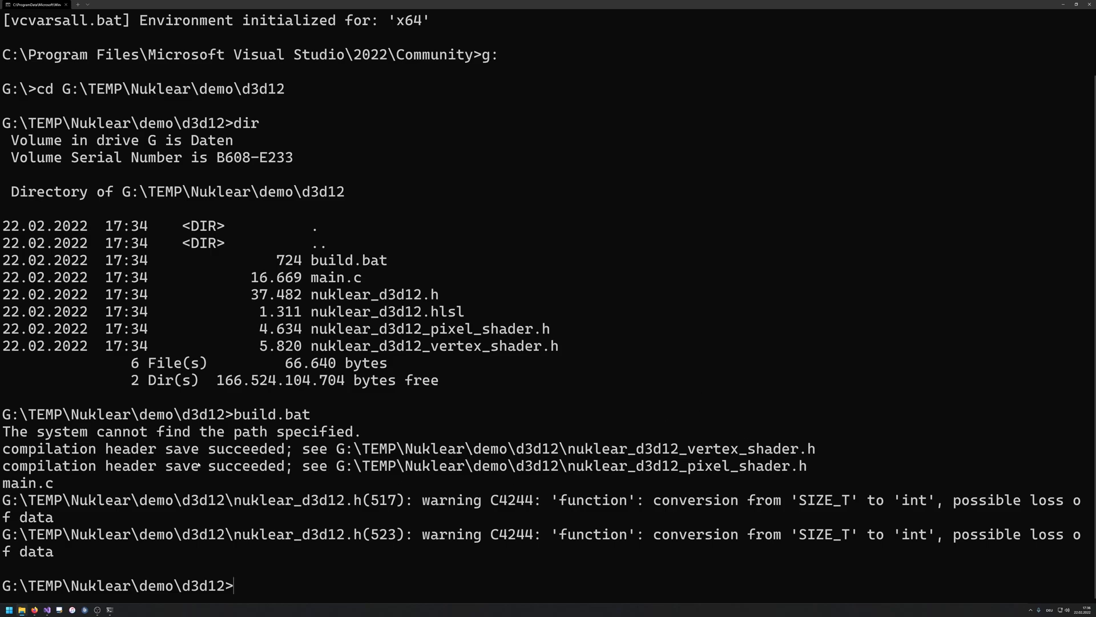
Step: Review the build output's two nuklear_d3d12.h conversion warnings and view the built files in File Explorer
drag(3, 448, 241, 447)
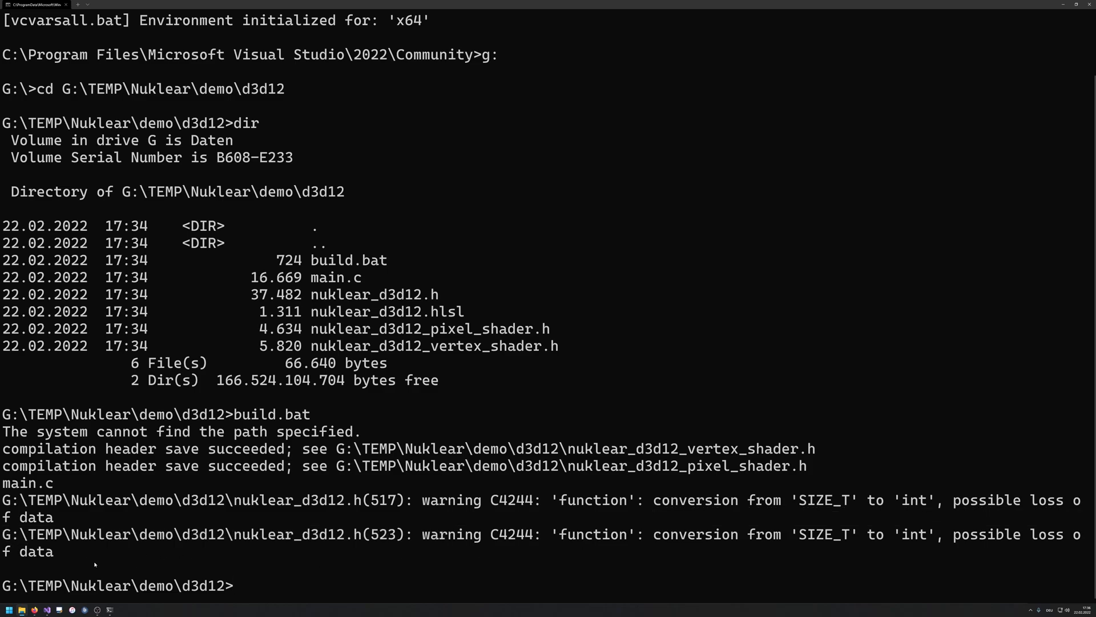
drag(2, 483, 60, 552)
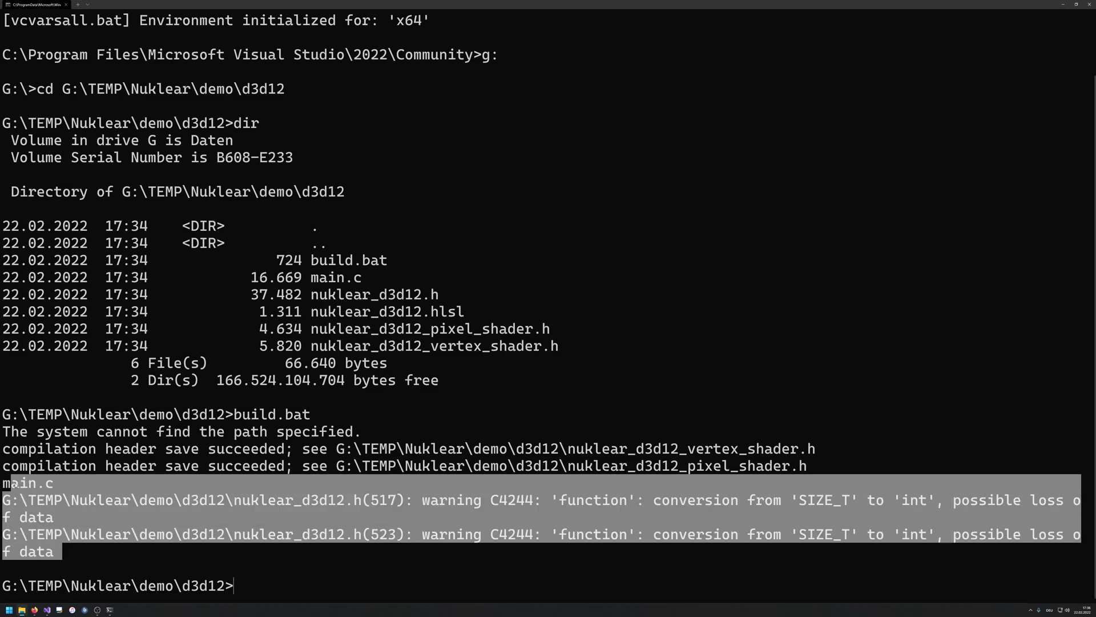
click(450, 525)
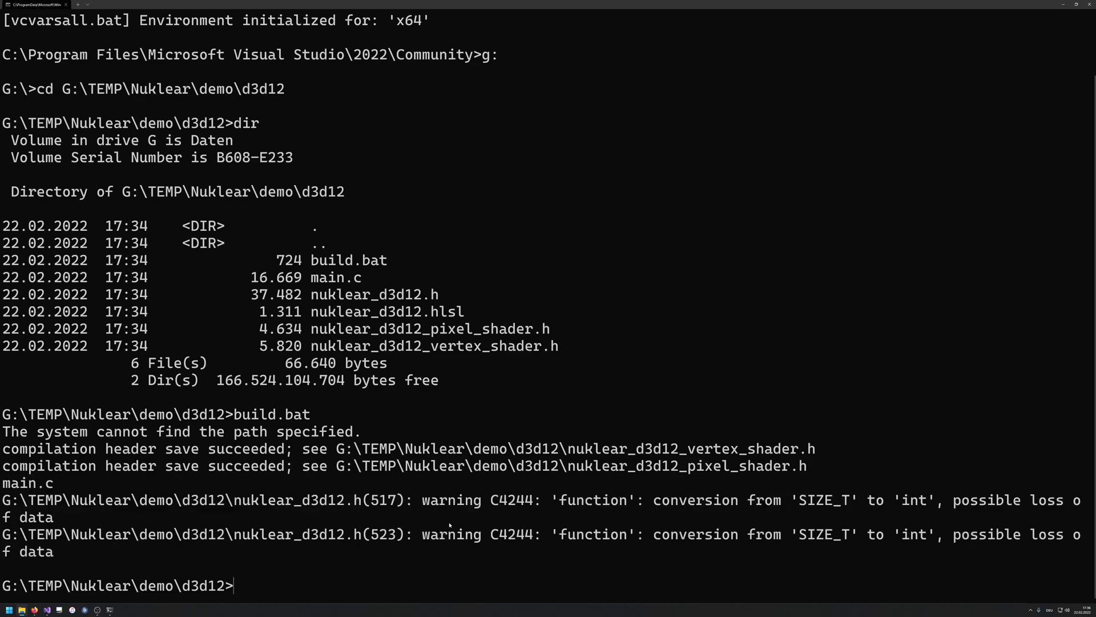
mouse_move(375, 552)
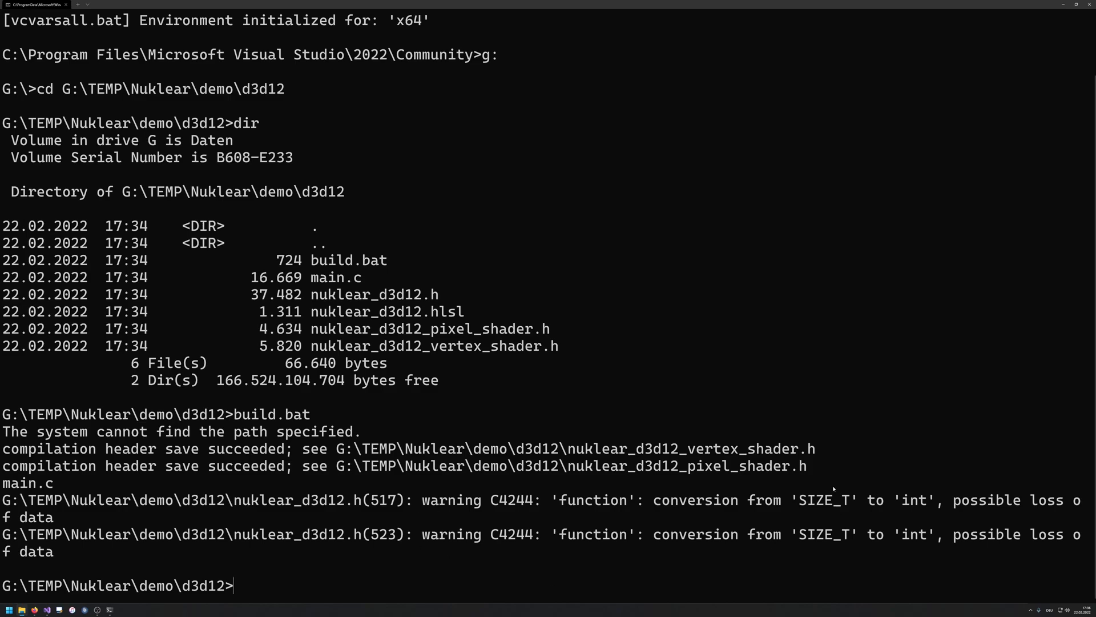
double_click(823, 500)
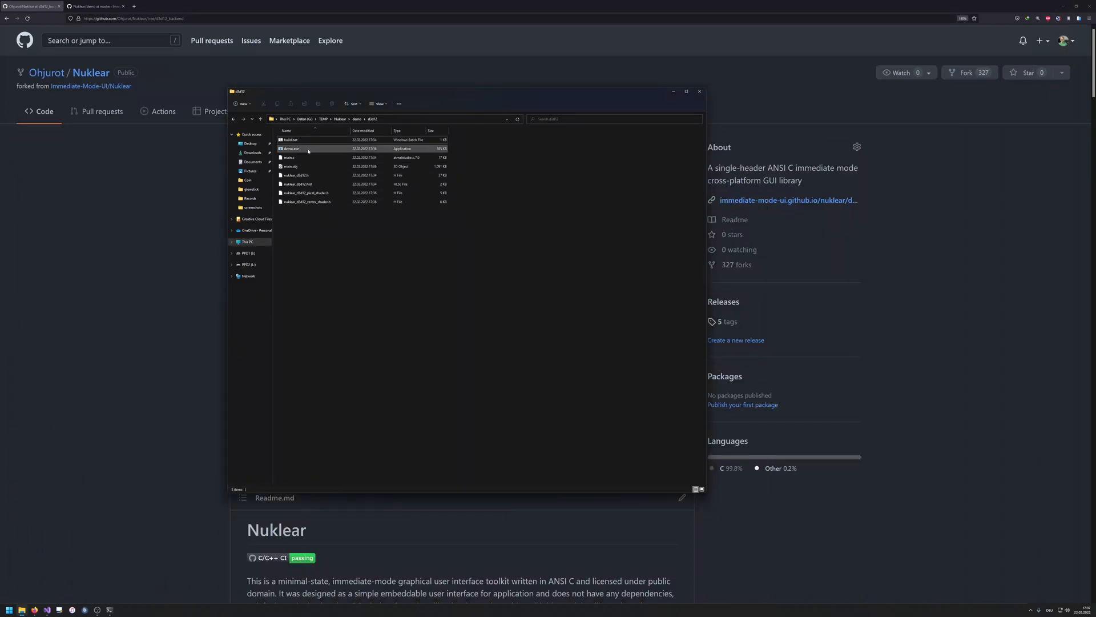
Step: Run demo.exe to launch the Nuklear Demo window with its D3D12 demo panel
click(307, 149)
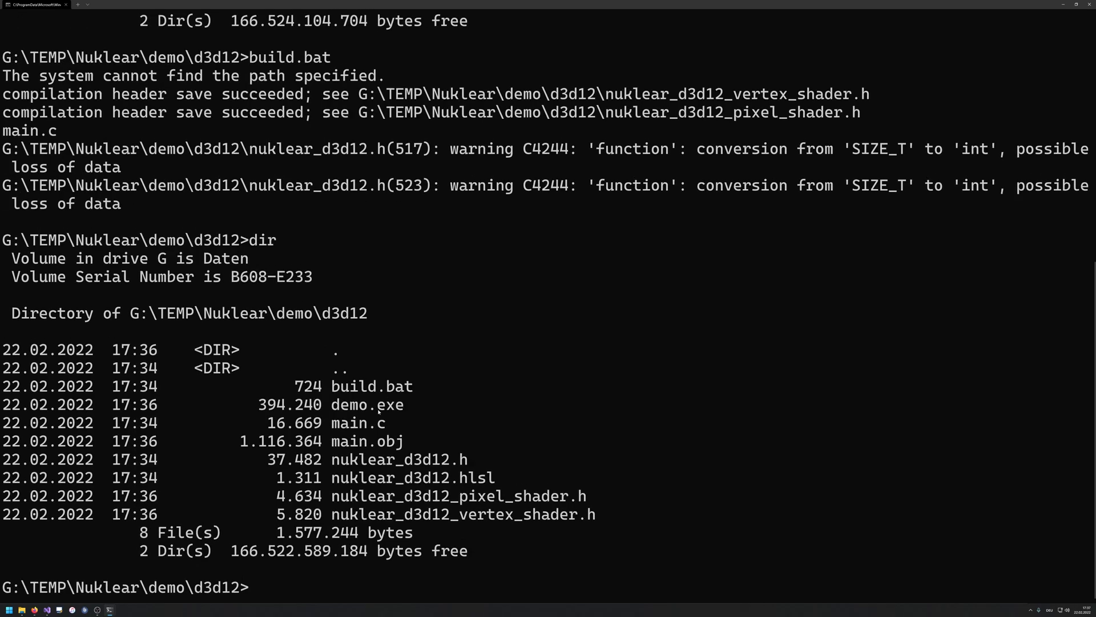
text(demo.exe)
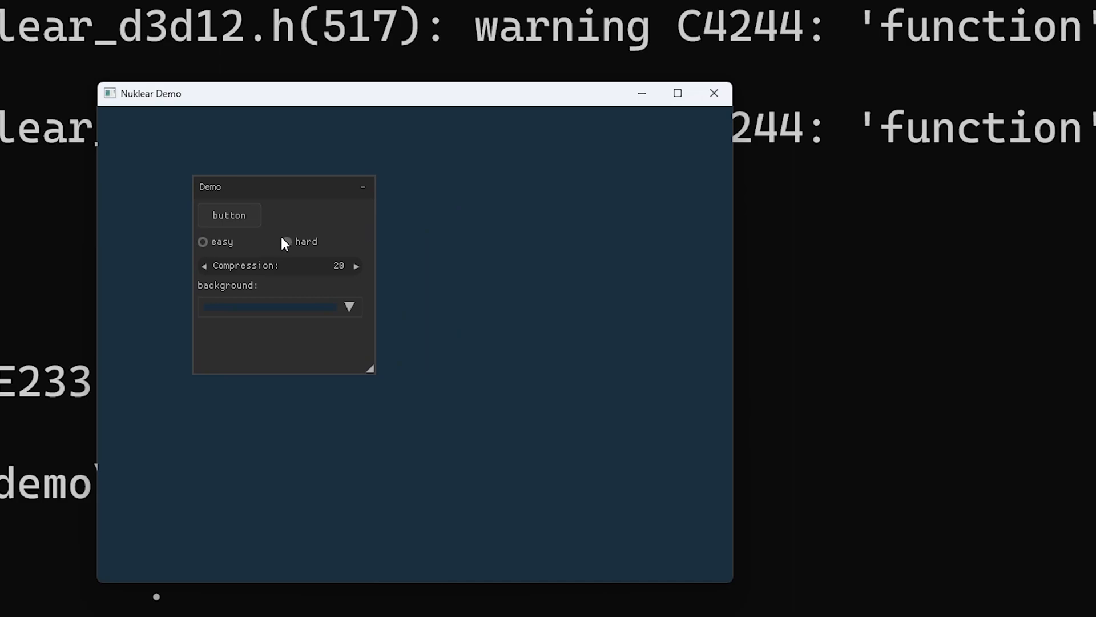
Step: Toggle the easy/hard radio buttons and pick from the background colour combo
click(204, 241)
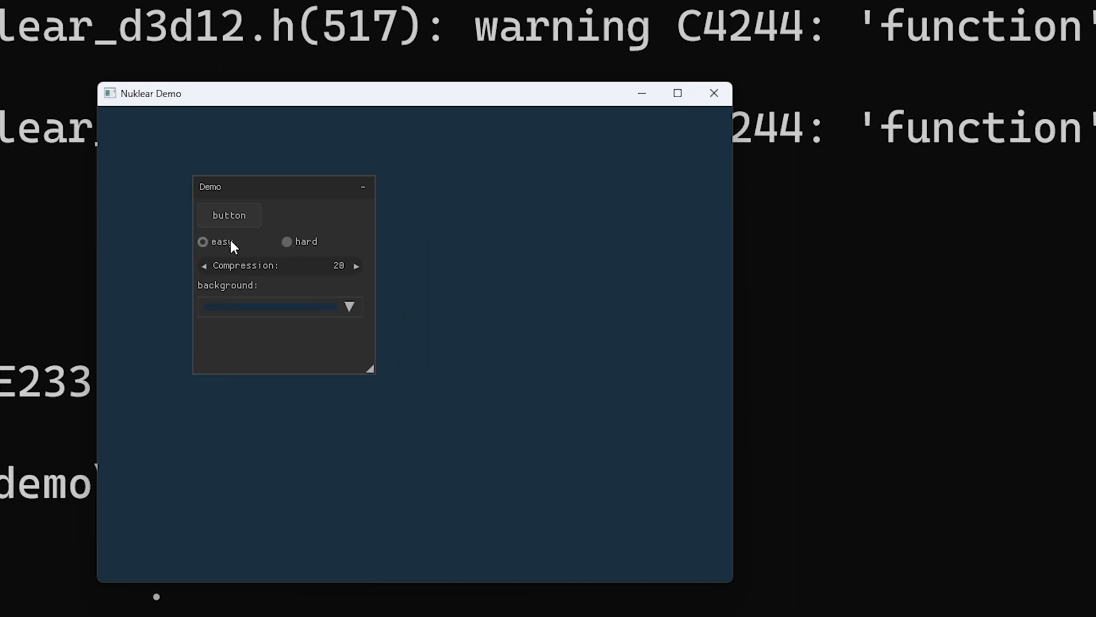
click(285, 241)
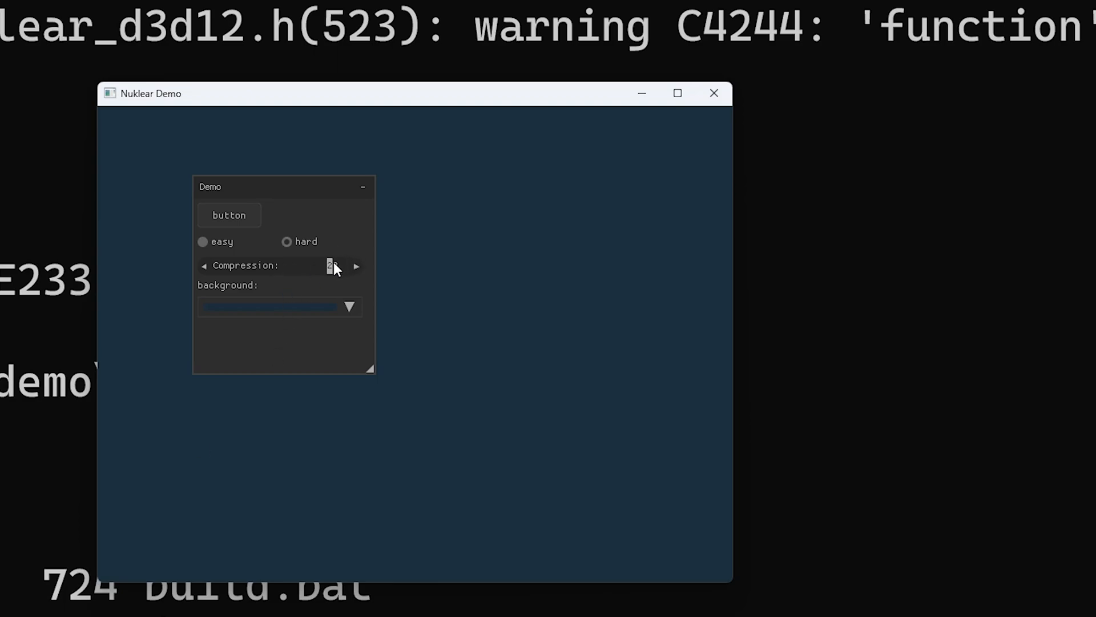
click(349, 306)
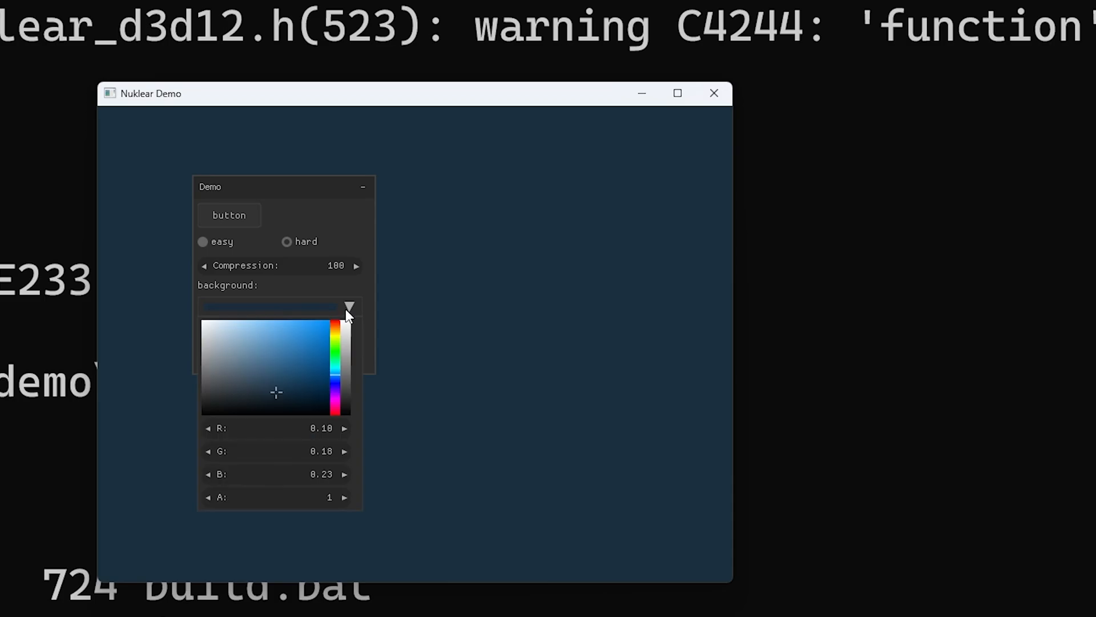
click(310, 341)
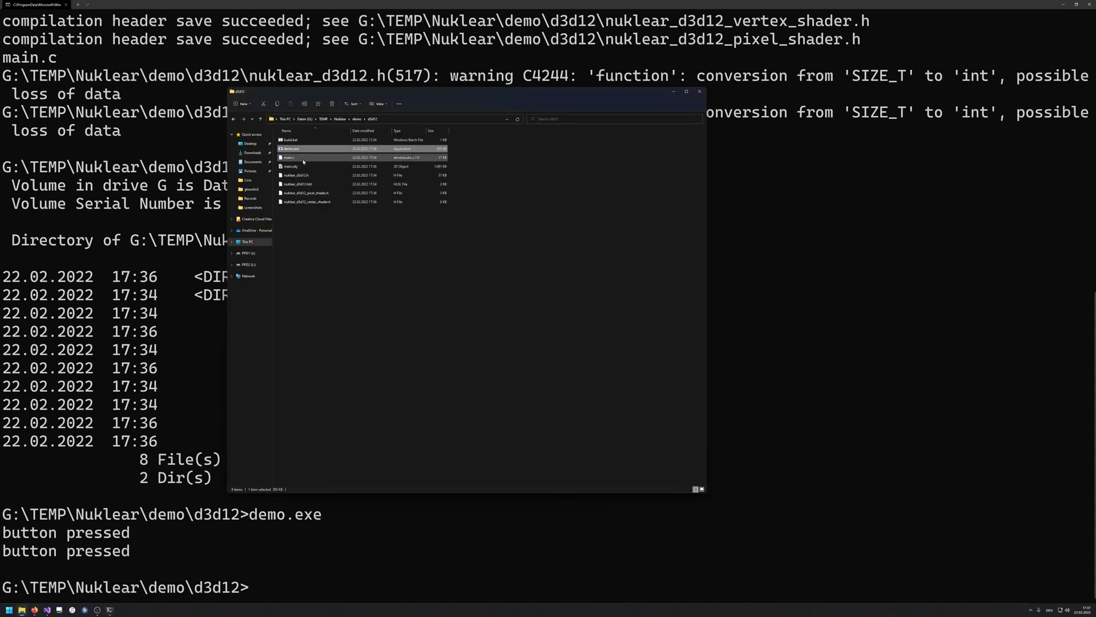
Step: Edit main.c with Notepad++ from its context menu
right_click(289, 156)
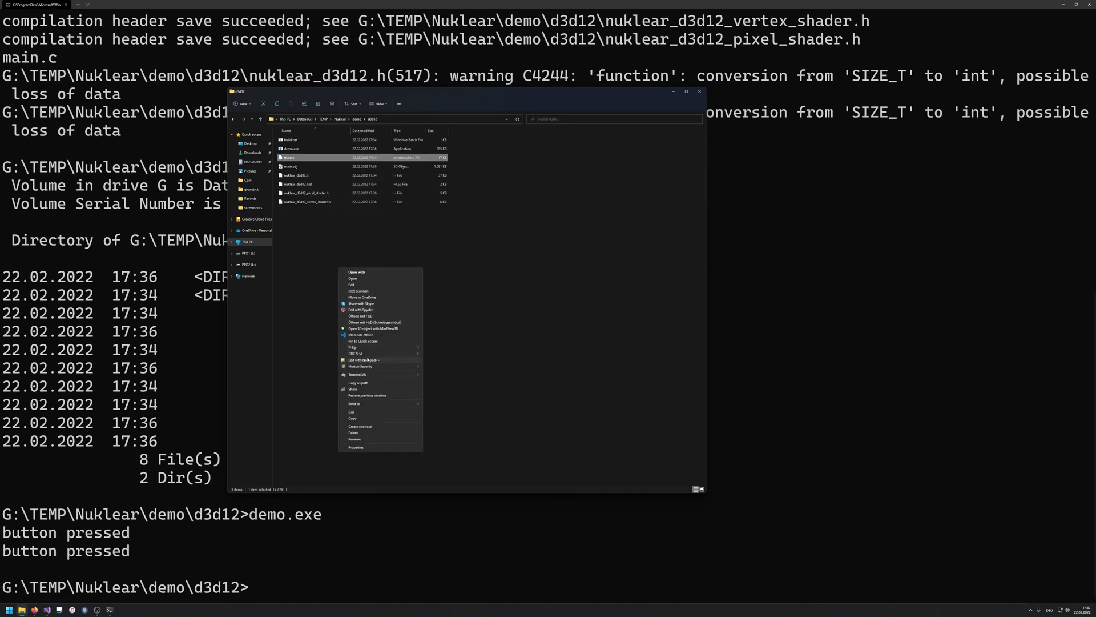
click(360, 360)
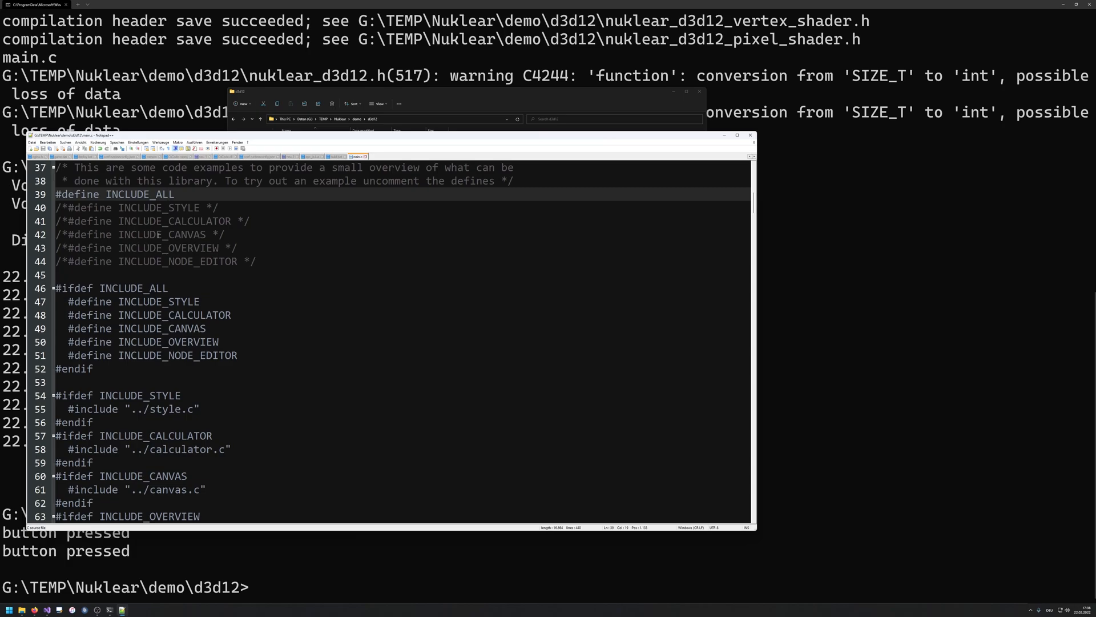
scroll(down, 3)
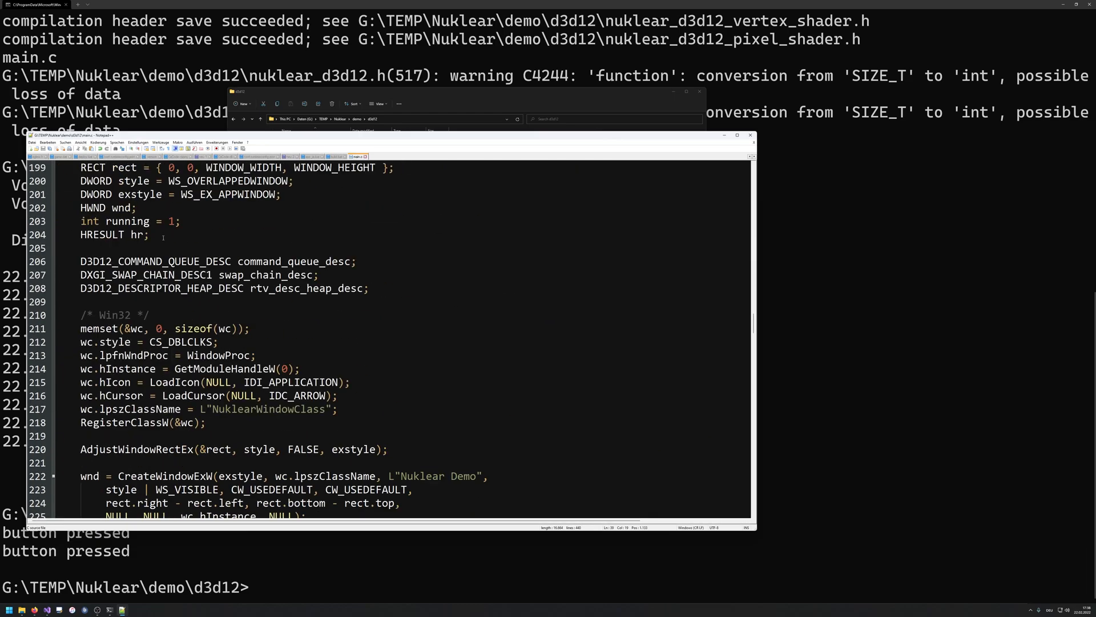
scroll(down, 3)
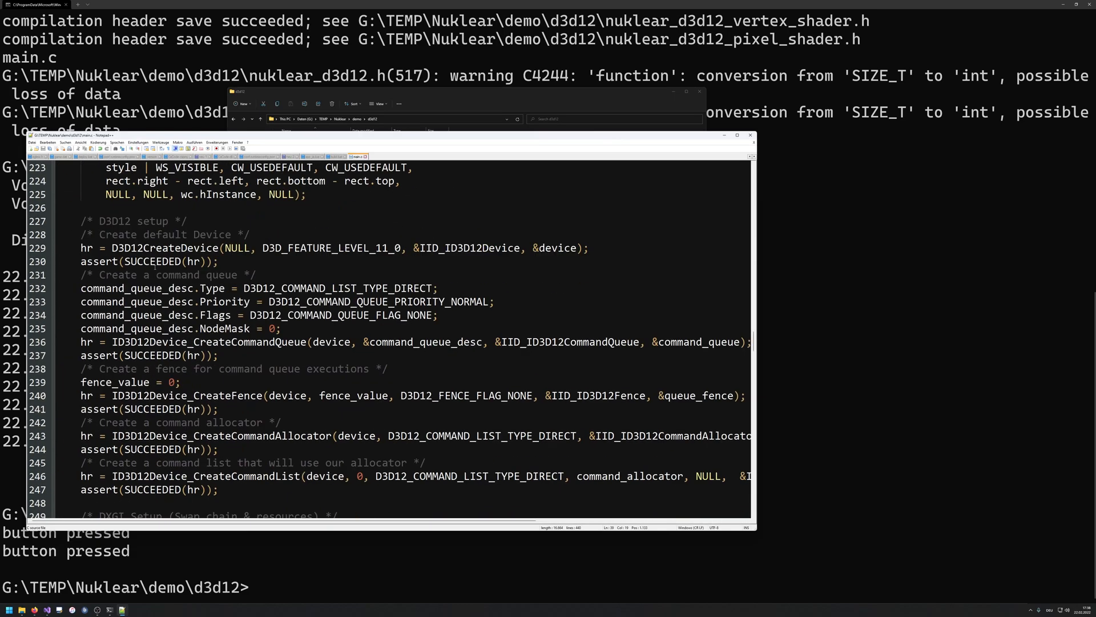
scroll(down, 3)
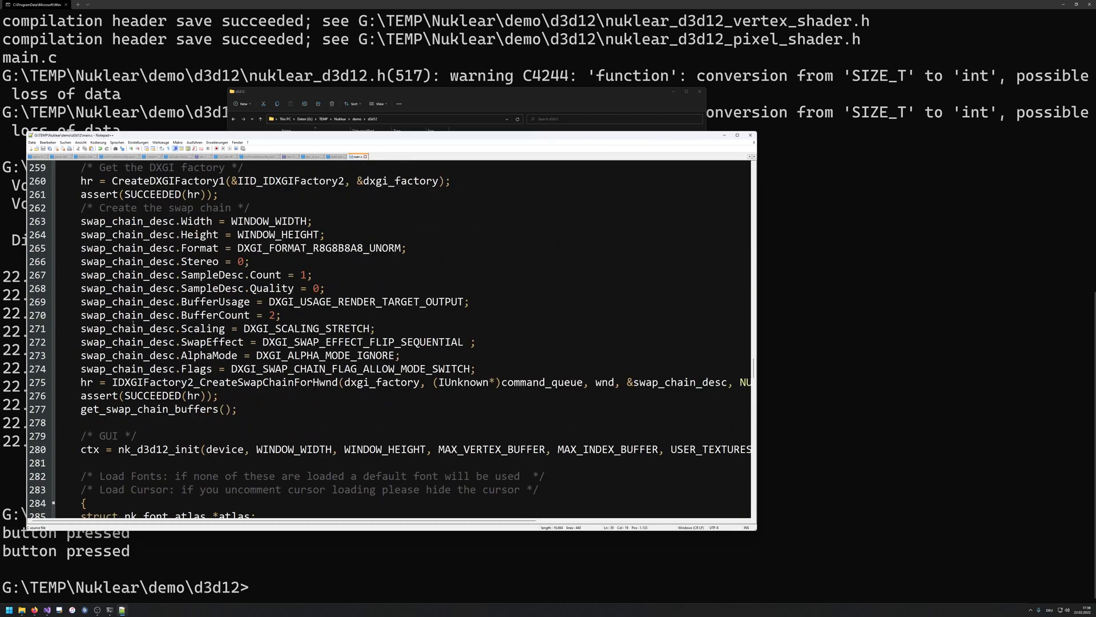
scroll(down, 3)
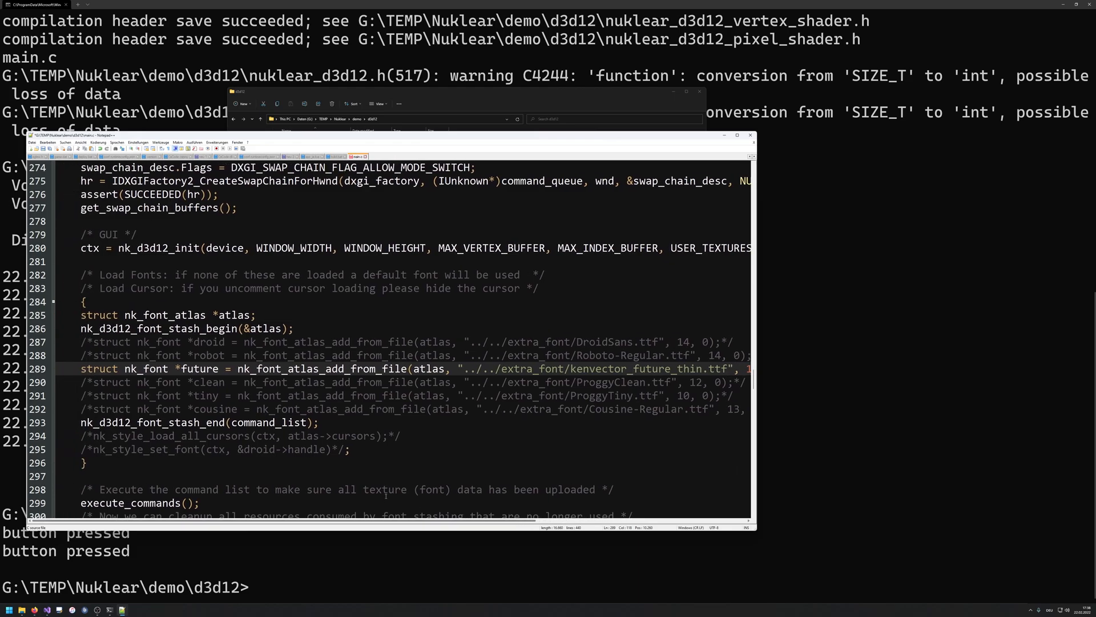
scroll(down, 3)
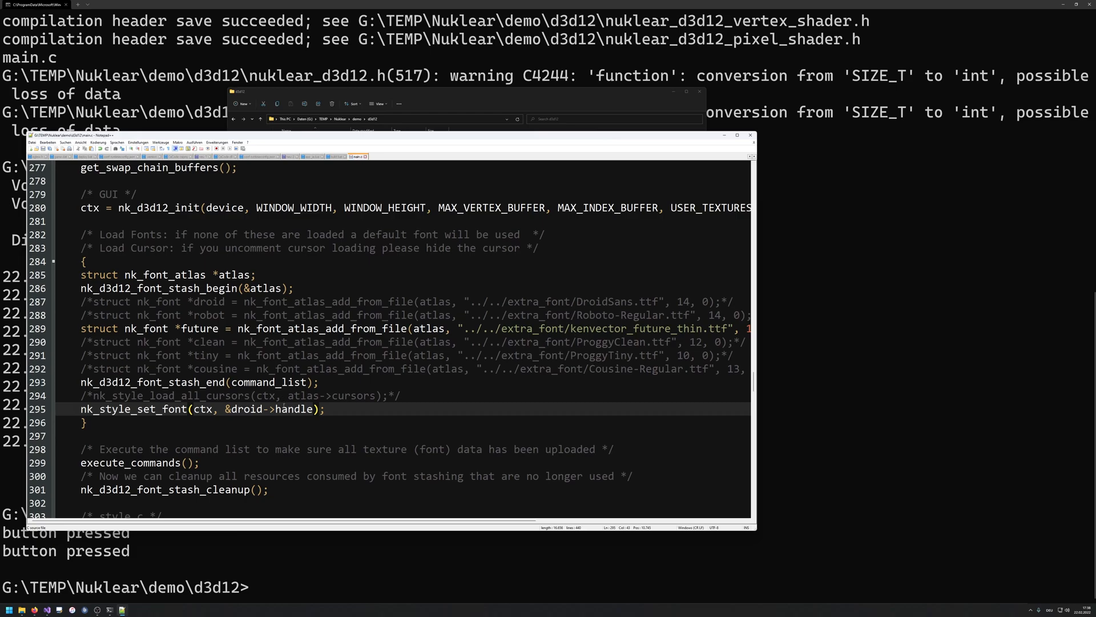
Step: Select the future font name and THEME_BLUE style line, then review the GUI code below
double_click(201, 329)
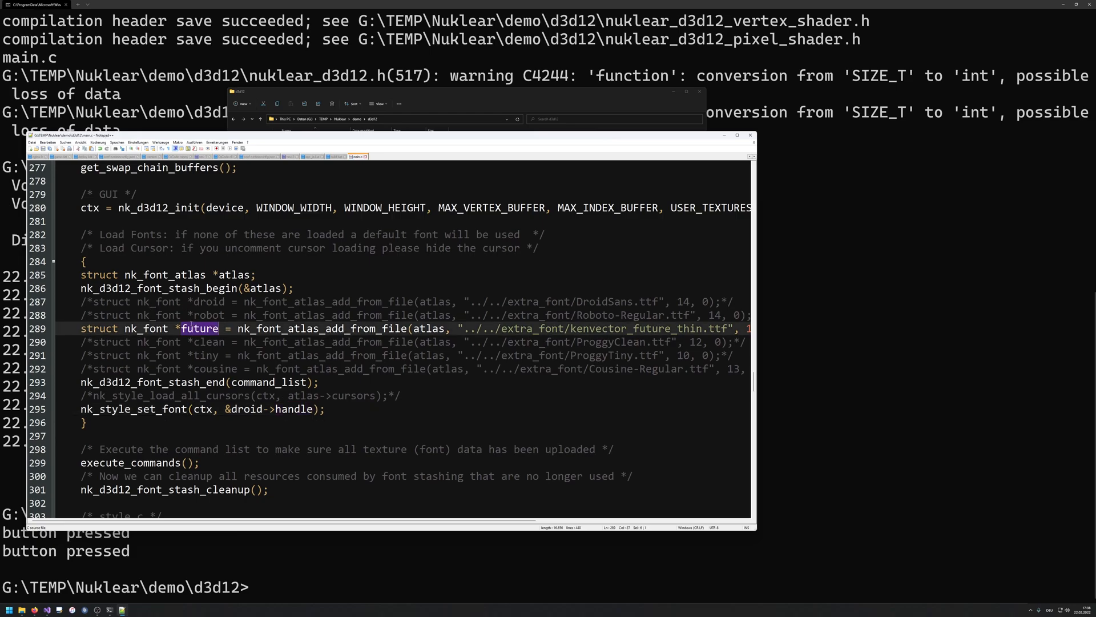
scroll(down, 3)
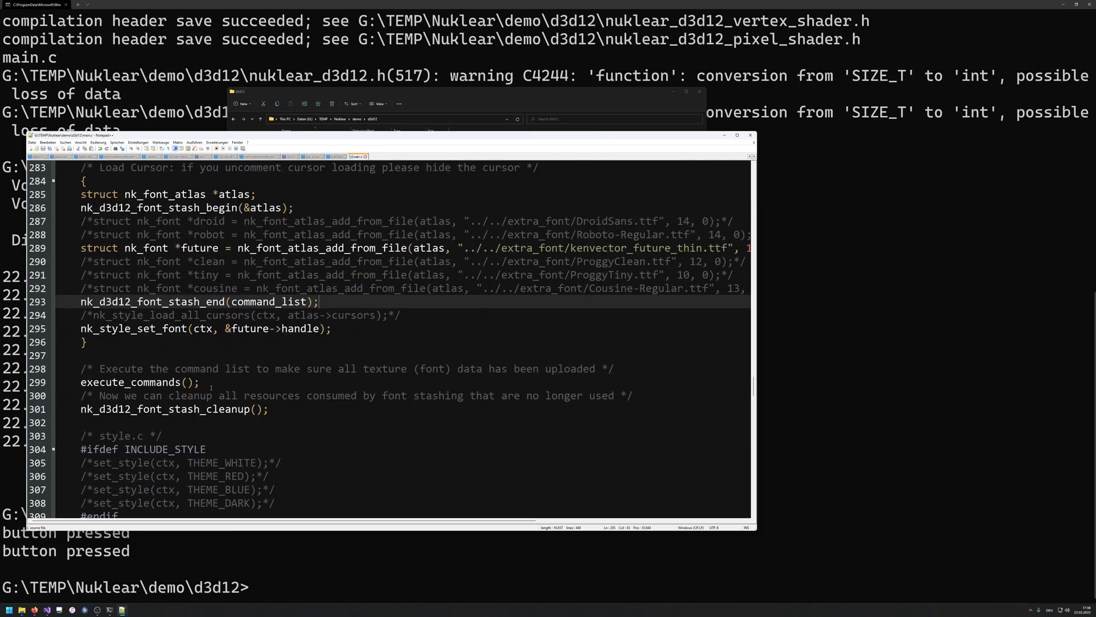
scroll(down, 3)
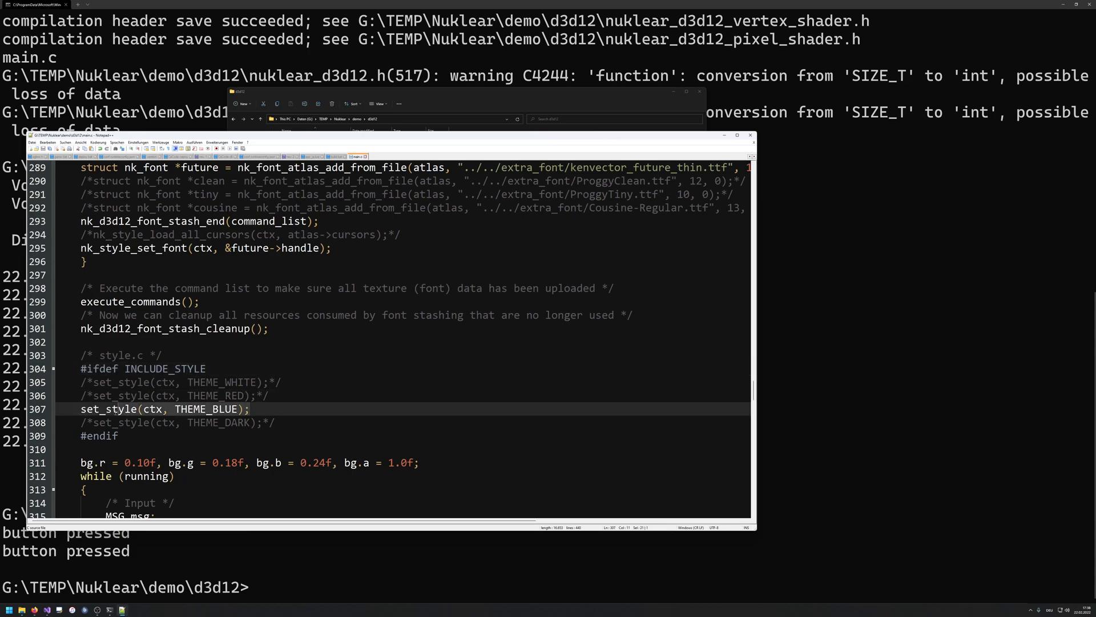
double_click(207, 409)
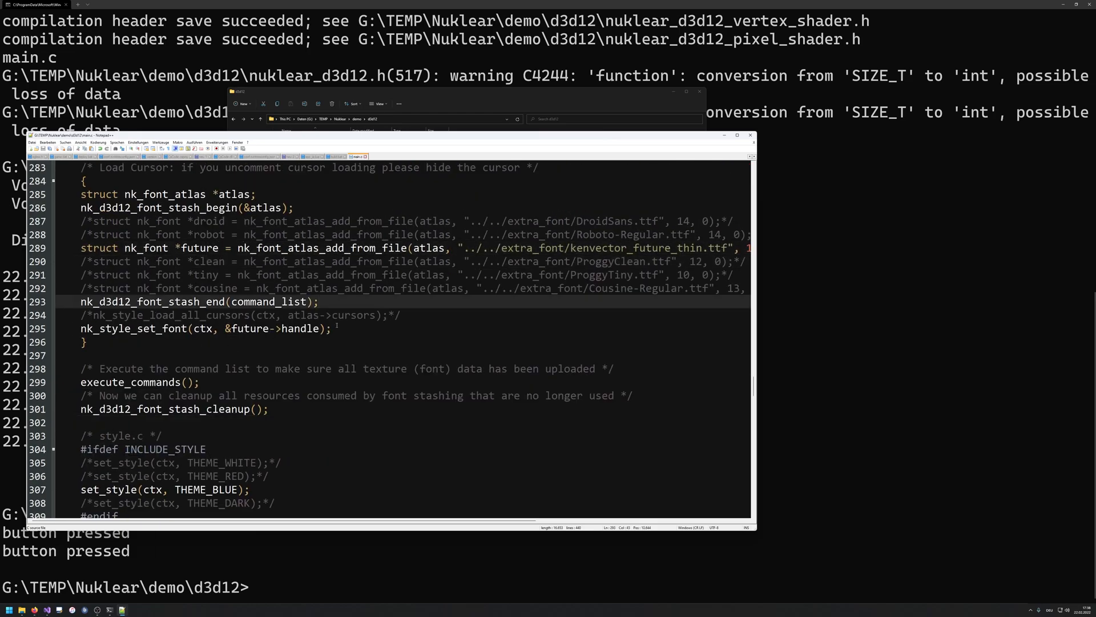
scroll(down, 3)
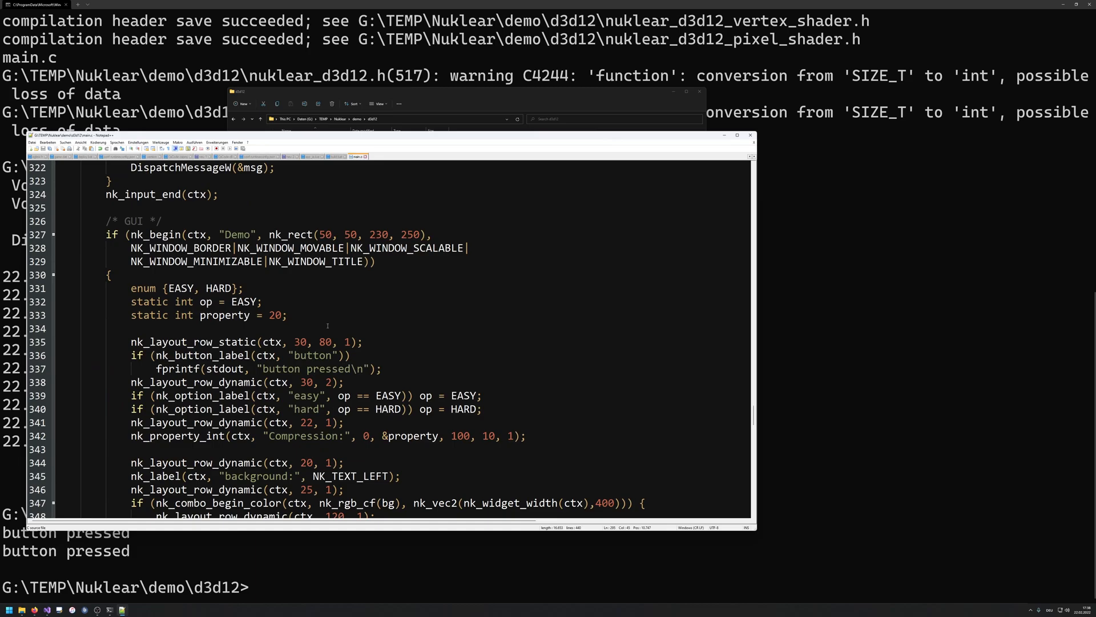
scroll(down, 3)
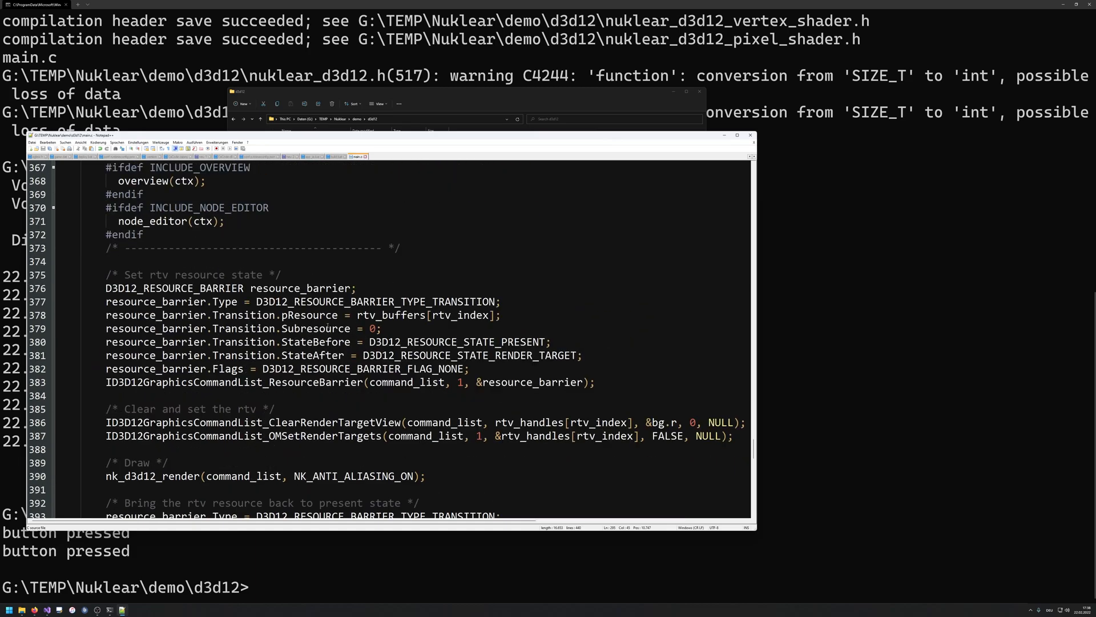
scroll(down, 3)
text(build.bat)
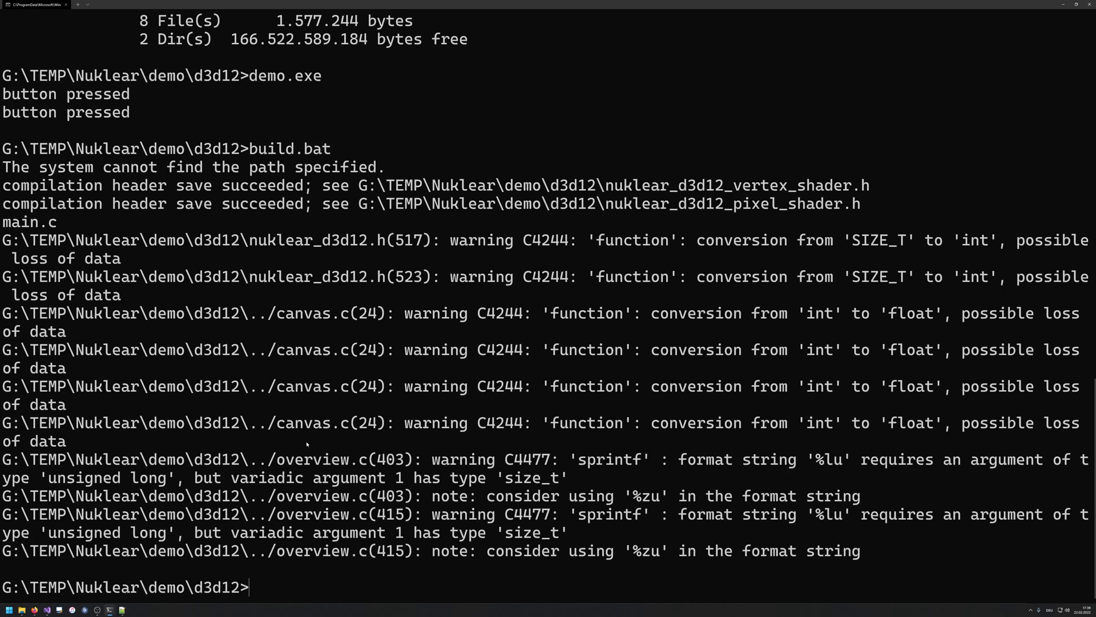
Step: List the folder with dir and recompile the demo via build.bat
text(dir)
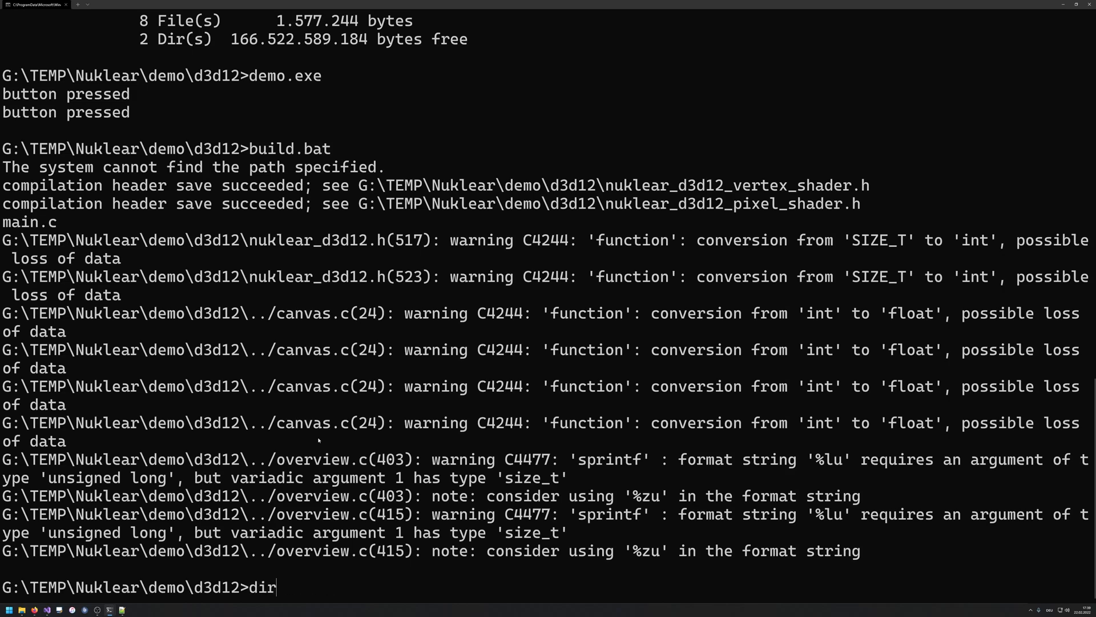
text(build.bat)
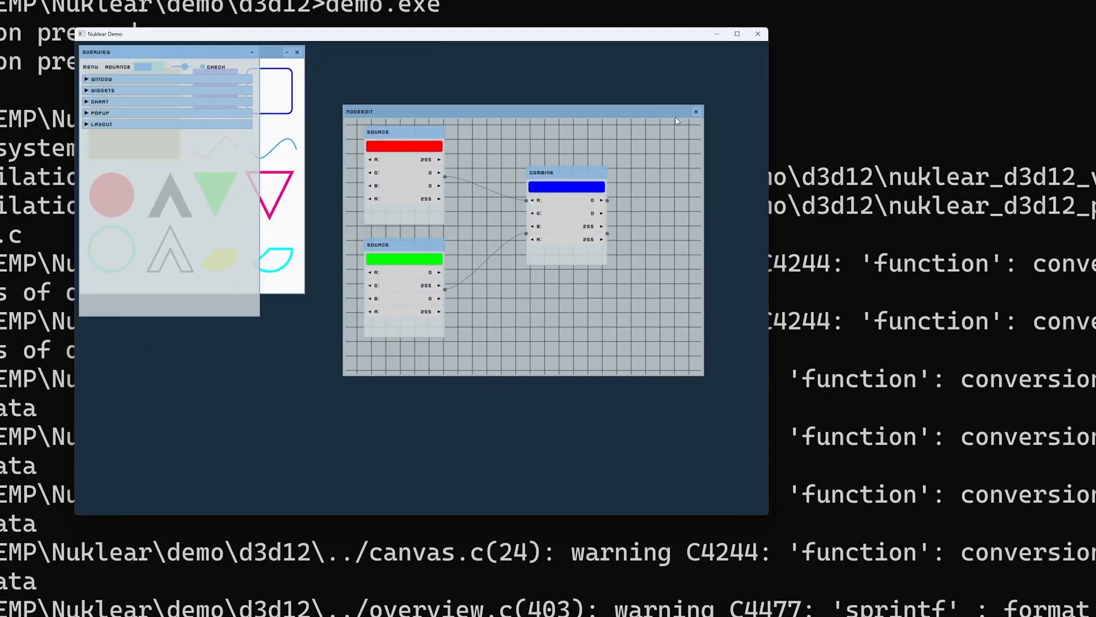
Step: Expand Popup, OK the error popup, set the right-click swatch purple, then collapse Popup
drag(521, 110, 537, 107)
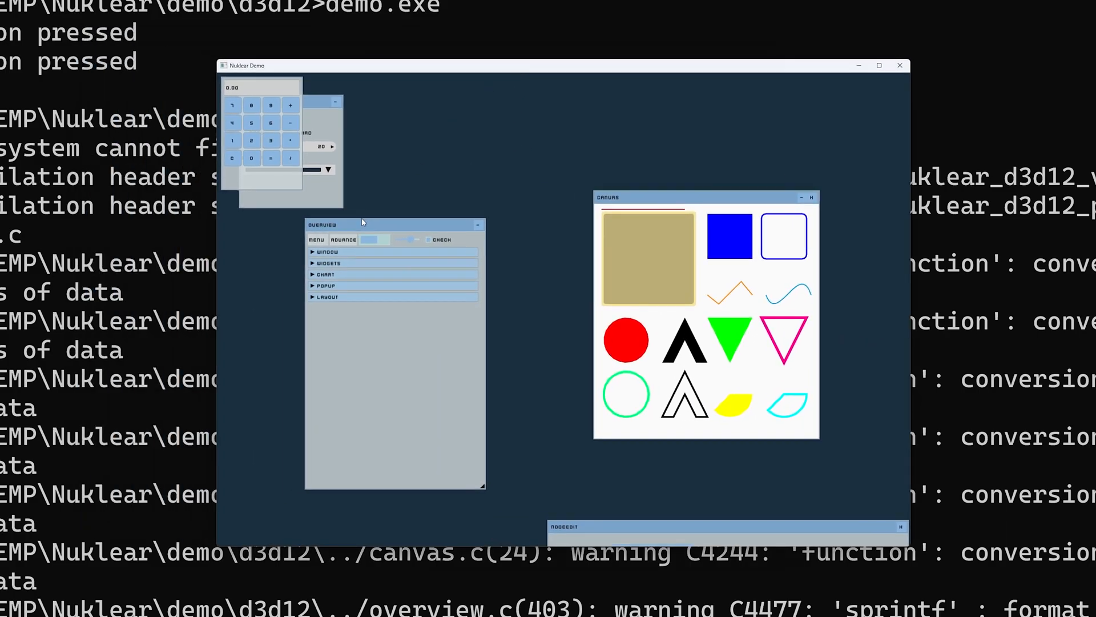
click(325, 273)
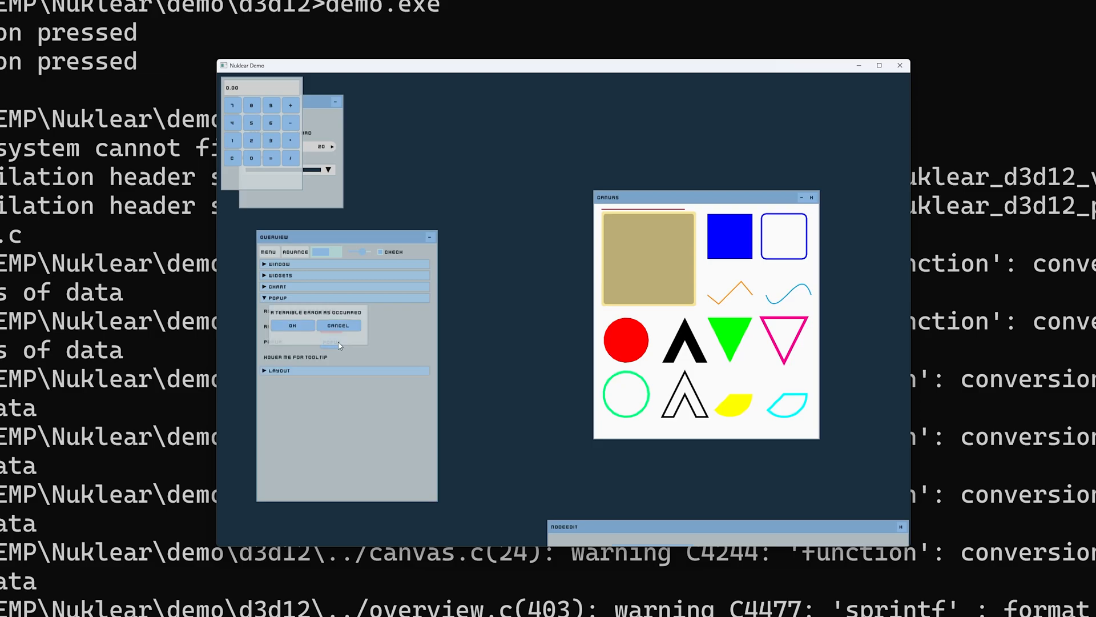
mouse_move(316, 329)
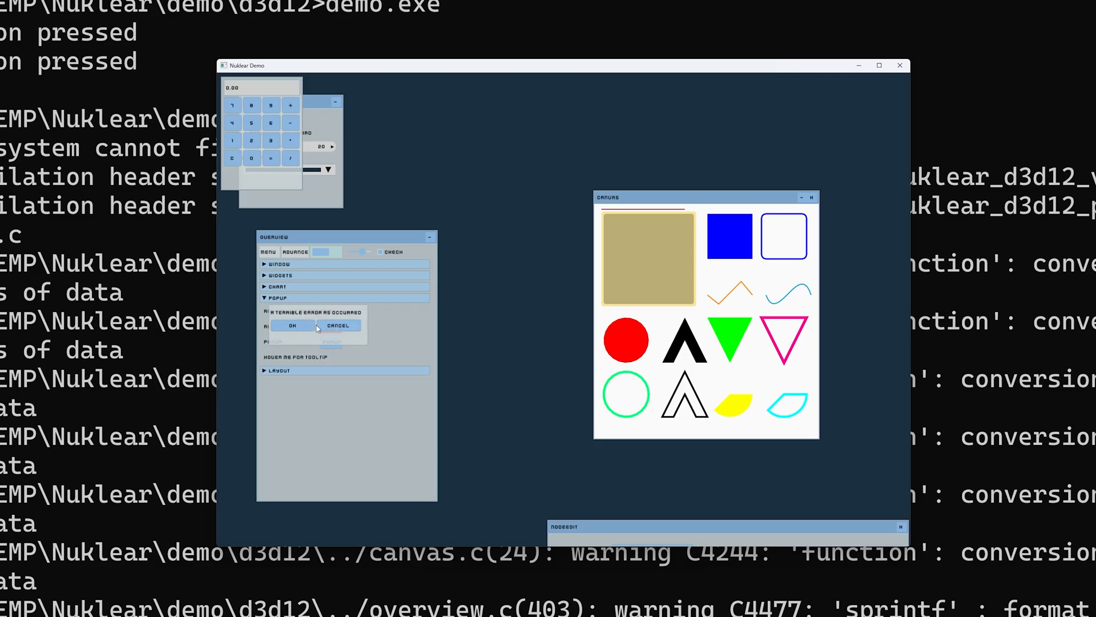
click(292, 325)
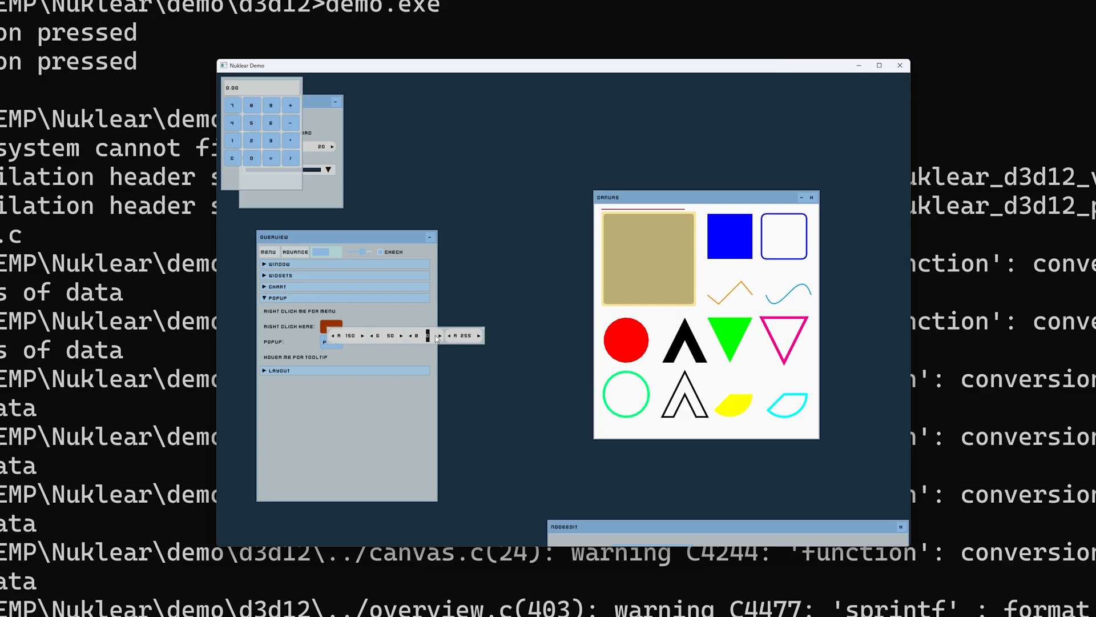
click(331, 326)
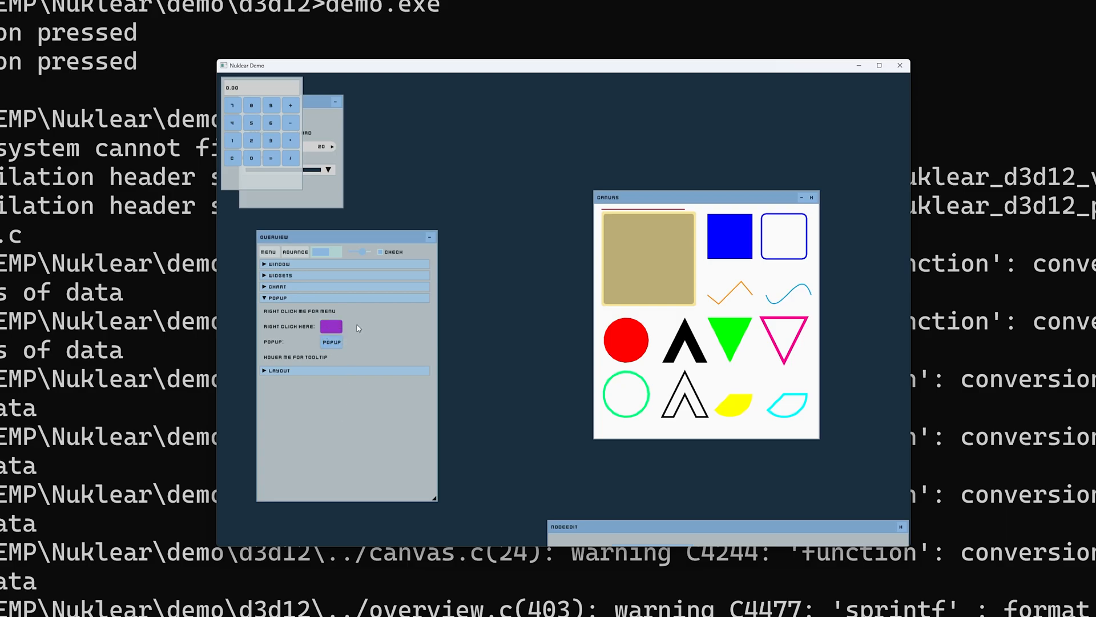
click(278, 370)
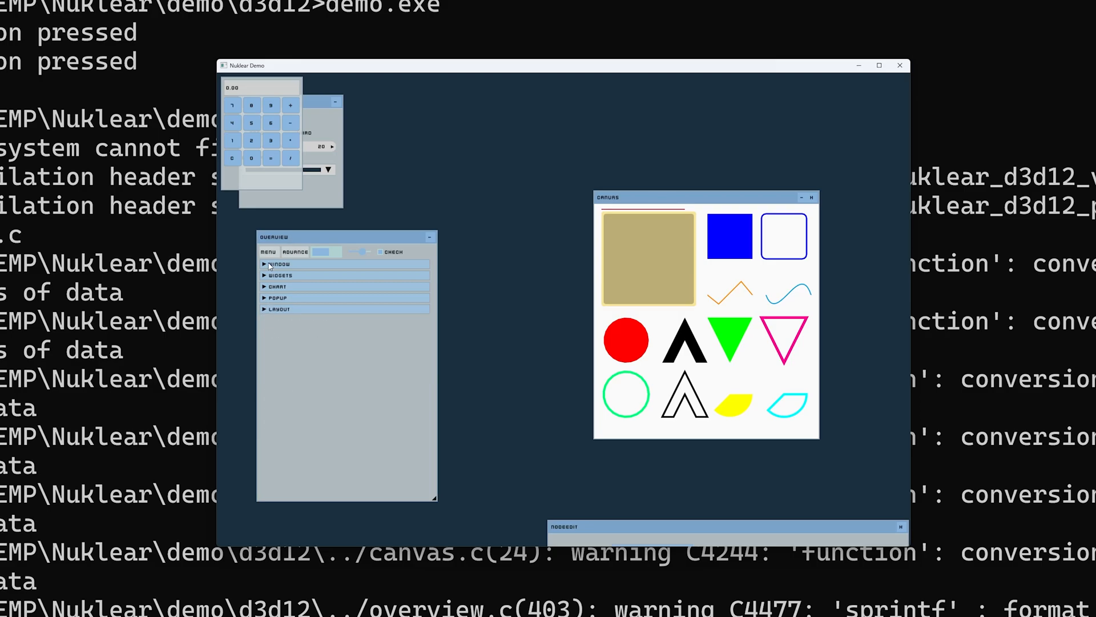
Step: Expand the Window section, reposition the calculator and Demo panels, and nudge the window
click(279, 264)
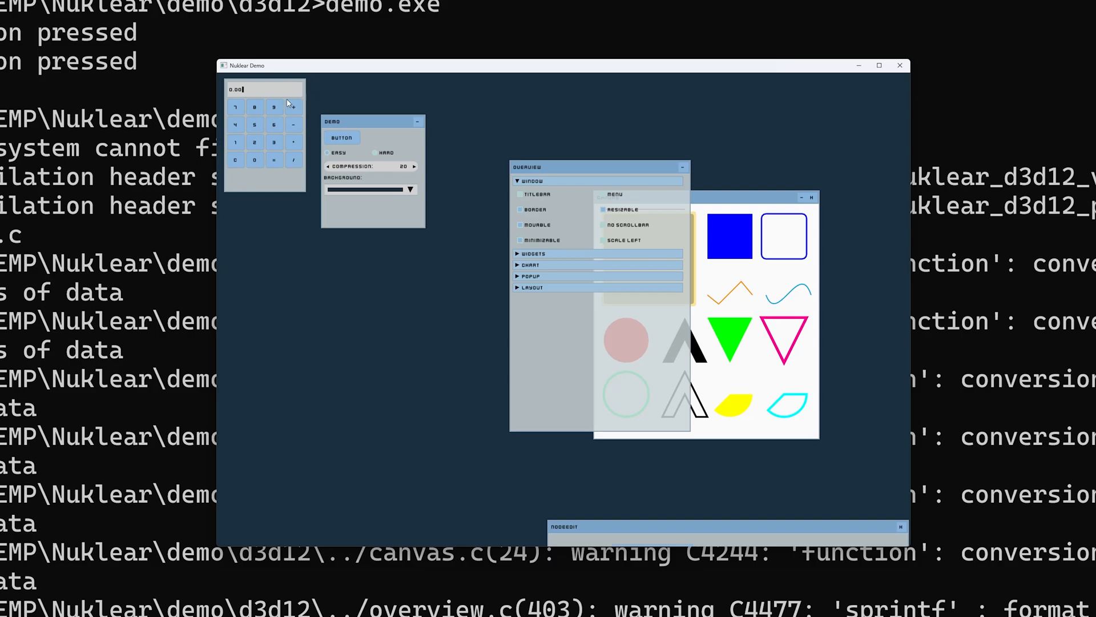
click(294, 142)
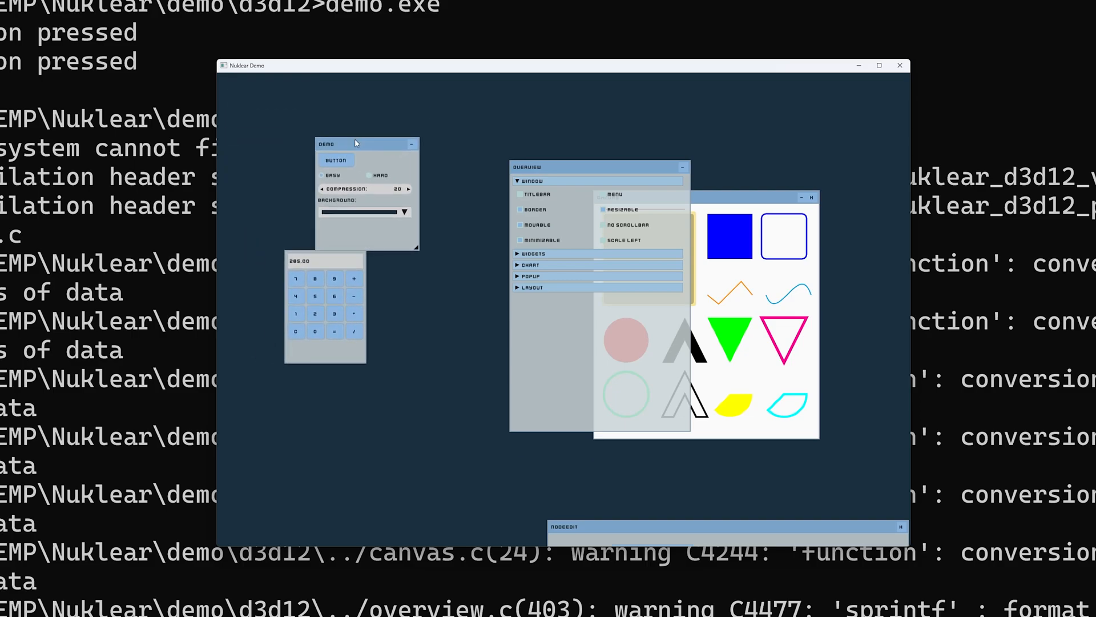
click(404, 212)
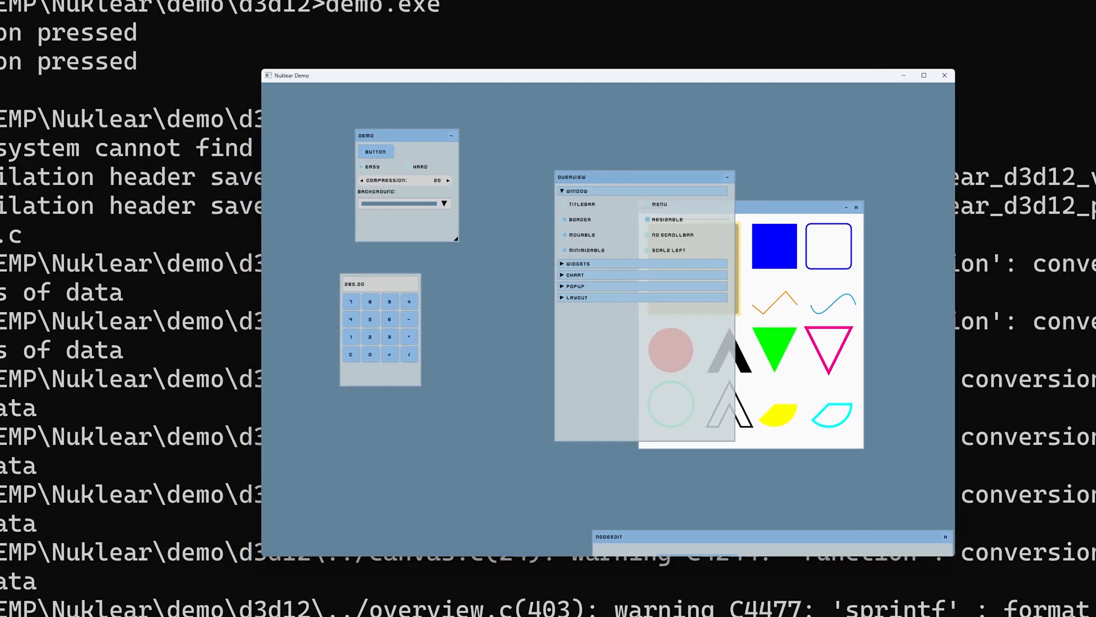
drag(300, 76, 330, 76)
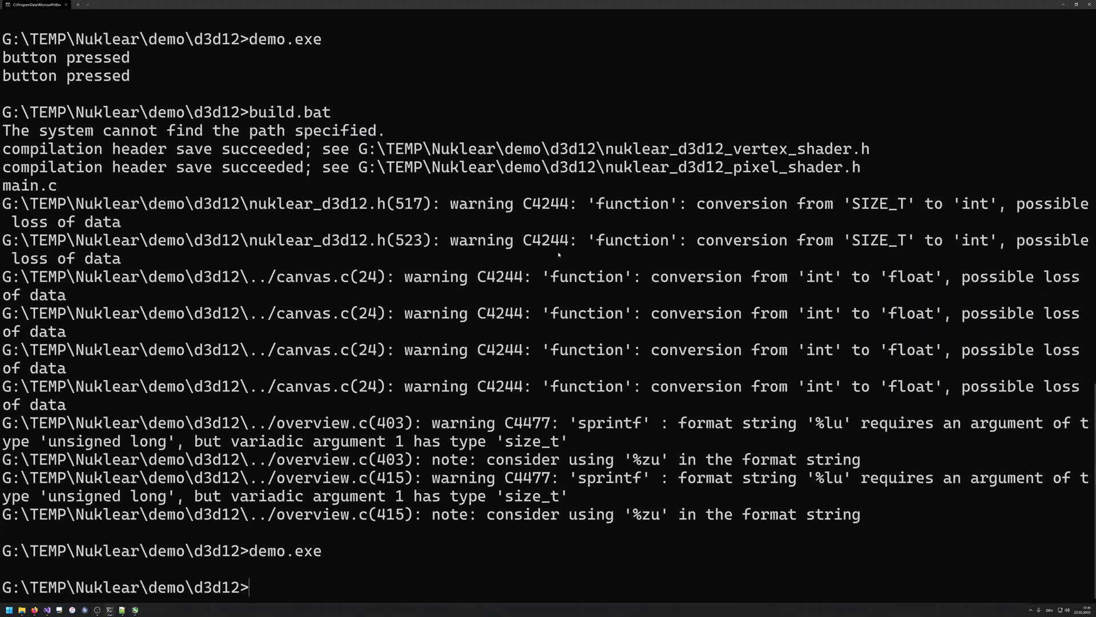
Step: Run demo.exe, drag the node editor, calculator and overview apart, then close the demo
text(demo.exe)
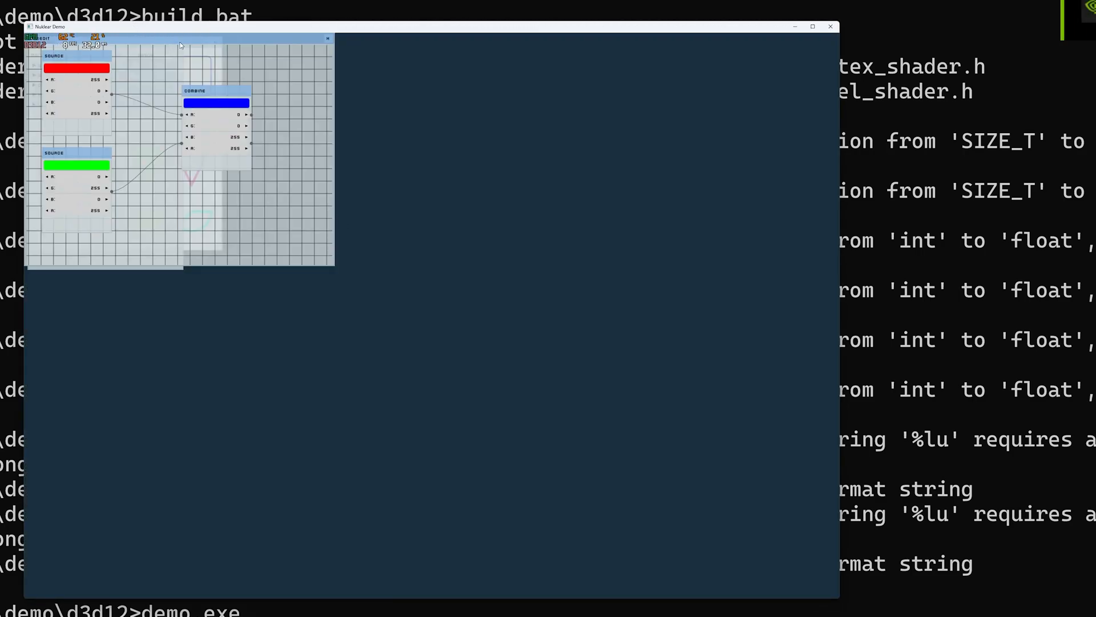
drag(180, 40, 460, 90)
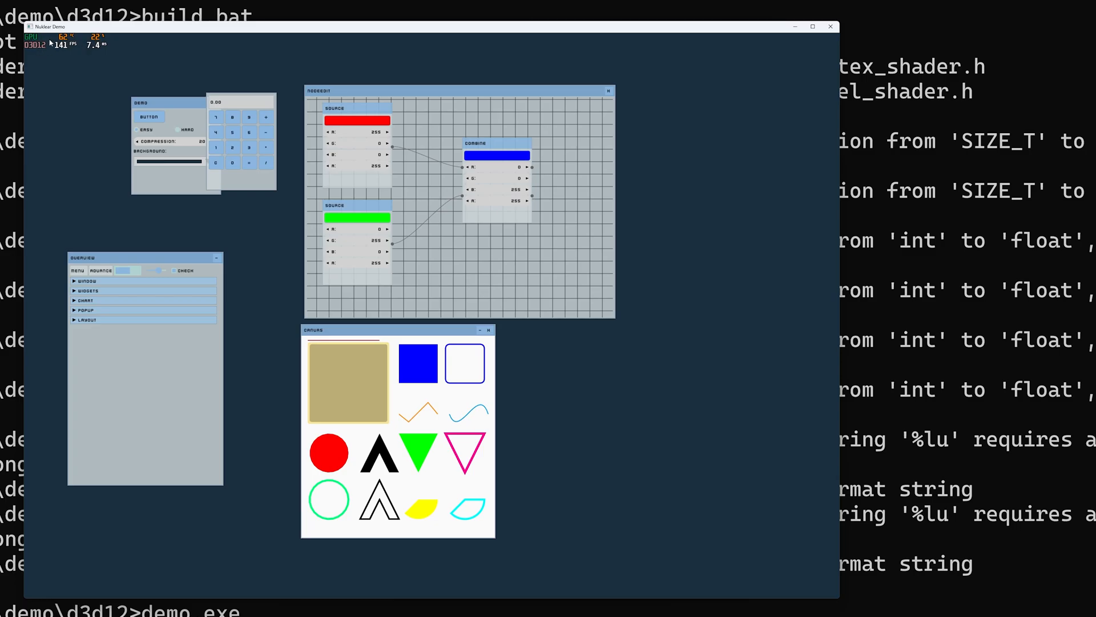
mouse_move(66, 51)
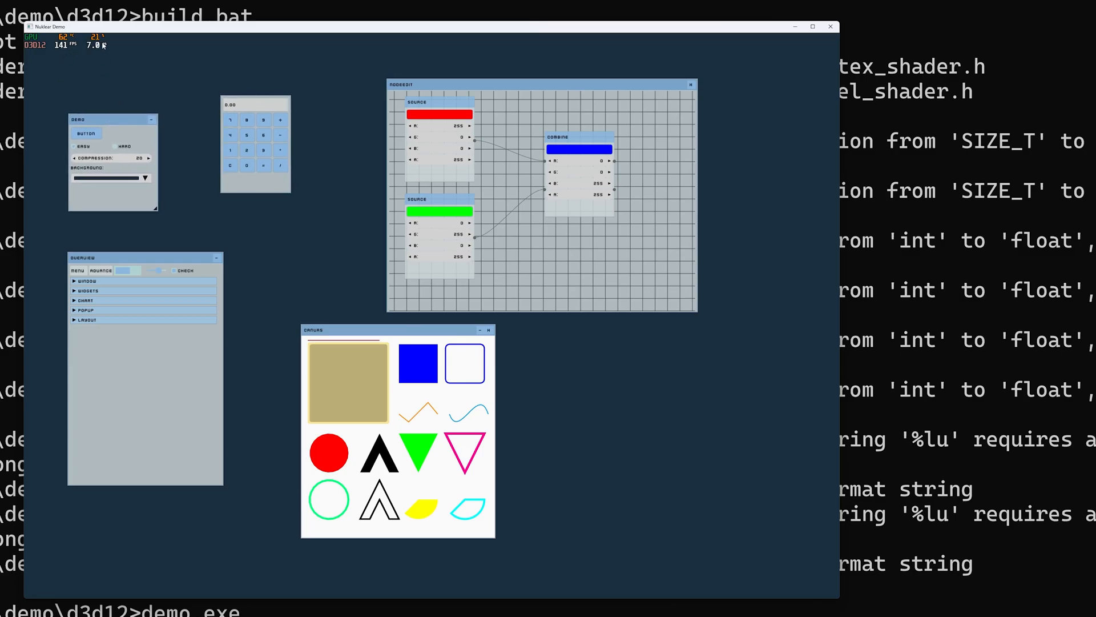
drag(254, 104, 310, 133)
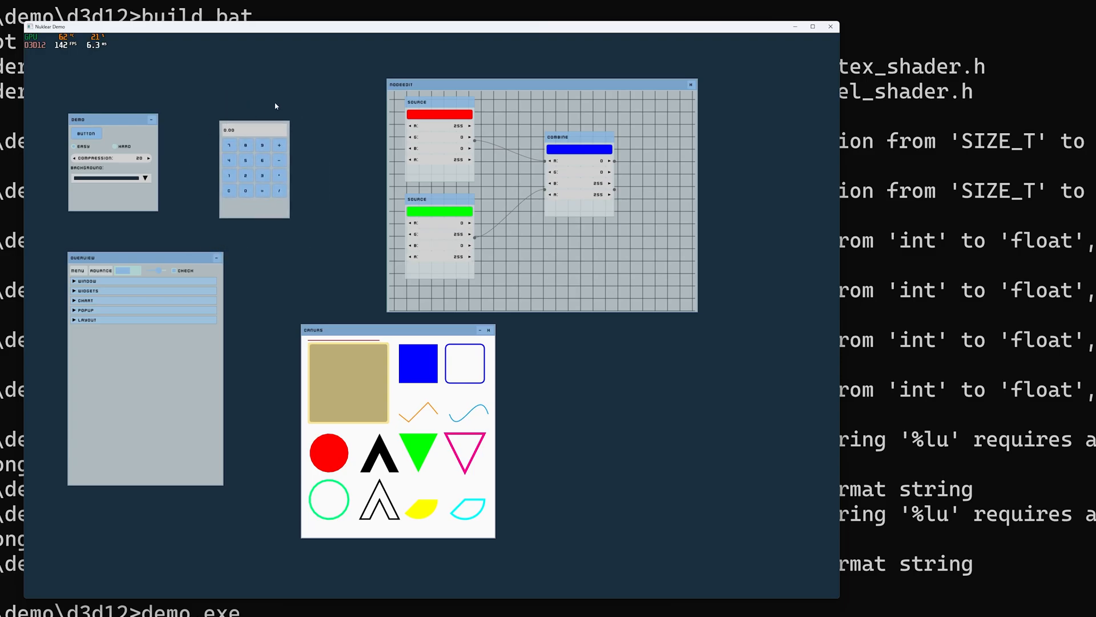
mouse_move(536, 91)
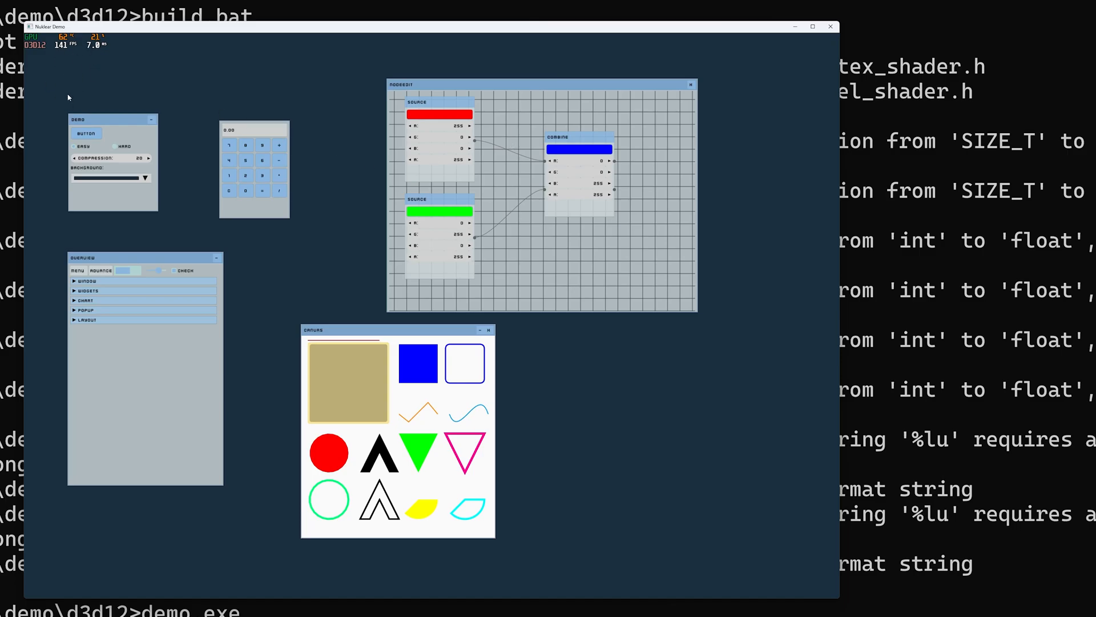
mouse_move(464, 83)
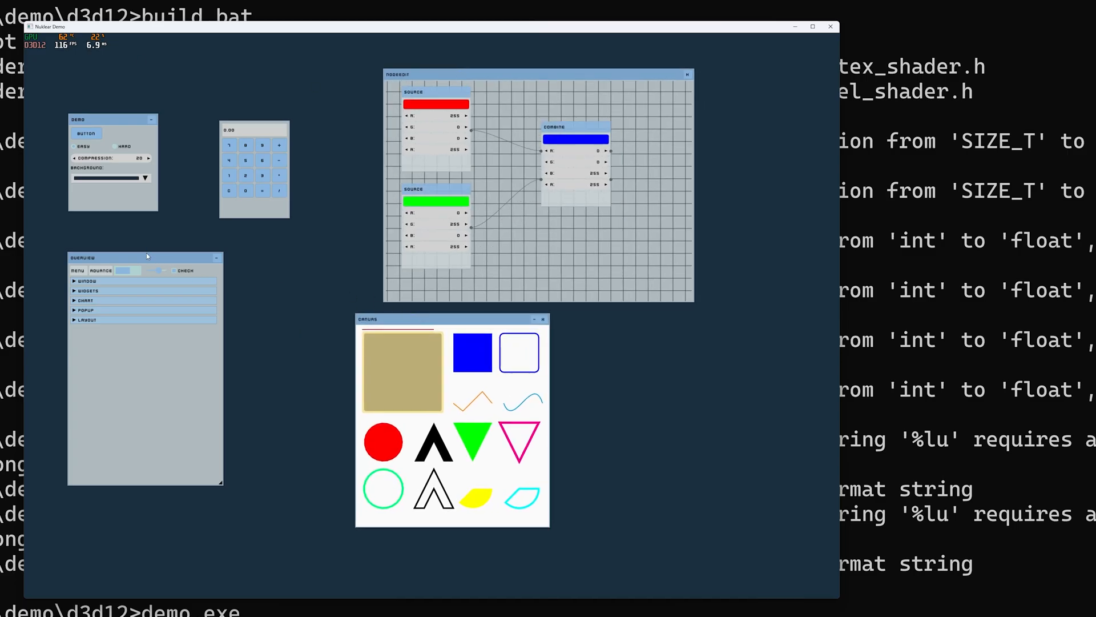
drag(148, 257, 155, 281)
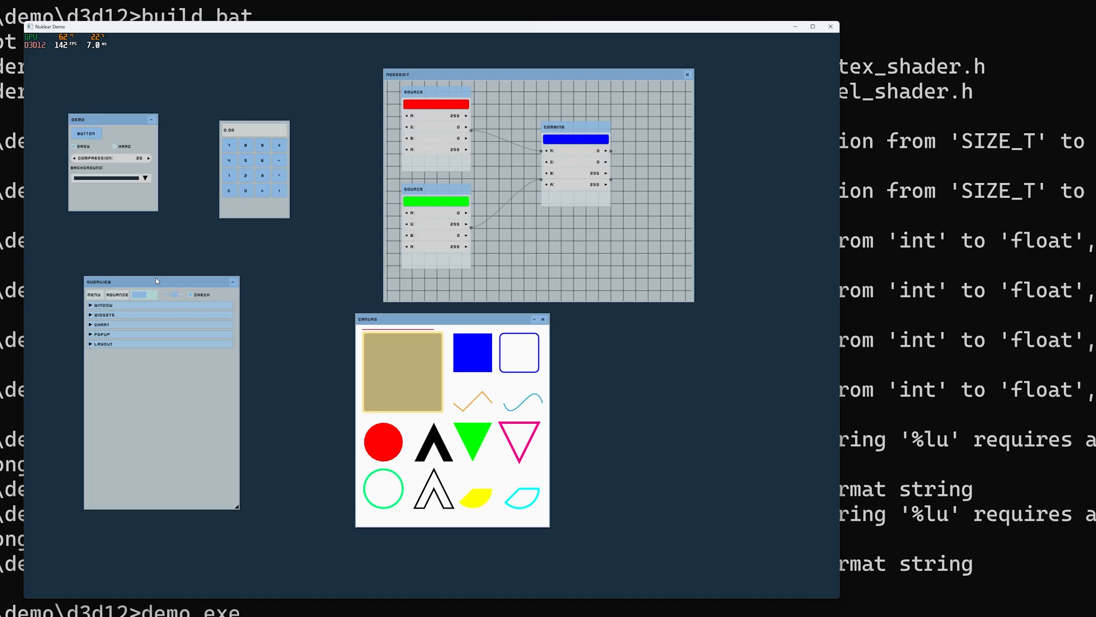
mouse_move(336, 328)
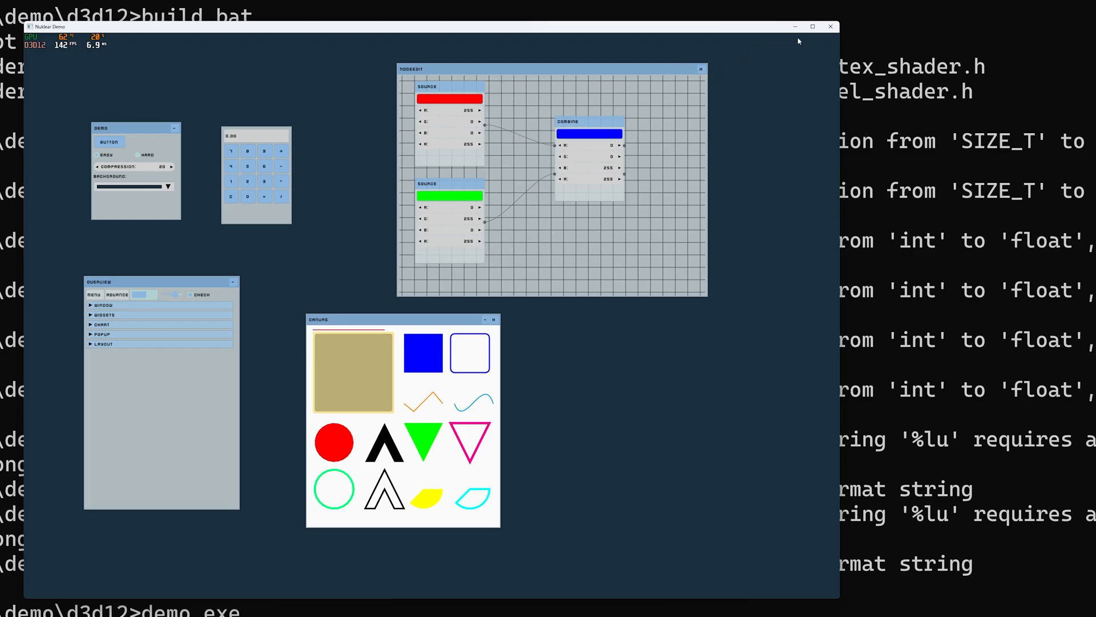
click(830, 26)
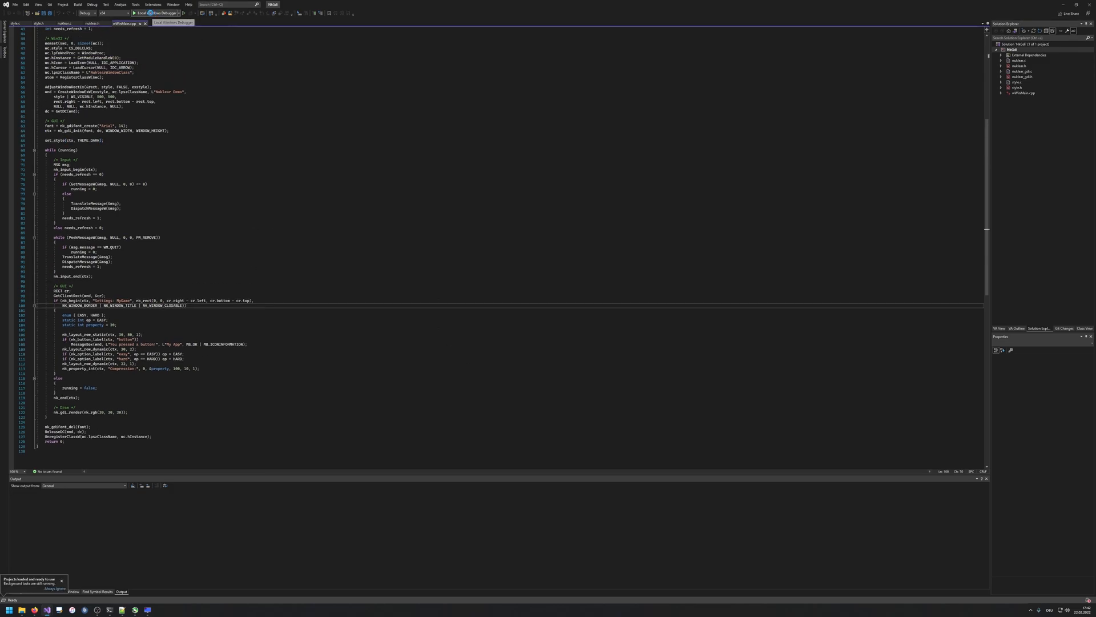
Step: Start the GDI project with Local Windows Debugger
click(141, 14)
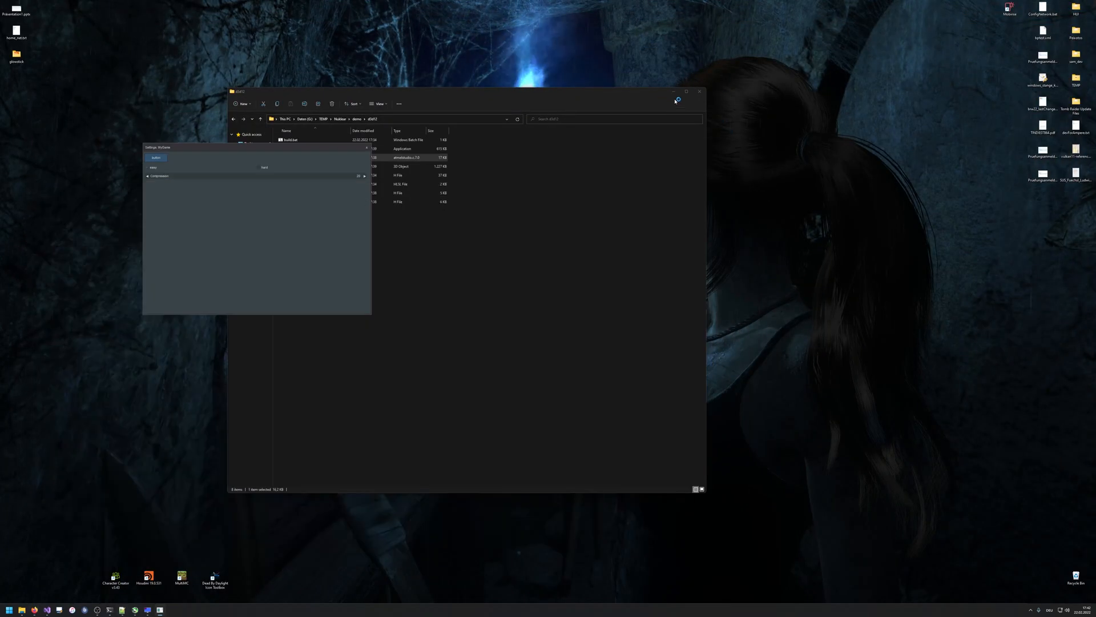
Step: Launch the Rise of the Tomb Raider launcher and choose Optionen for the Setup dialog
click(699, 91)
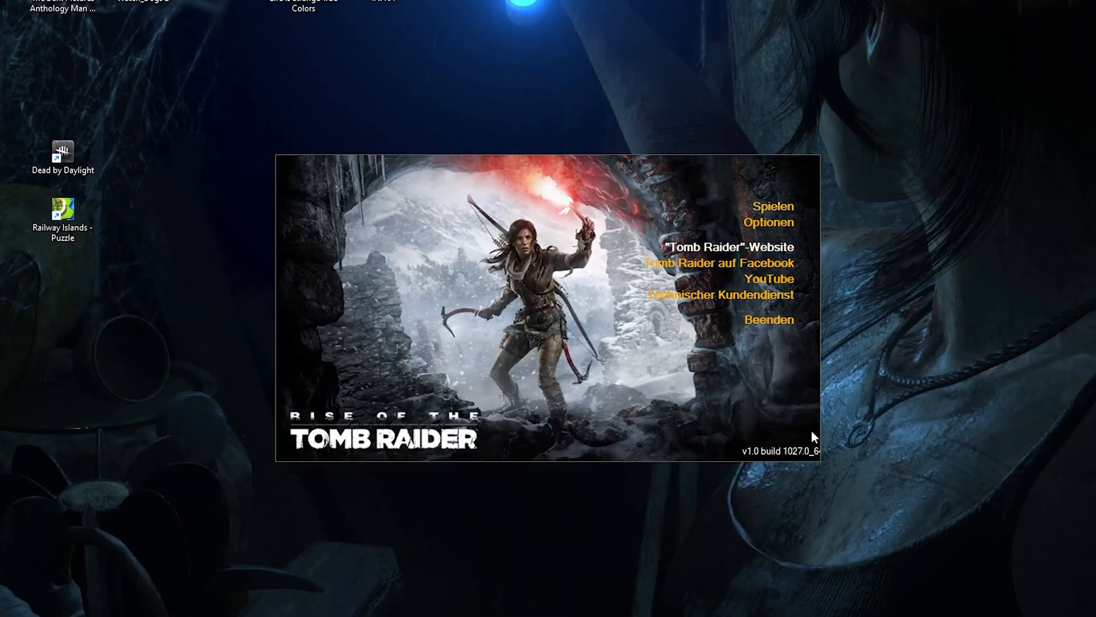
mouse_move(756, 463)
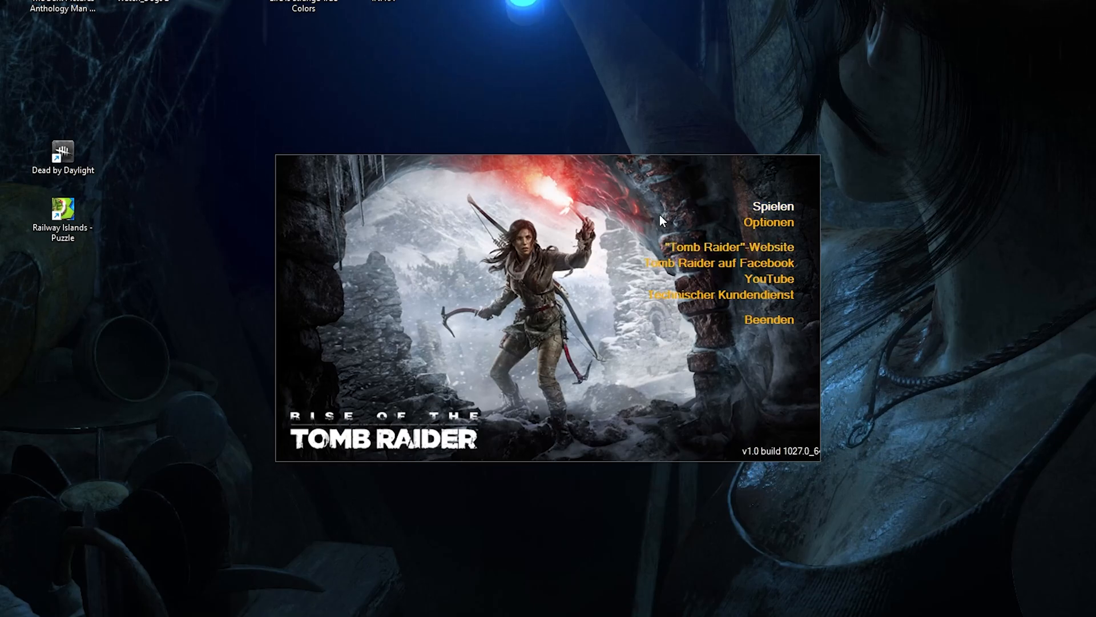
mouse_move(453, 195)
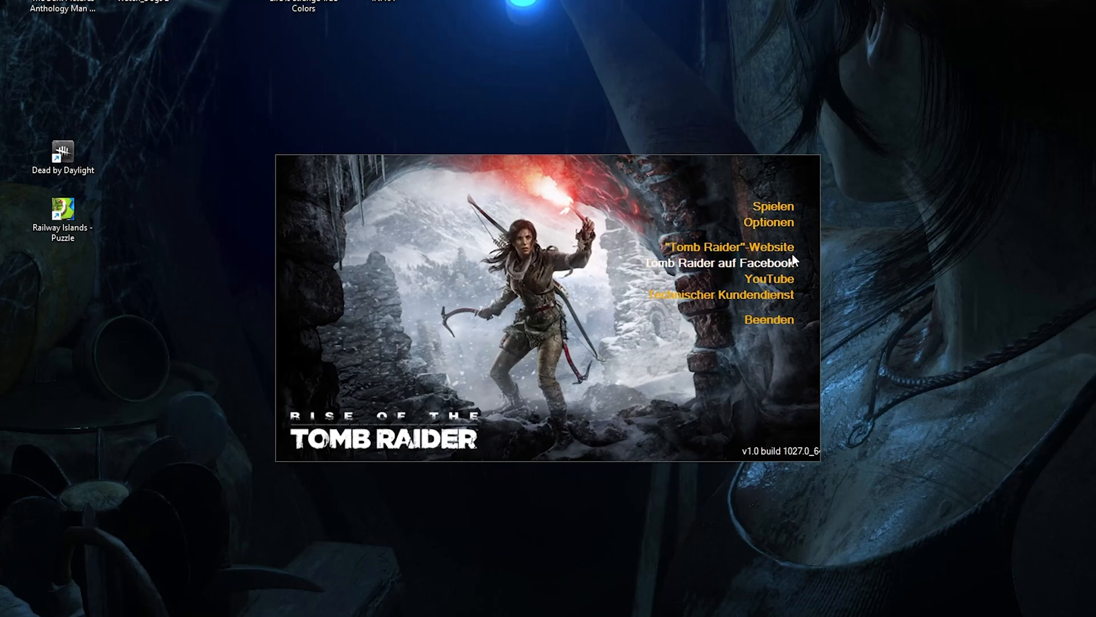
mouse_move(776, 235)
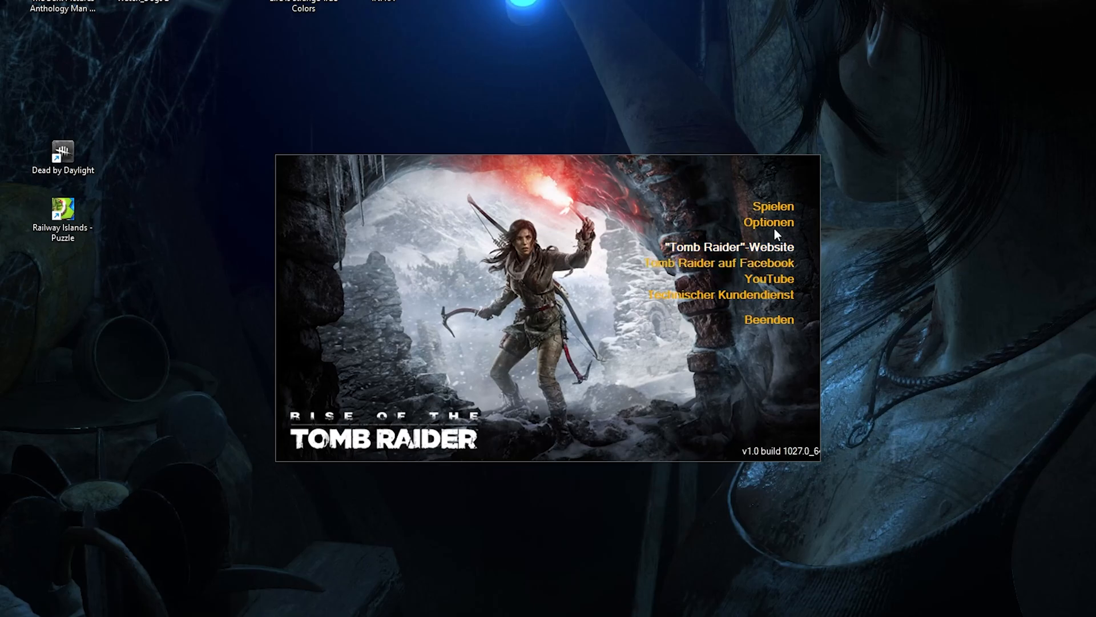
click(768, 221)
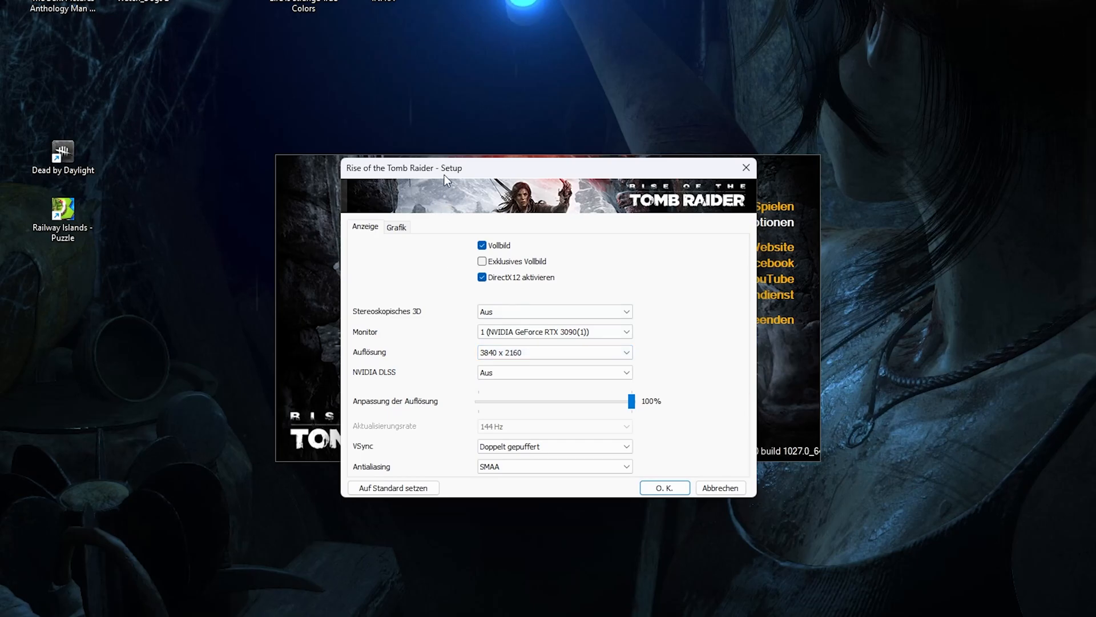
Step: View the Grafik quality settings, move the Setup window, then cancel with Abbrechen
click(396, 226)
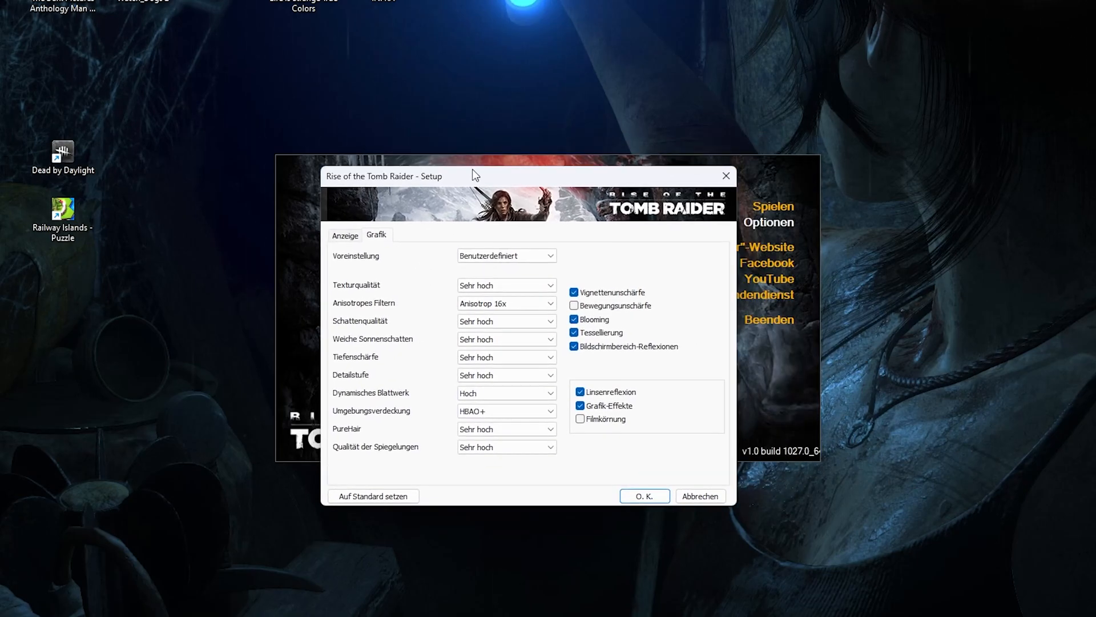
drag(472, 176, 484, 171)
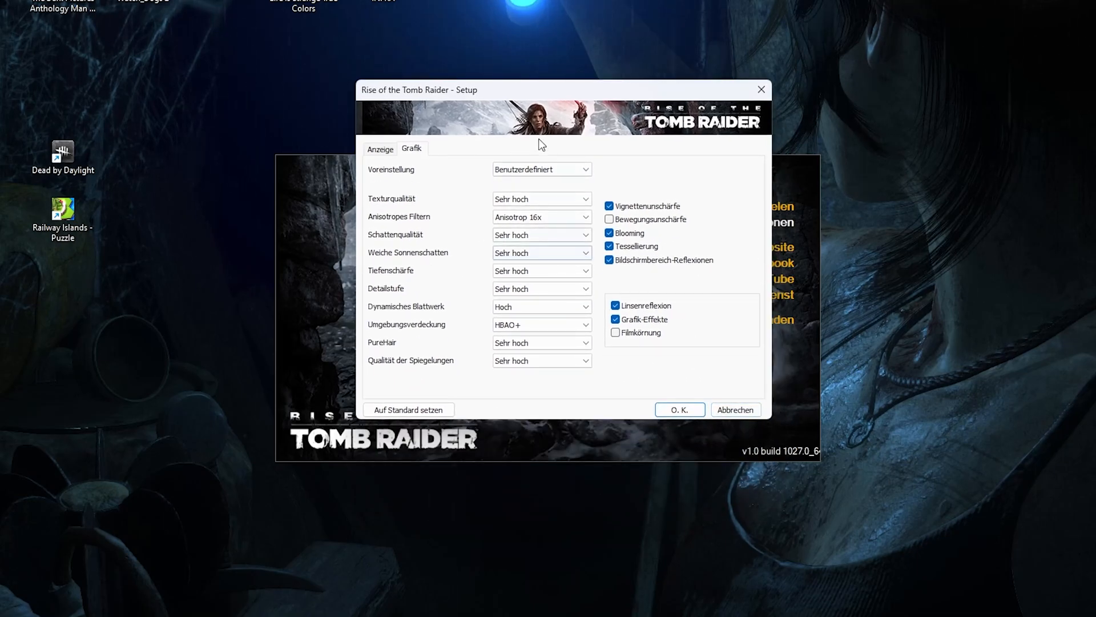
drag(541, 89, 552, 101)
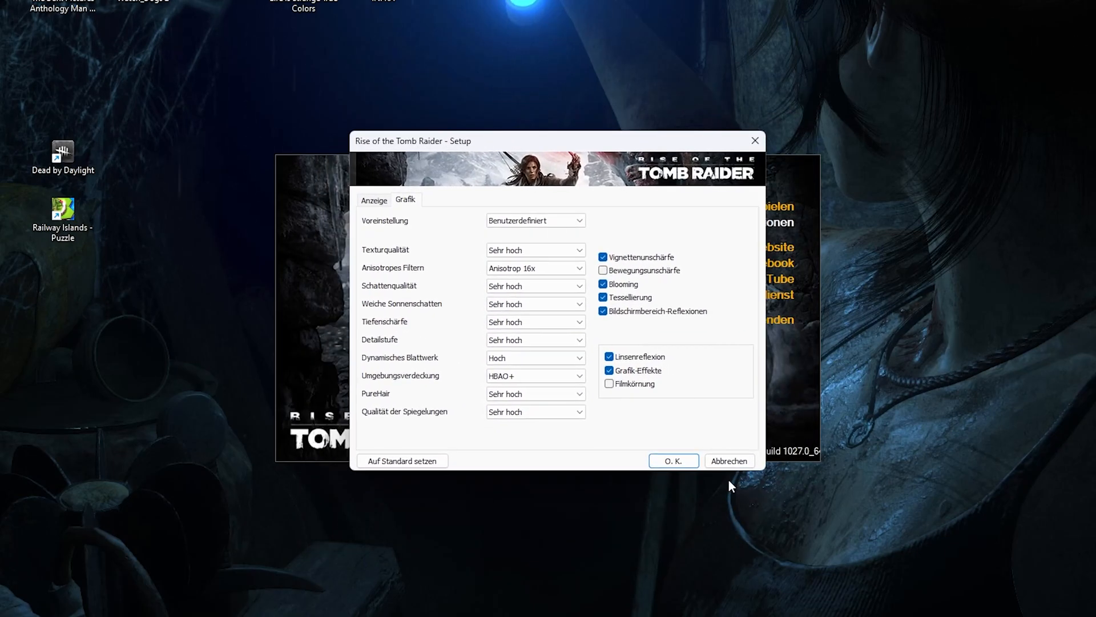
click(672, 460)
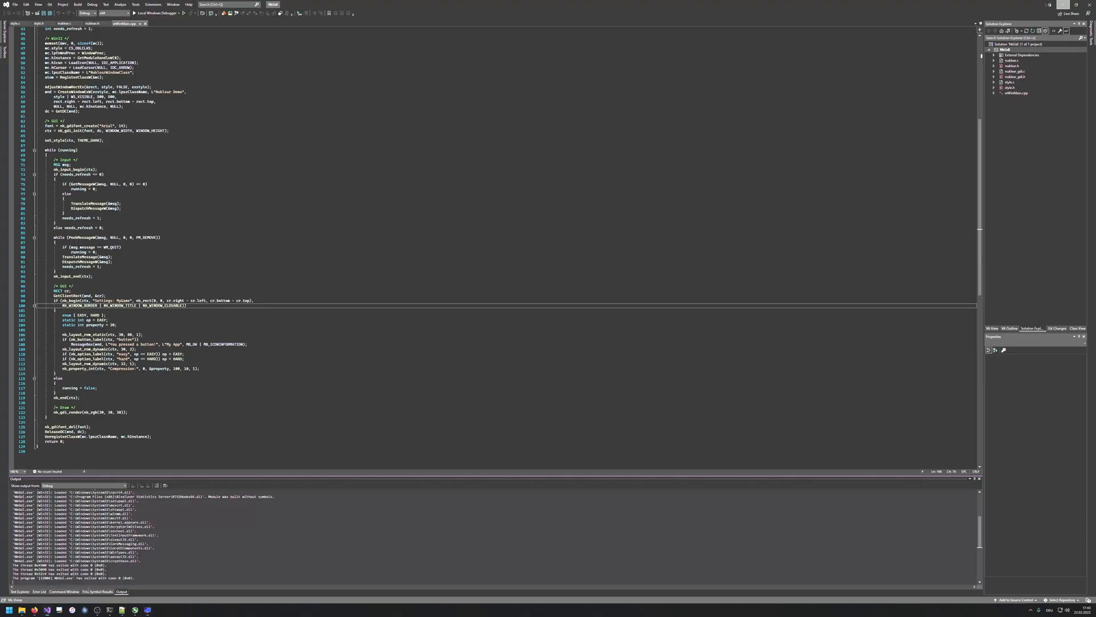
Step: Relaunch the Settings: MyGame program and choose 'hard' difficulty instead of 'easy'
click(146, 13)
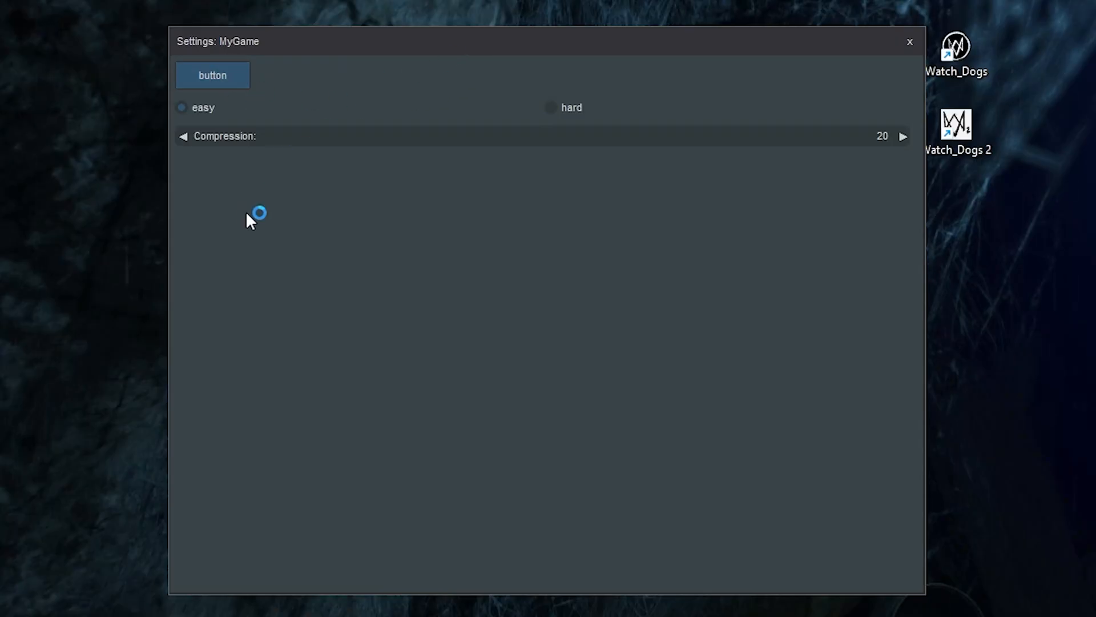
mouse_move(455, 123)
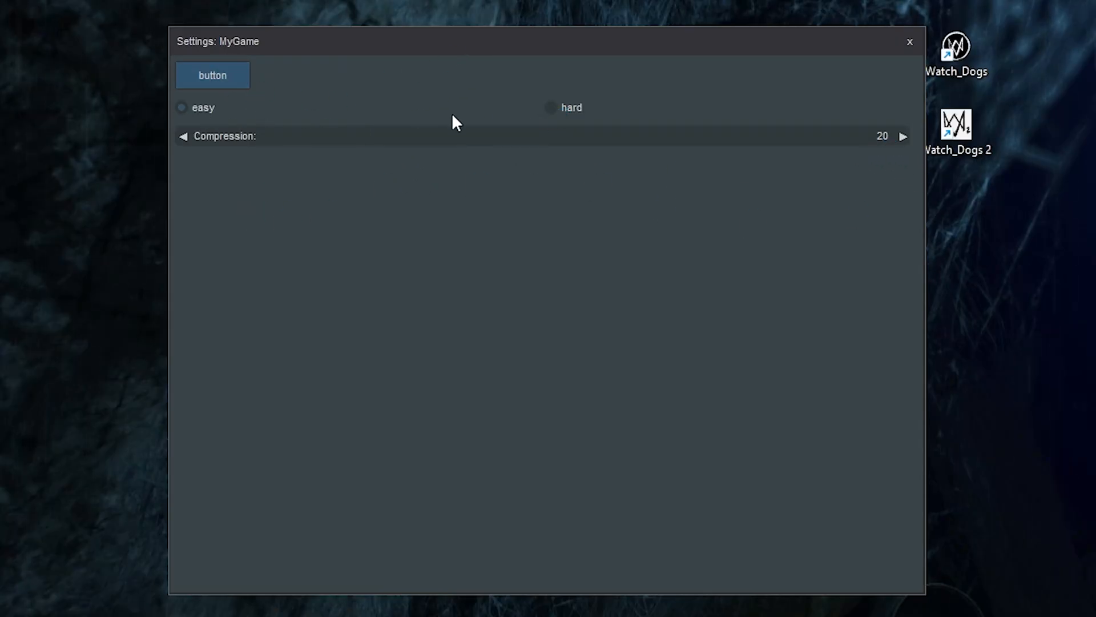
click(550, 108)
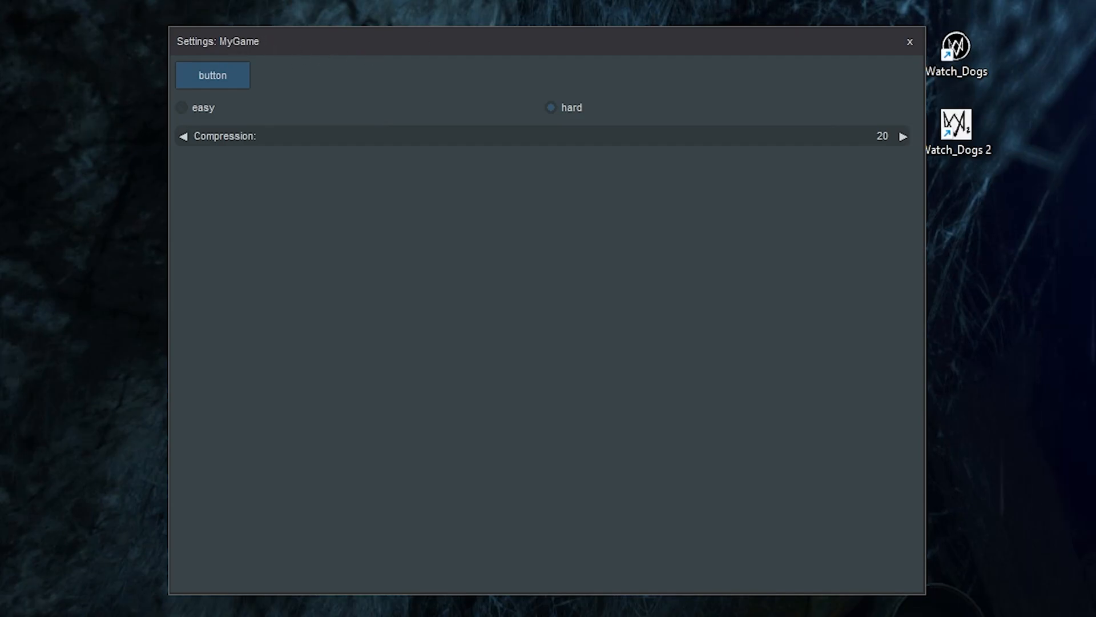
mouse_move(304, 59)
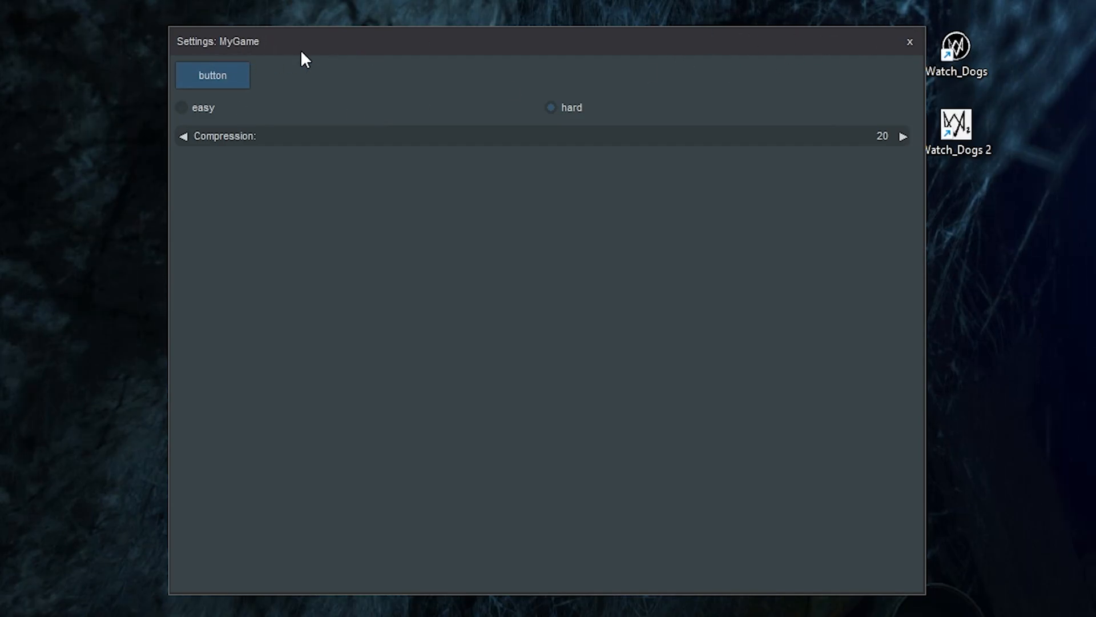
mouse_move(218, 113)
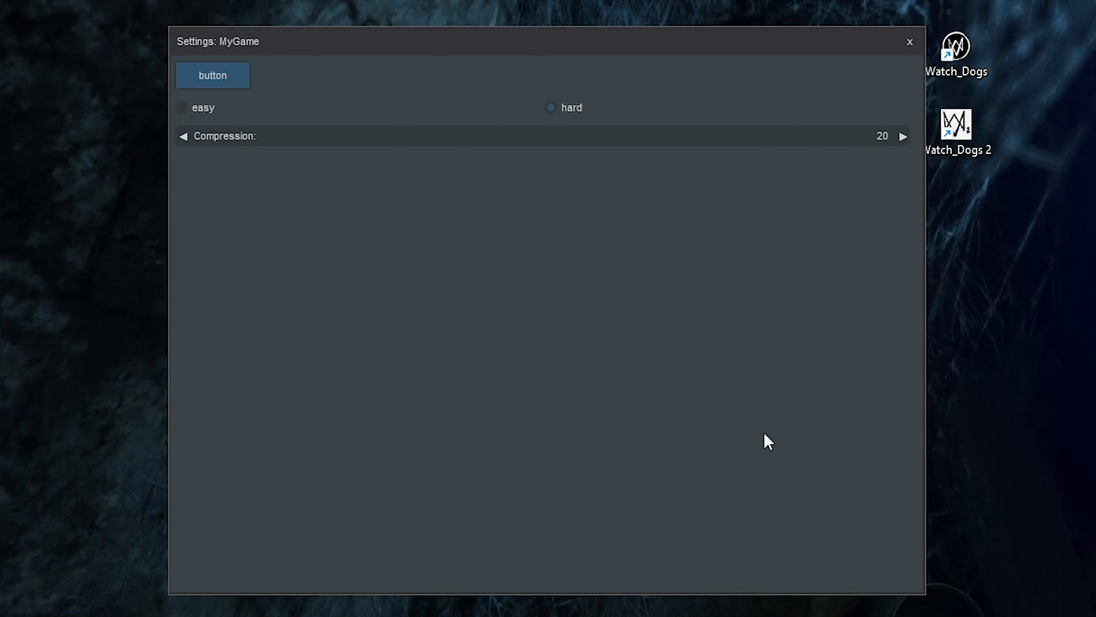
mouse_move(976, 507)
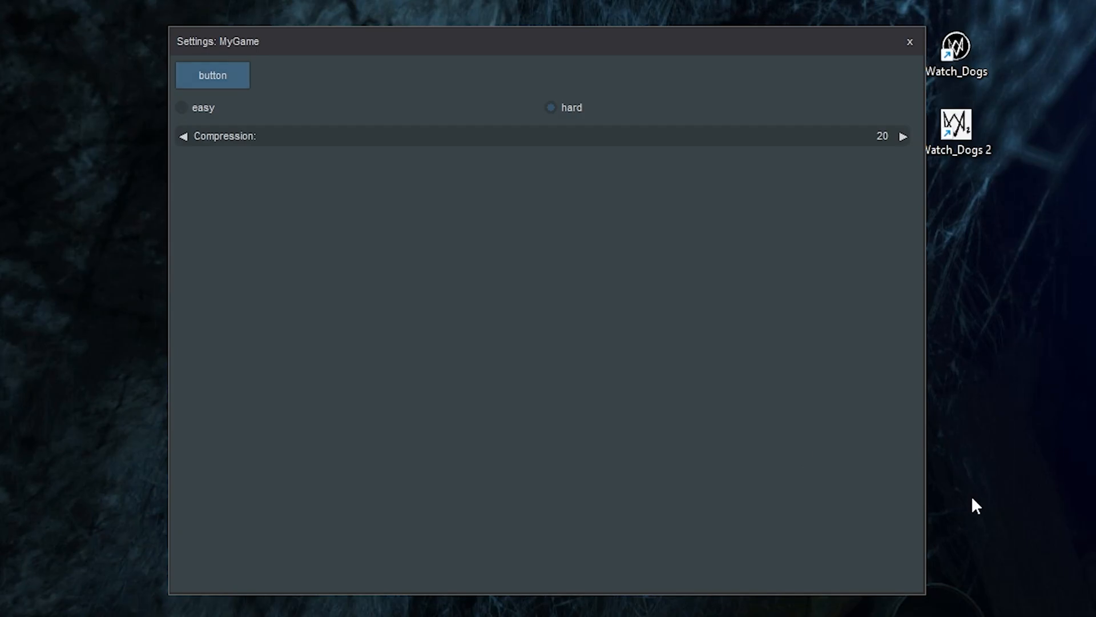
mouse_move(647, 26)
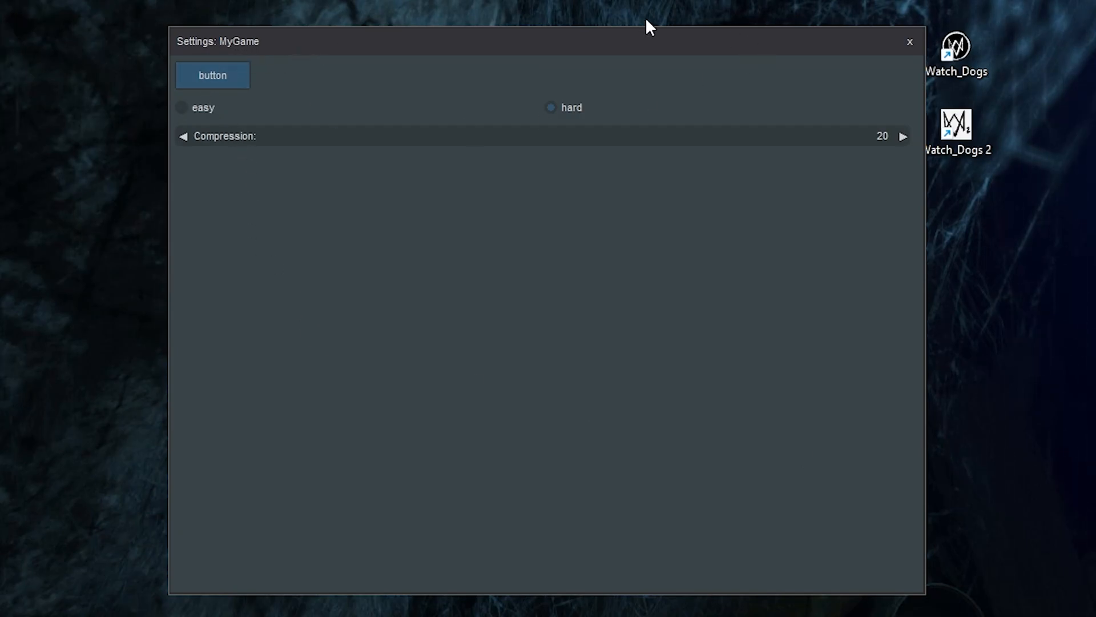
mouse_move(943, 61)
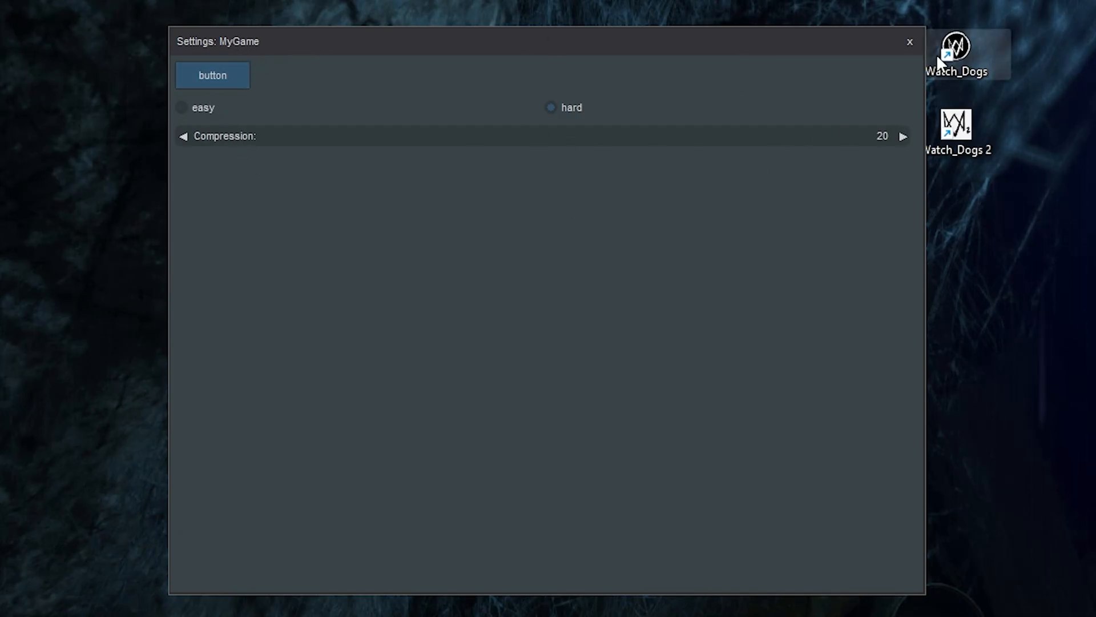